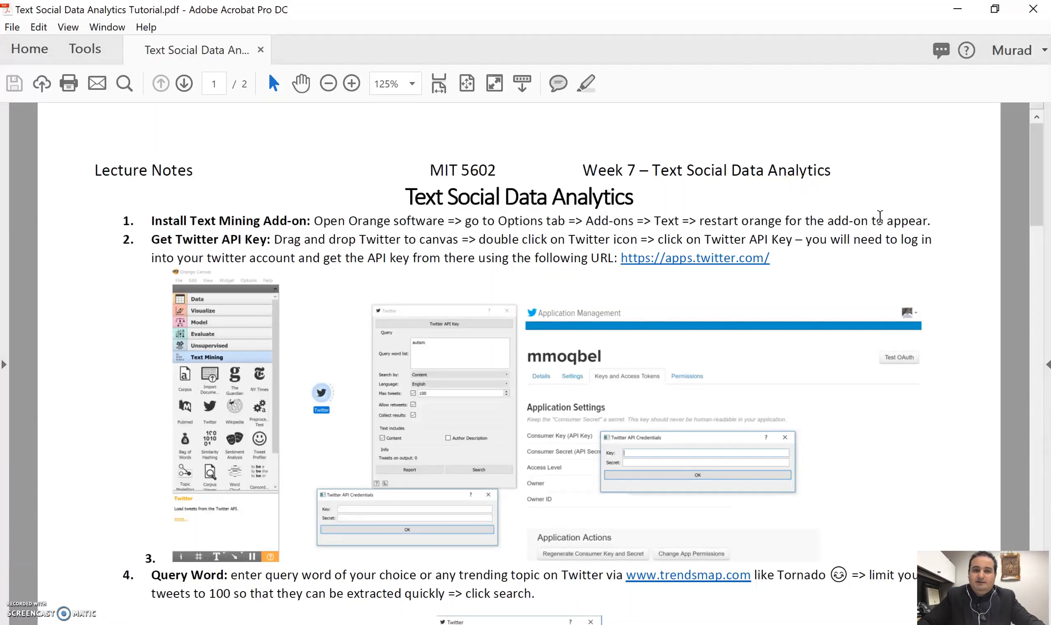
mouse_move(981, 127)
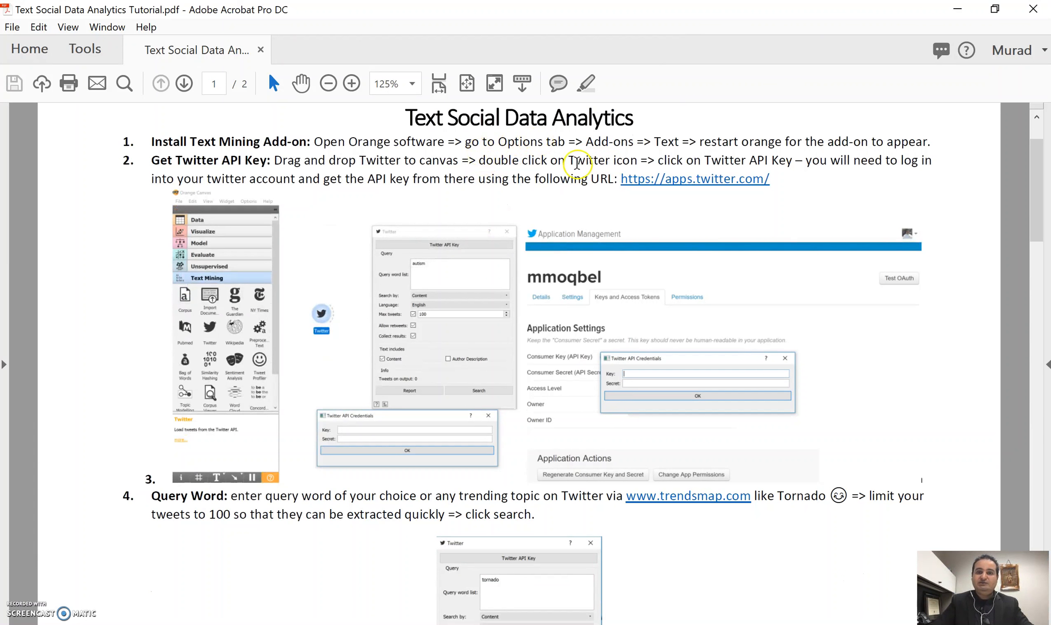
mouse_move(620, 131)
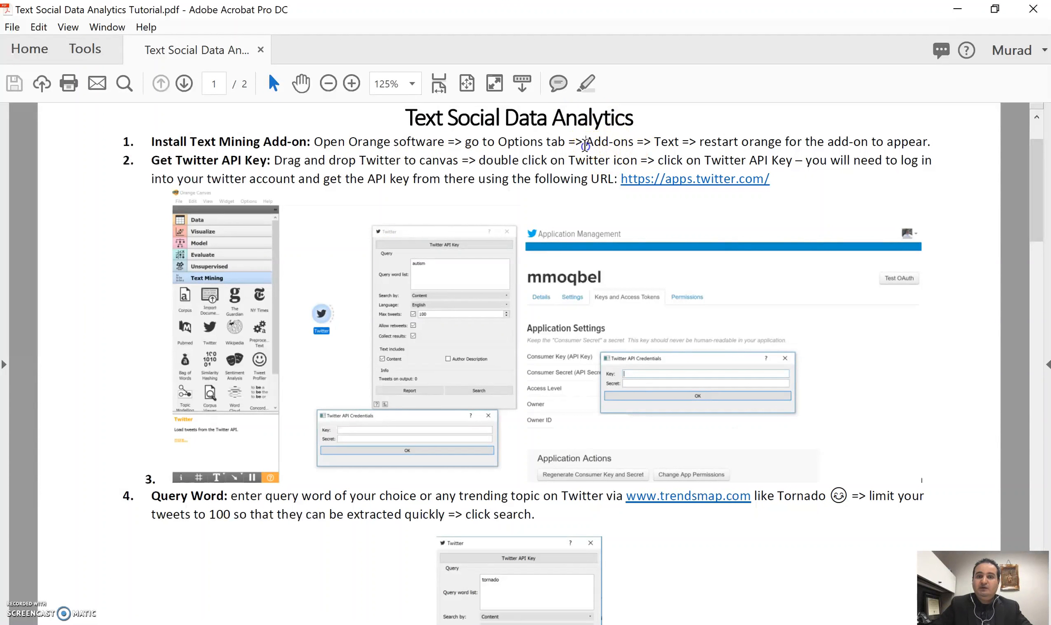
Step: Launch Orange from the desktop and enable the Text add-on in the Add-ons list
double_click(609, 141)
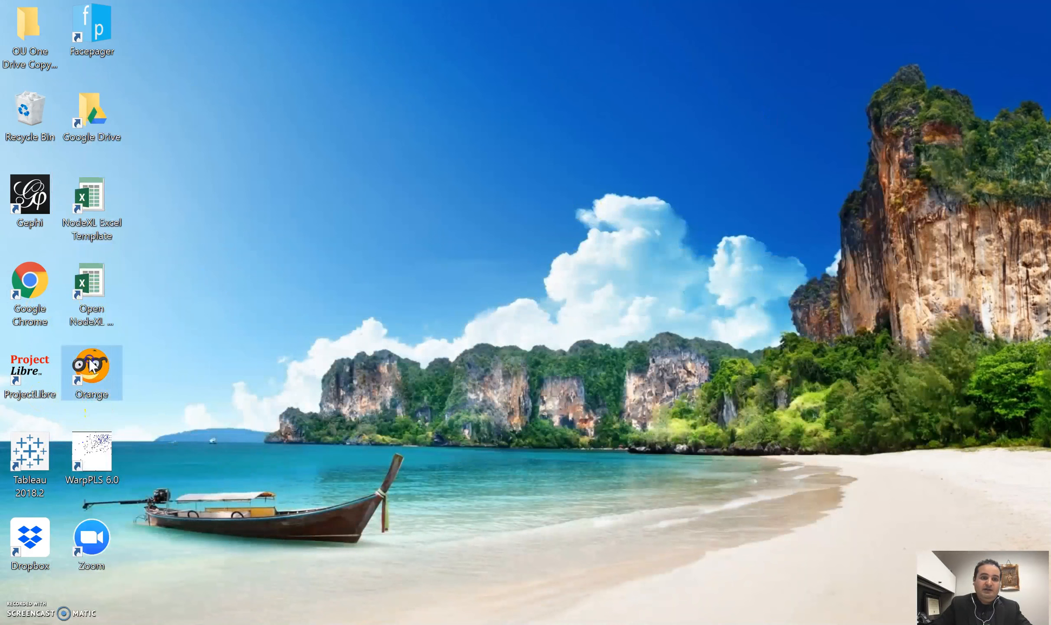
double_click(90, 365)
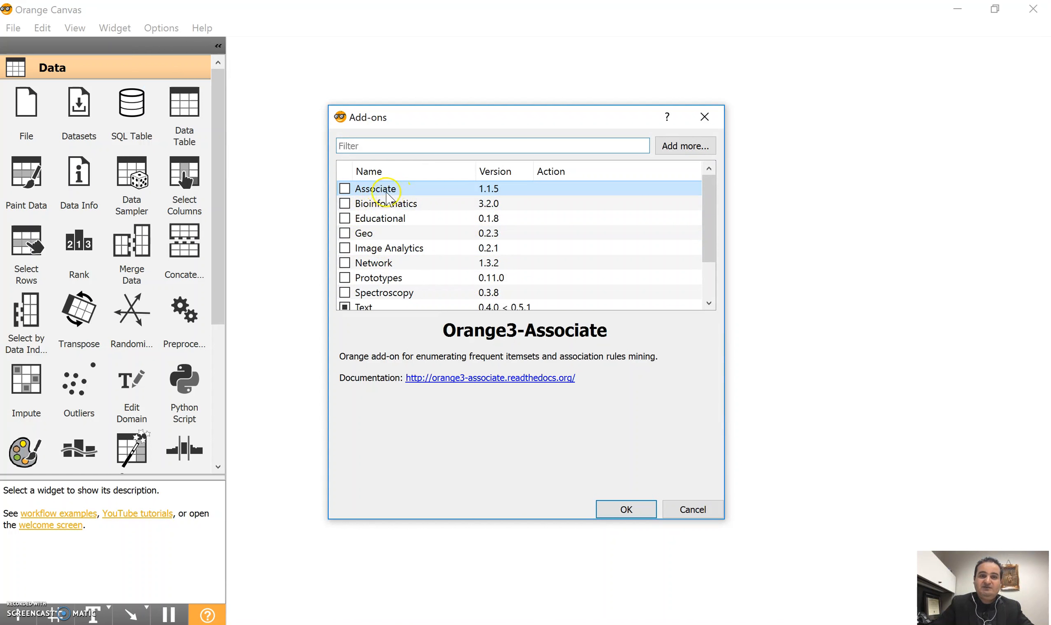
mouse_move(392, 191)
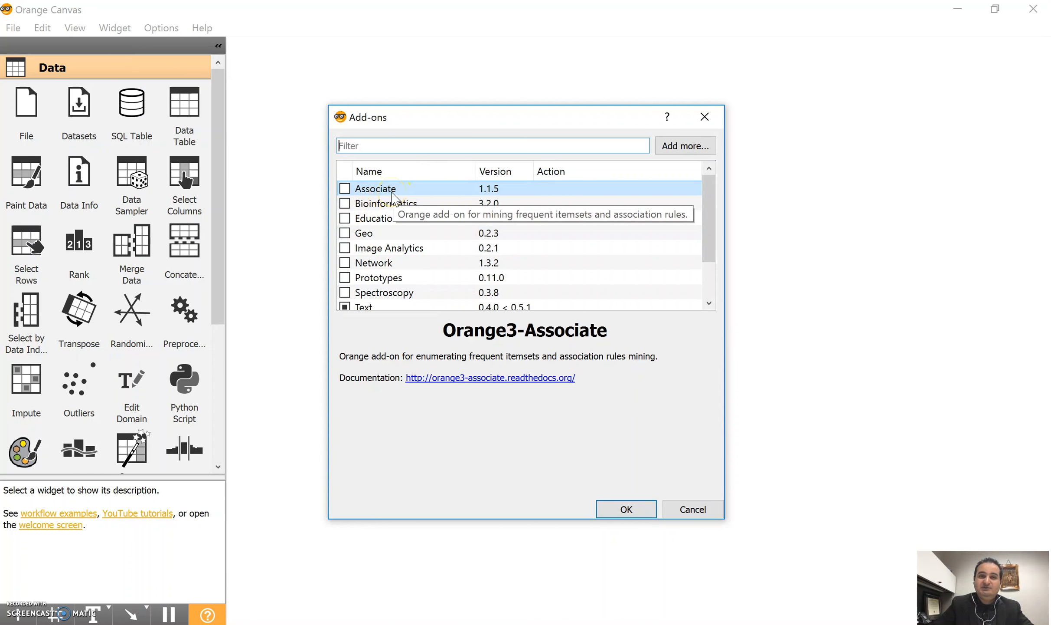
scroll("down", 3)
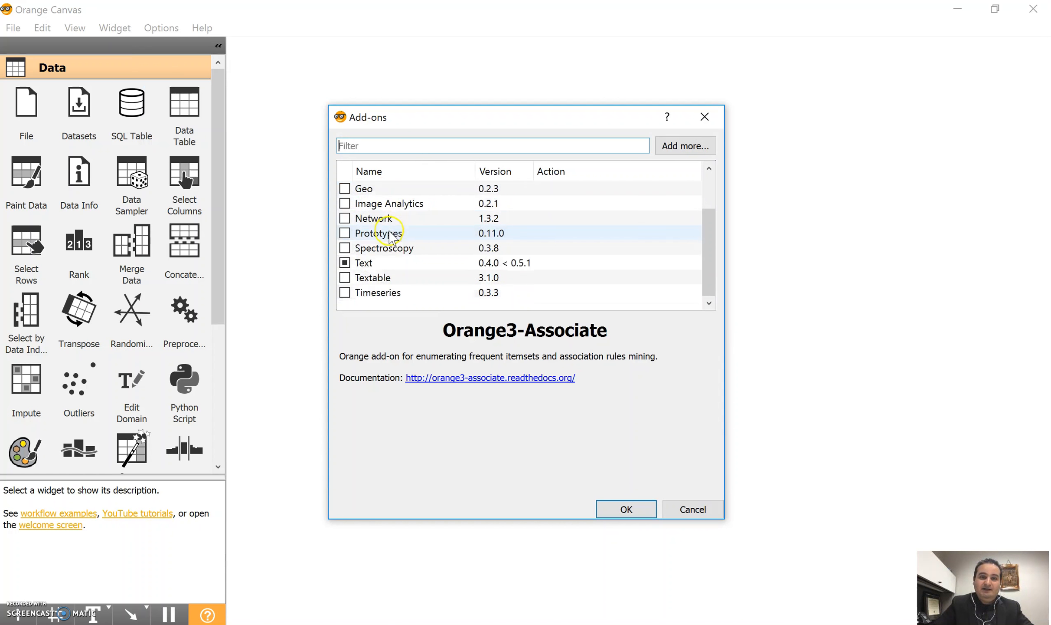
mouse_move(403, 217)
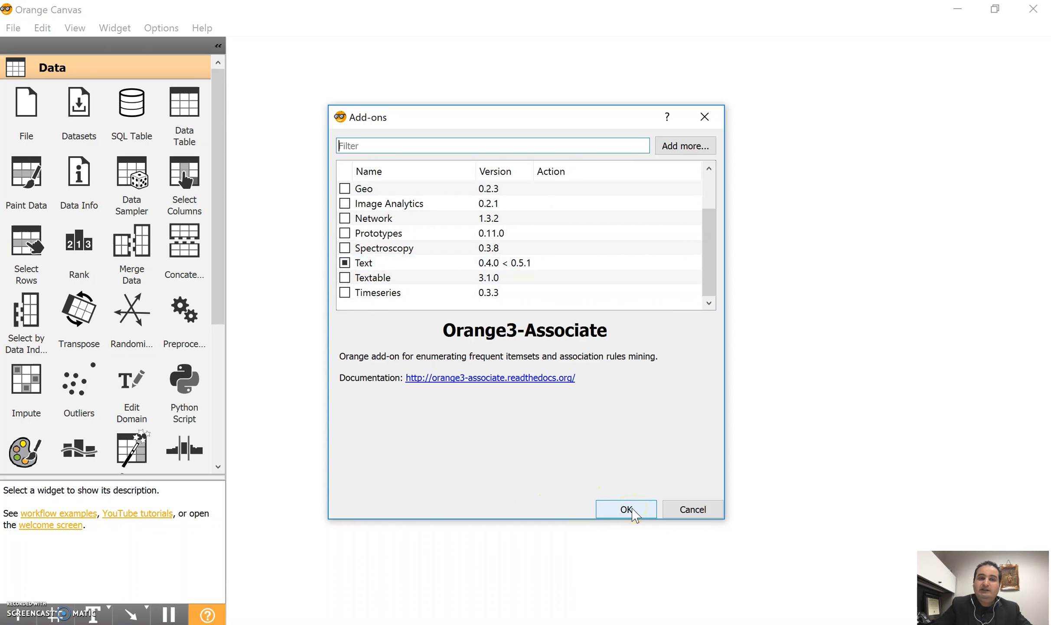
left_click(625, 509)
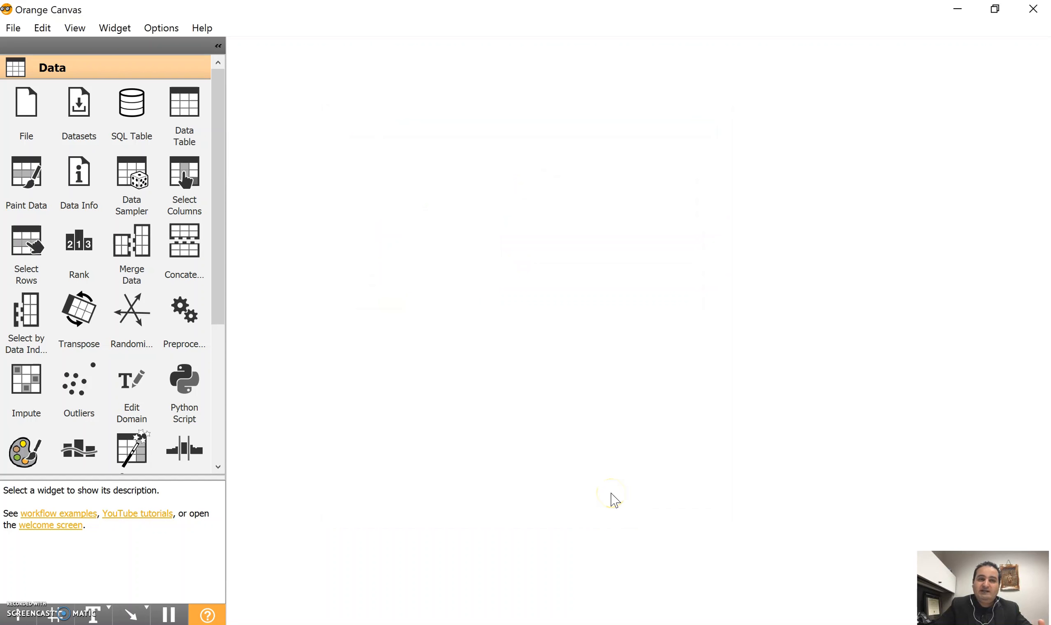
mouse_move(573, 310)
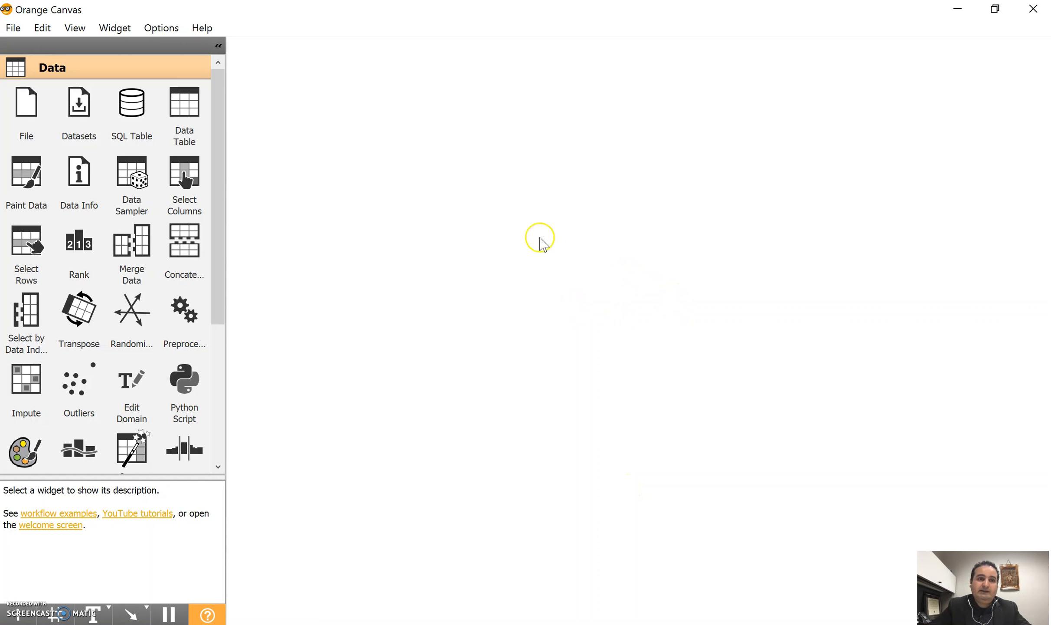
Step: Drag a Twitter widget from Text Mining onto the canvas and open its query settings
left_click(184, 177)
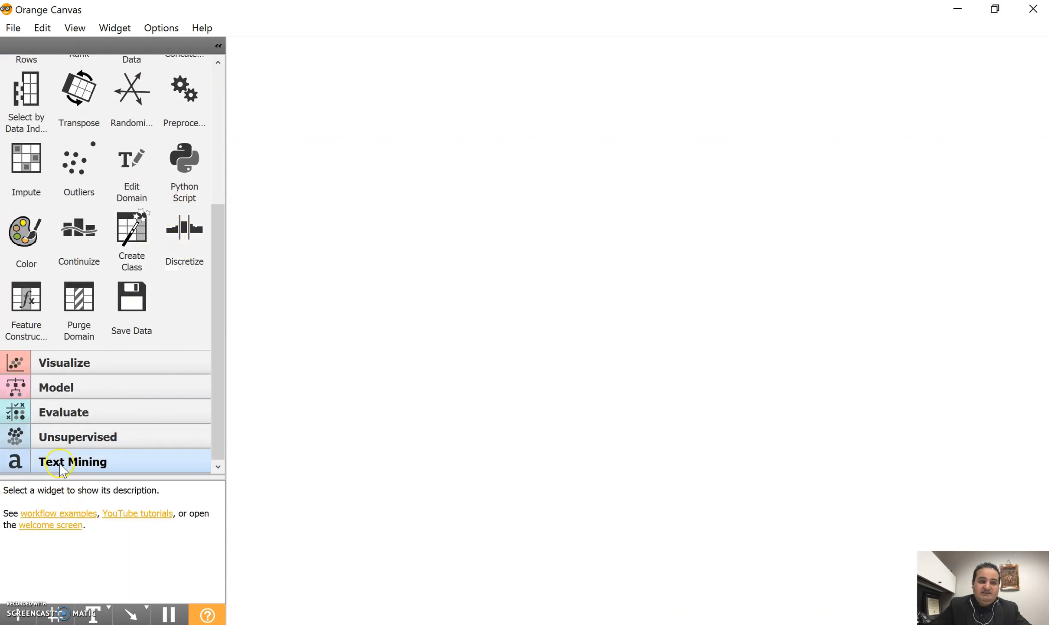
left_click(73, 461)
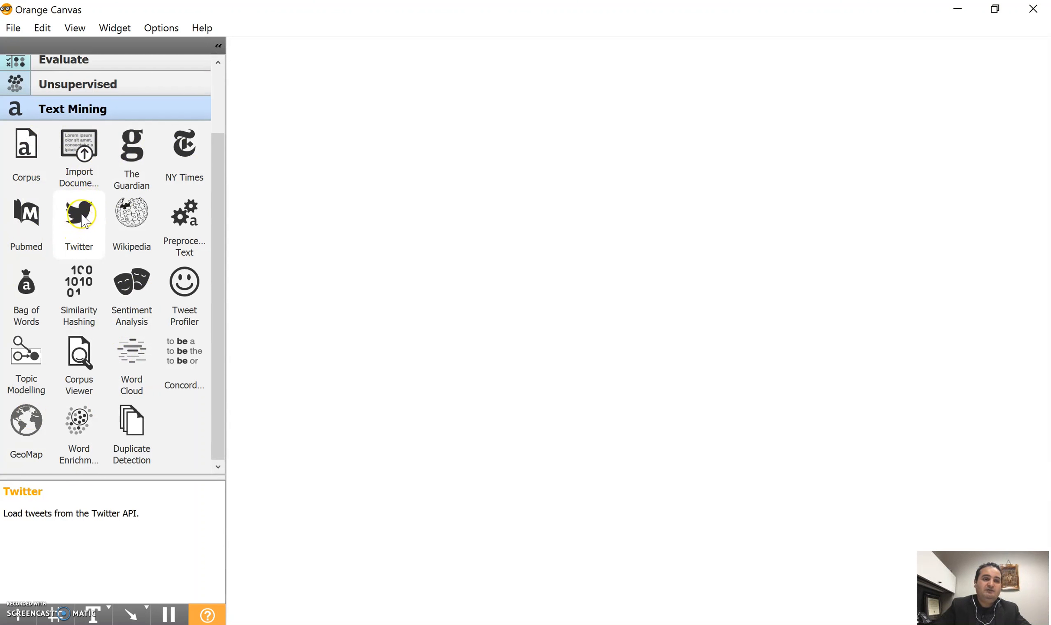
mouse_move(79, 214)
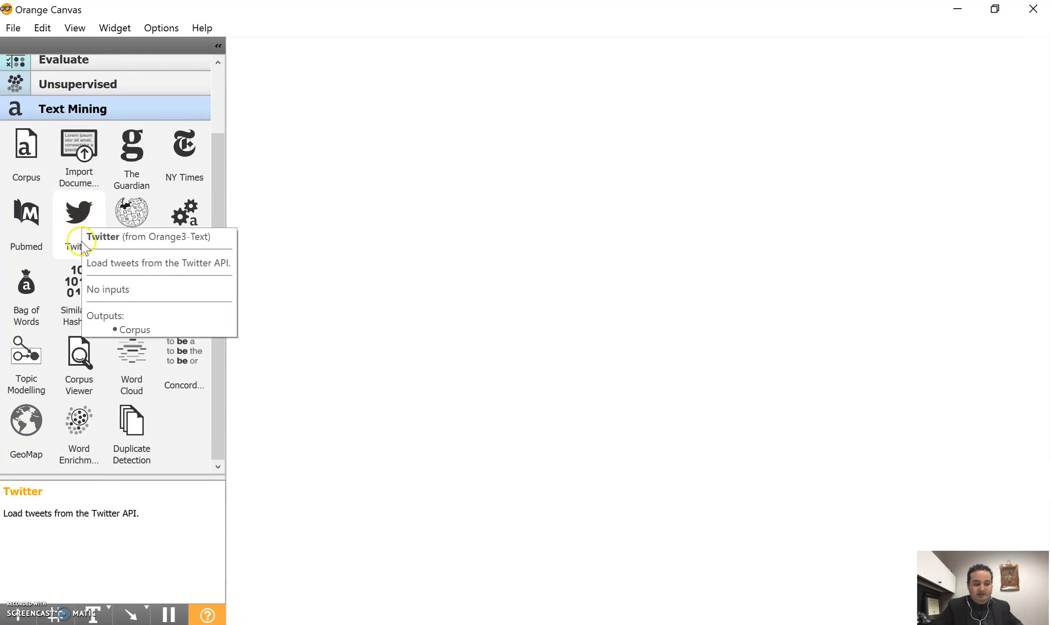
left_click_drag(78, 213, 385, 248)
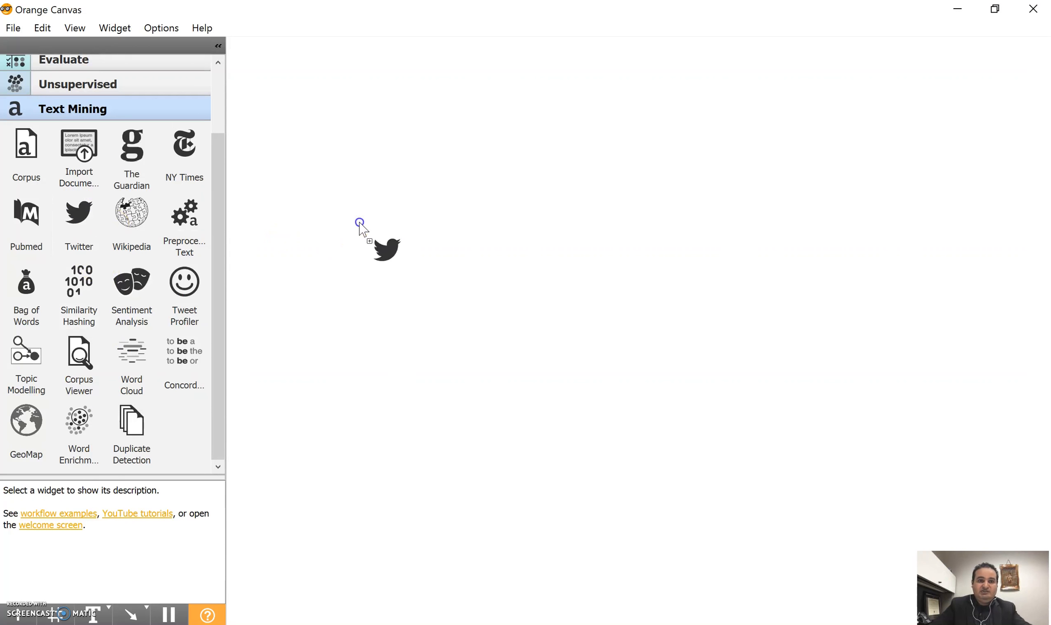
left_click_drag(386, 248, 312, 220)
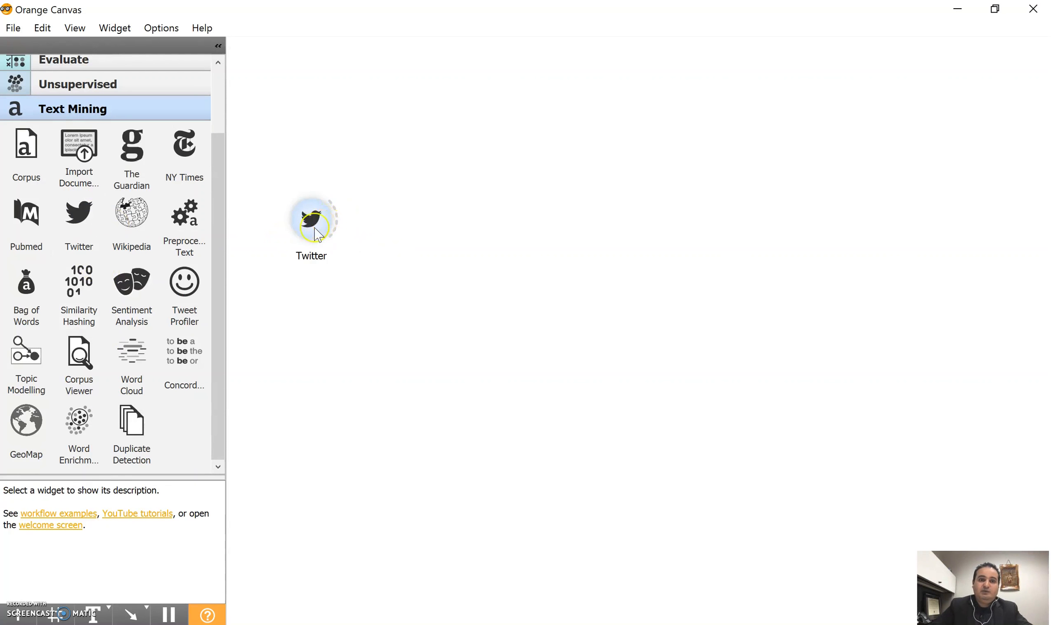
double_click(311, 220)
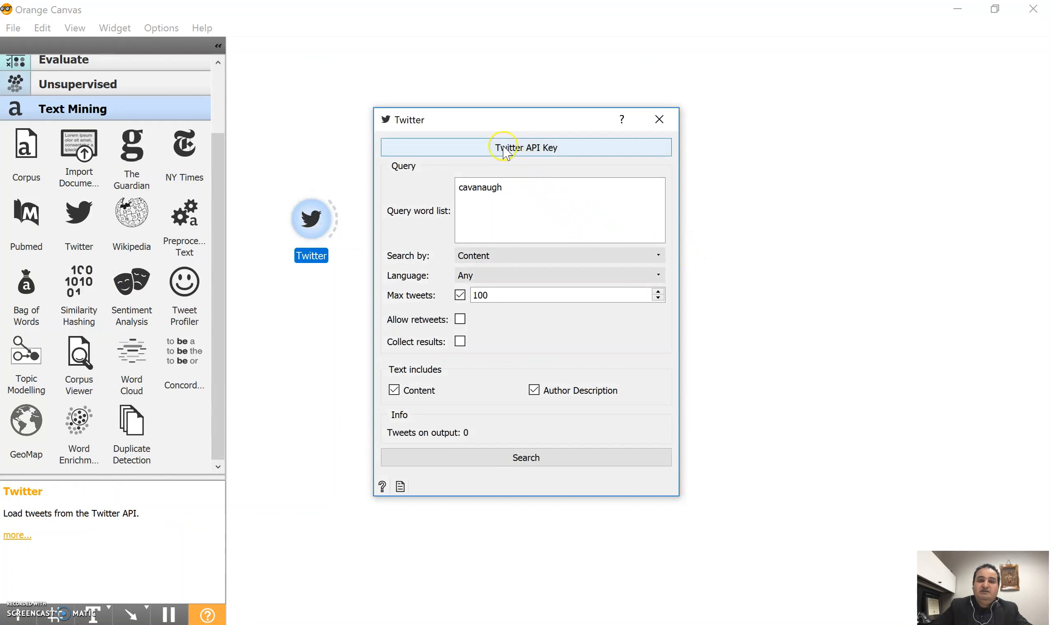
mouse_move(553, 155)
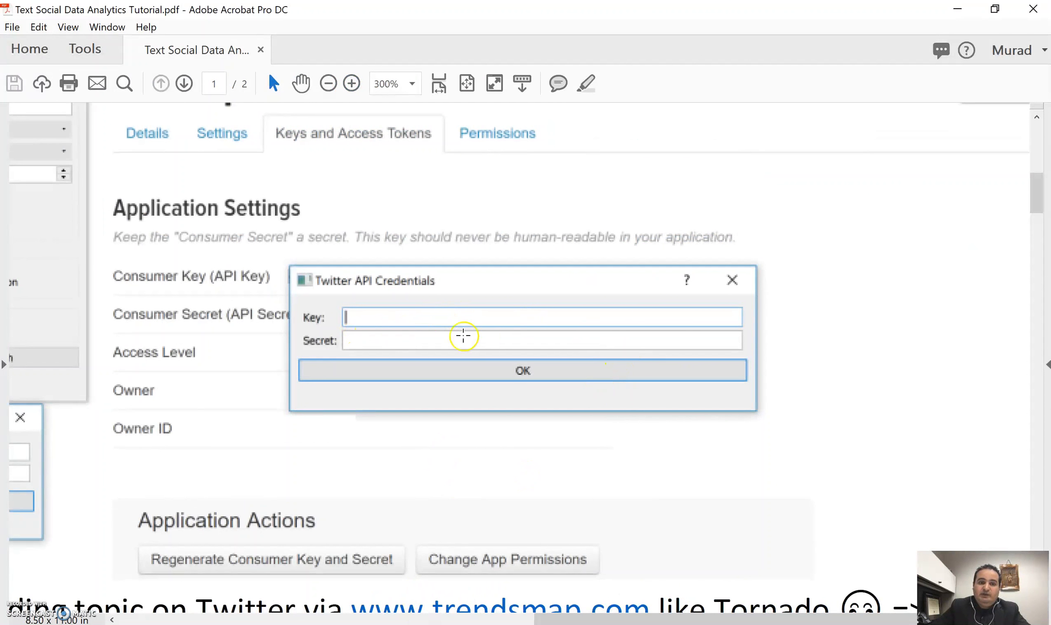
mouse_move(307, 332)
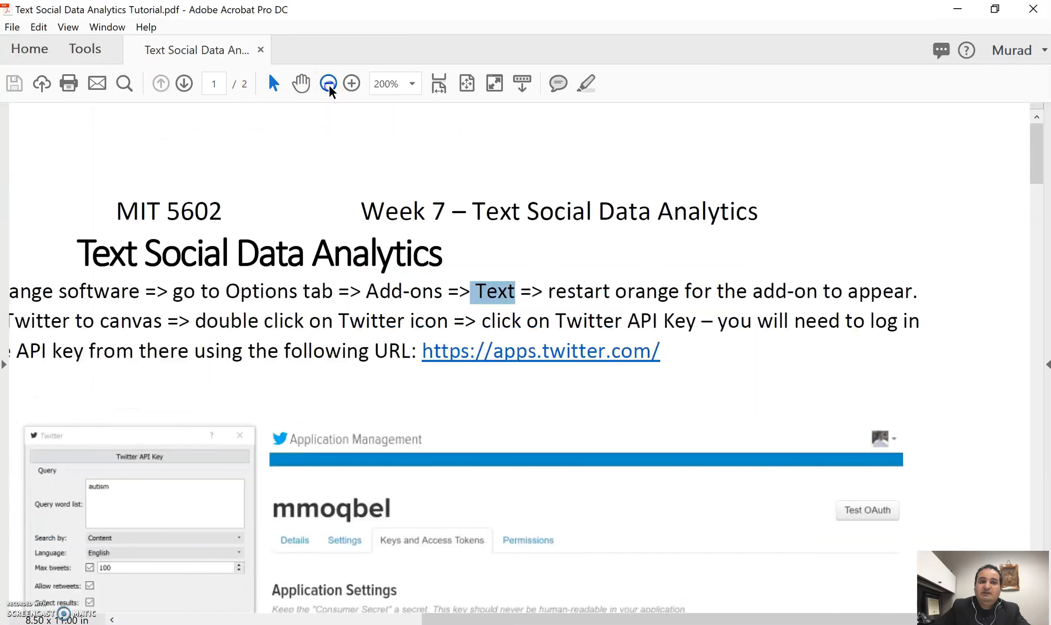
left_click(328, 83)
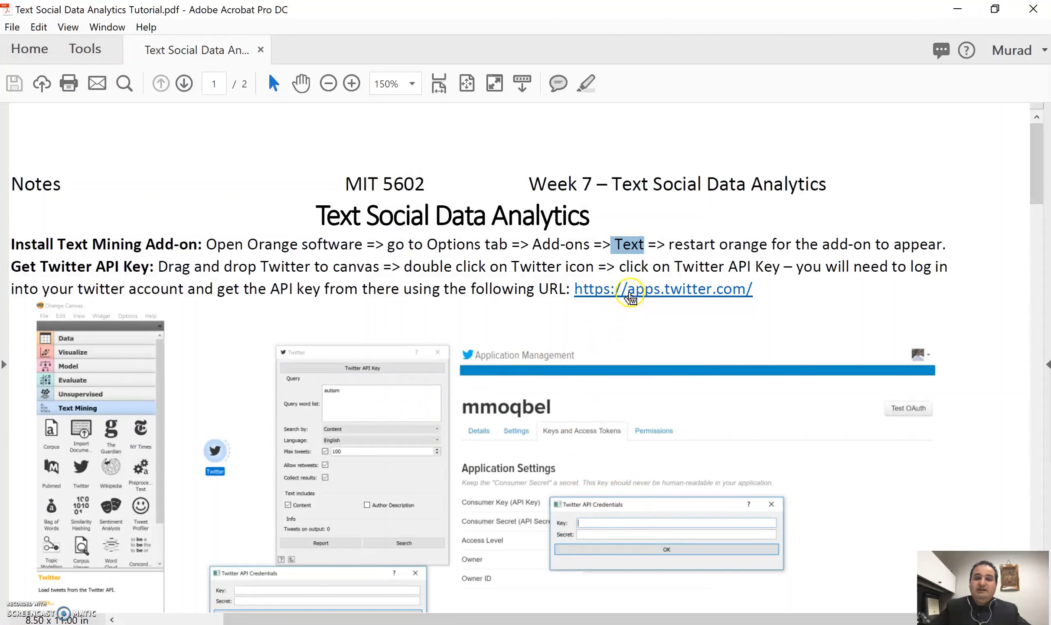
left_click(661, 289)
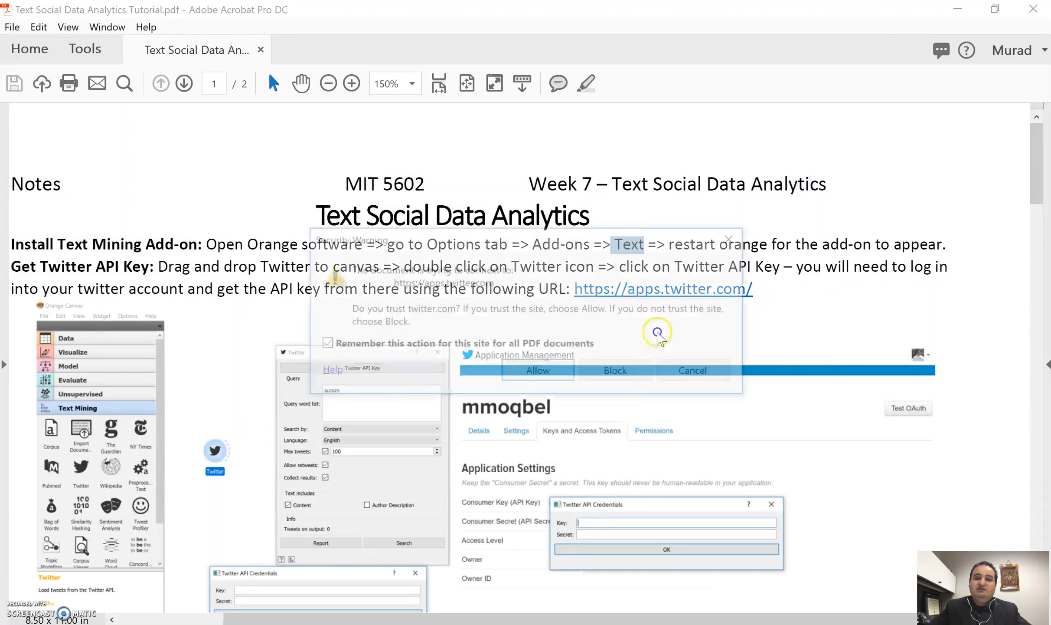
left_click(537, 370)
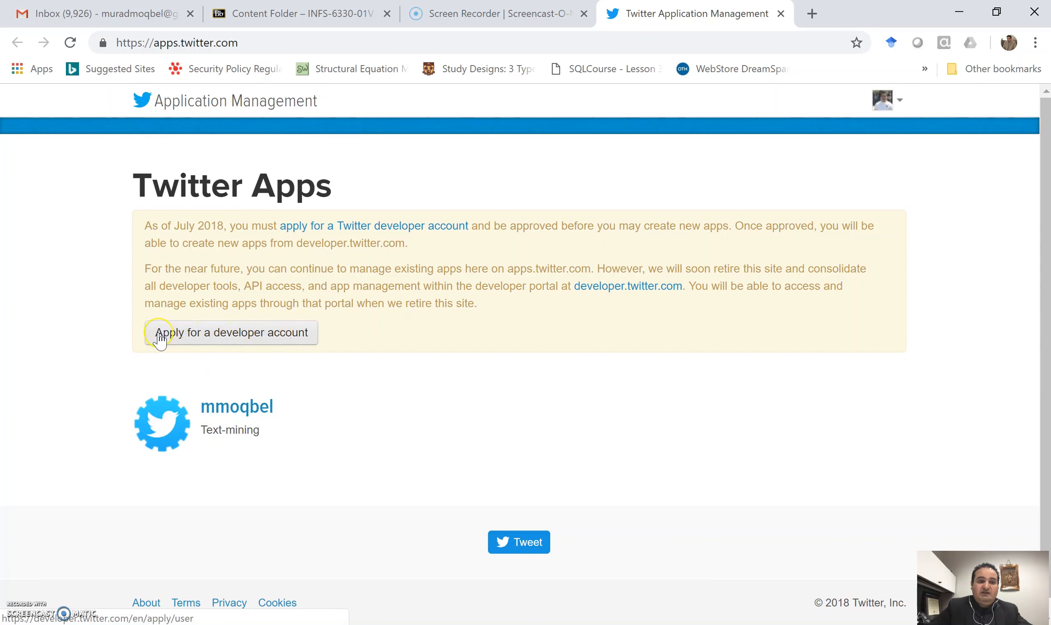
Step: Open the mmoqbel app's details page via the developer dashboard's Apps list
left_click(230, 332)
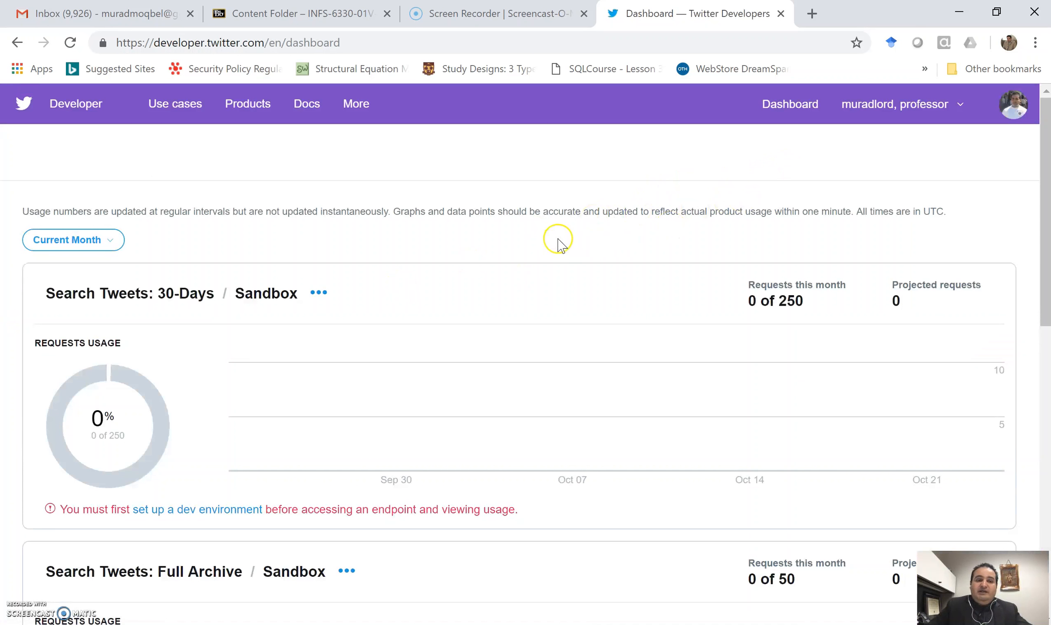
left_click(892, 105)
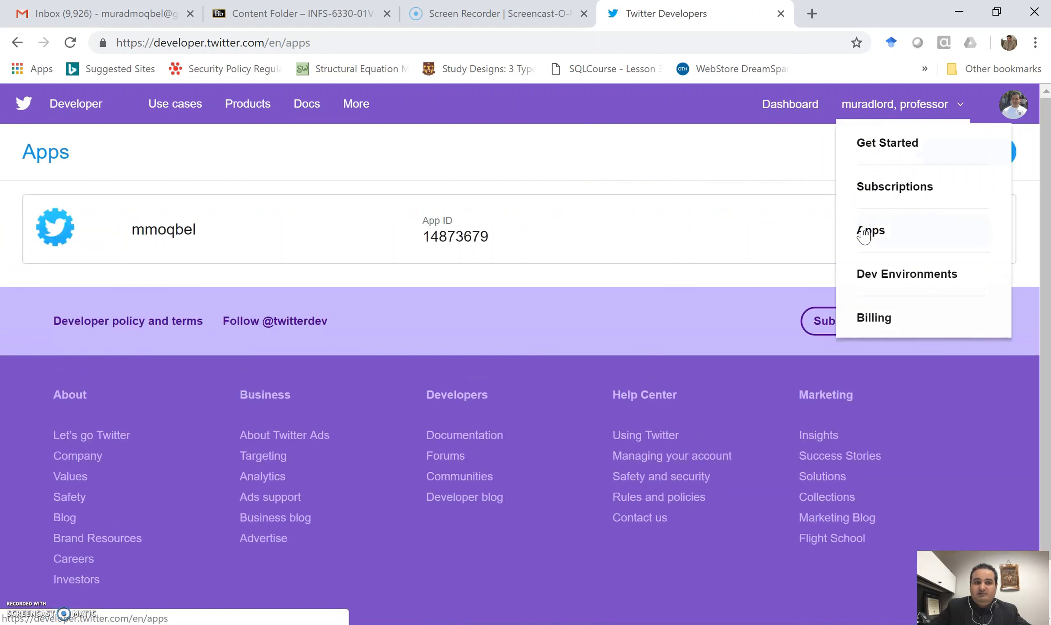
left_click(163, 228)
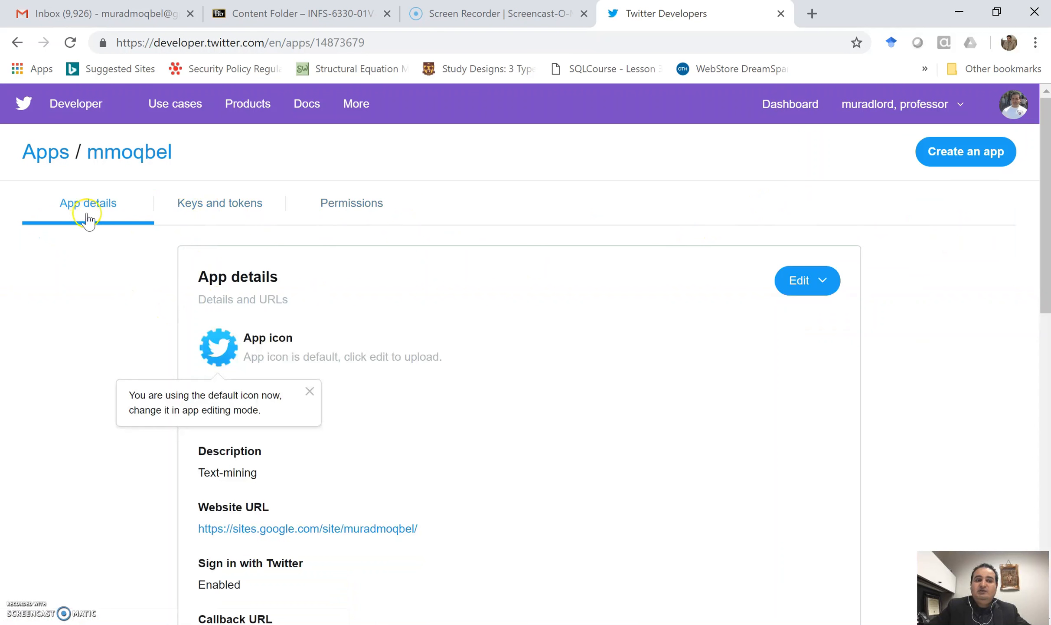
mouse_move(236, 218)
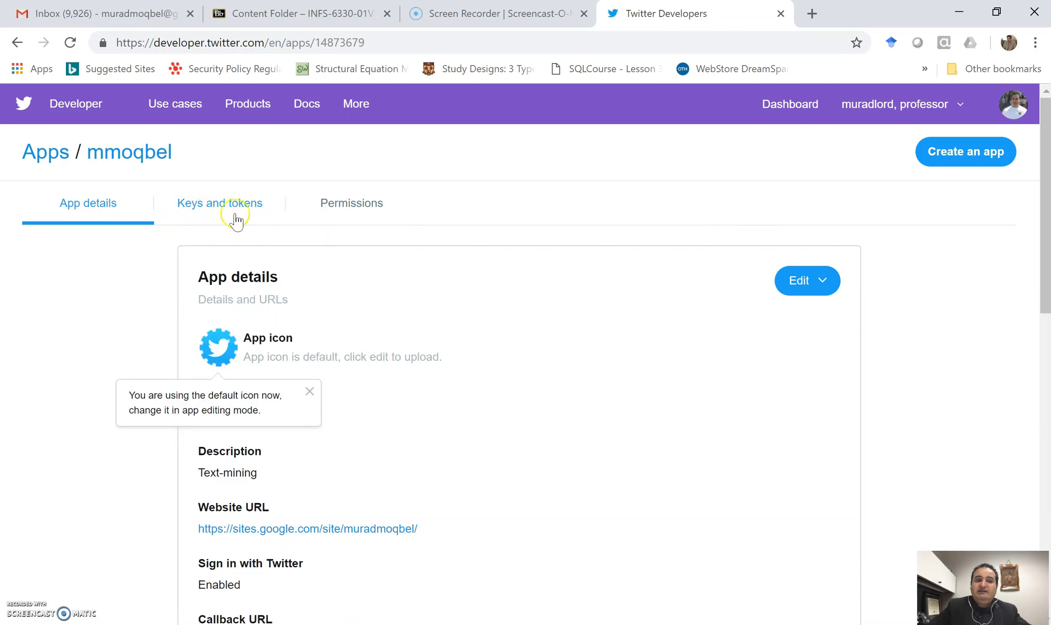
mouse_move(222, 208)
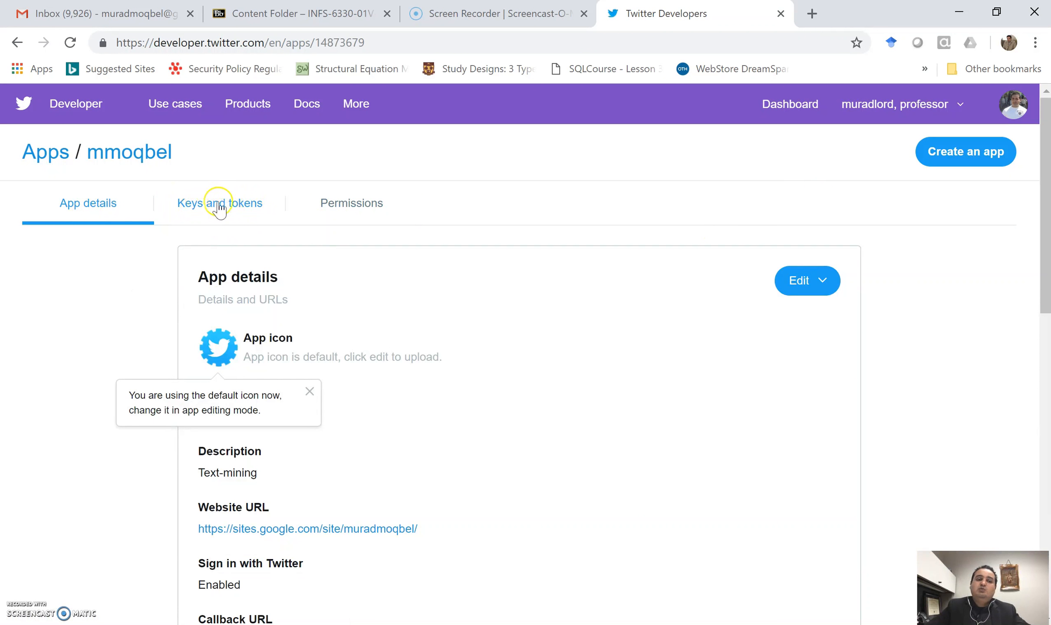
mouse_move(240, 213)
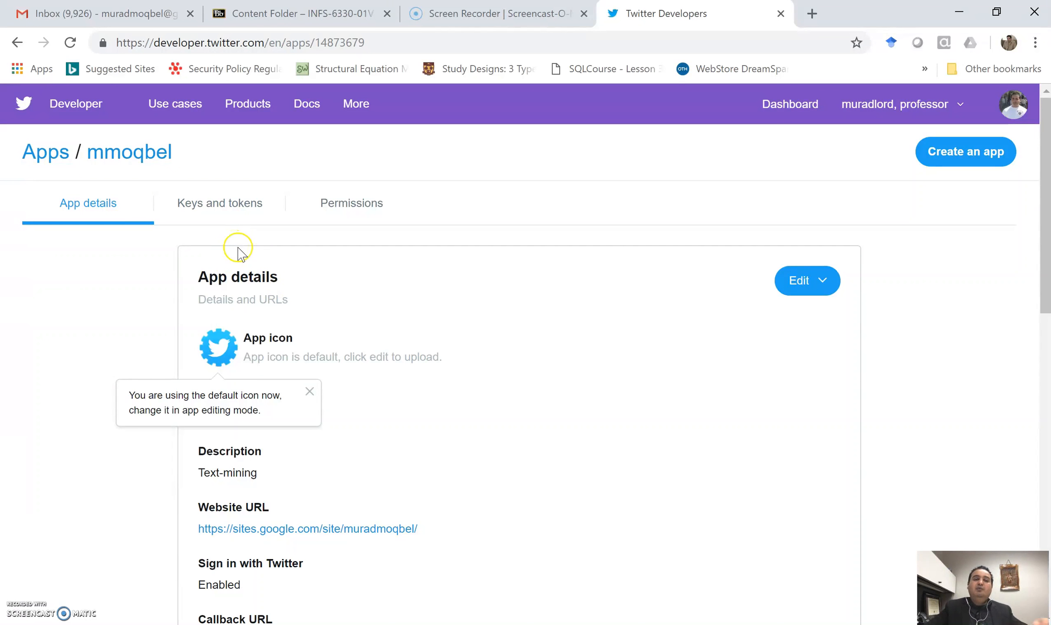
mouse_move(240, 242)
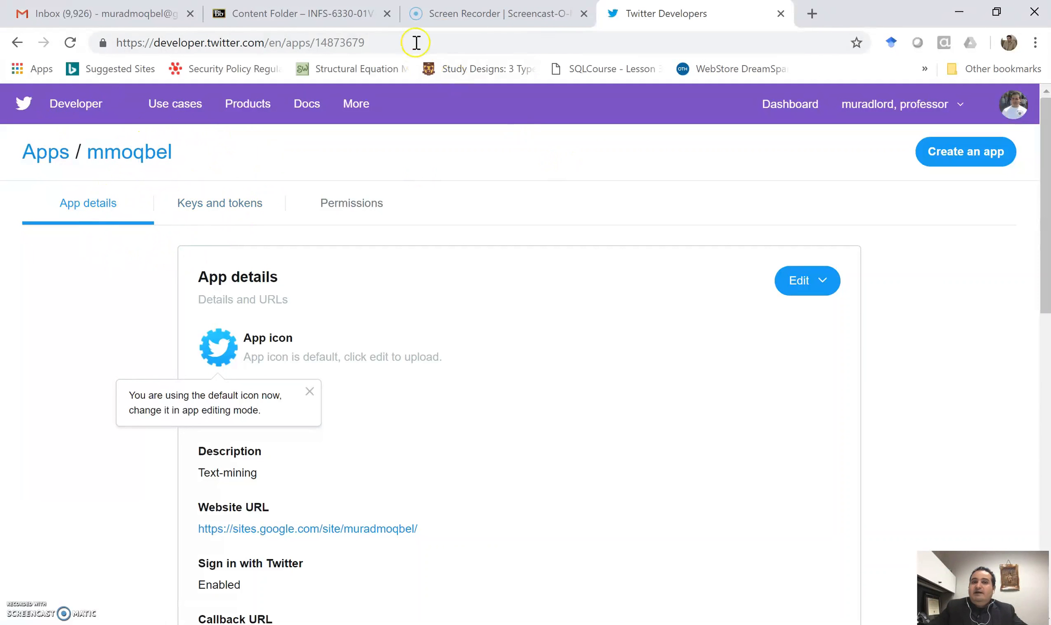
mouse_move(920, 20)
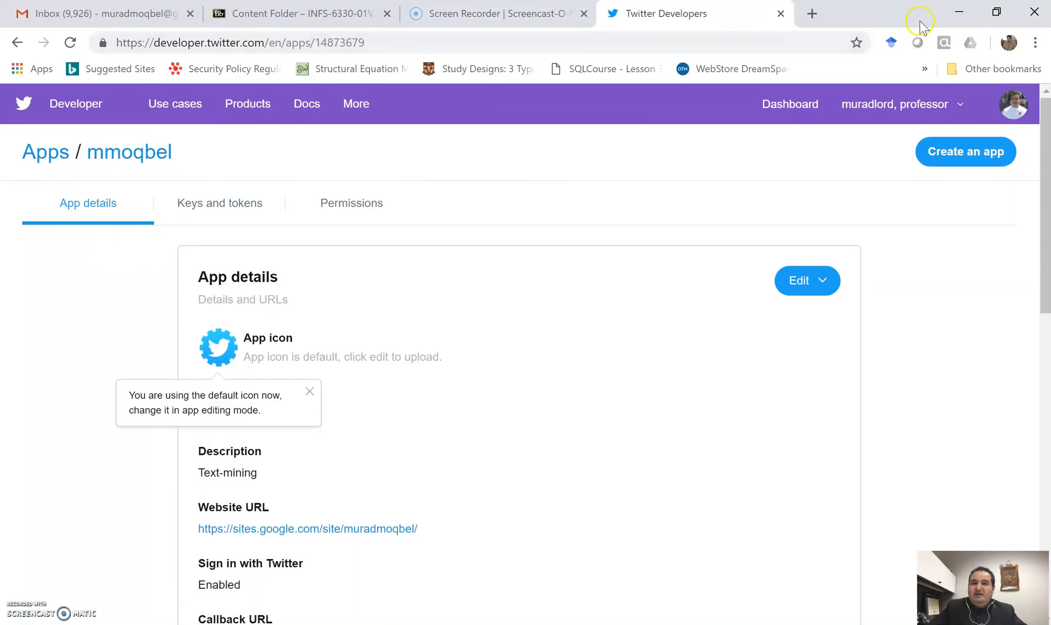
mouse_move(907, 36)
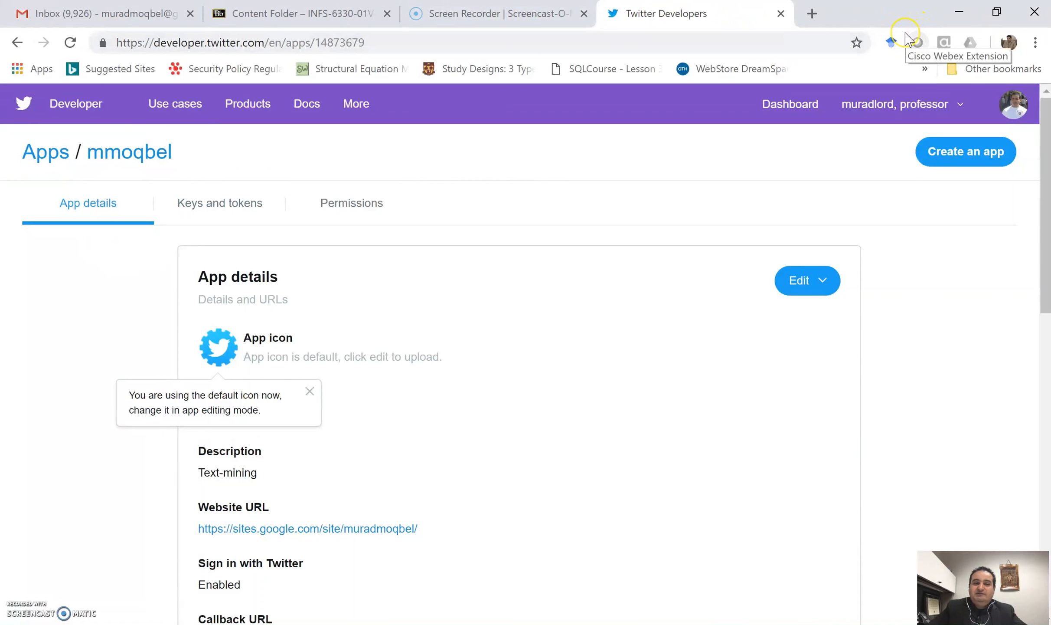
mouse_move(907, 42)
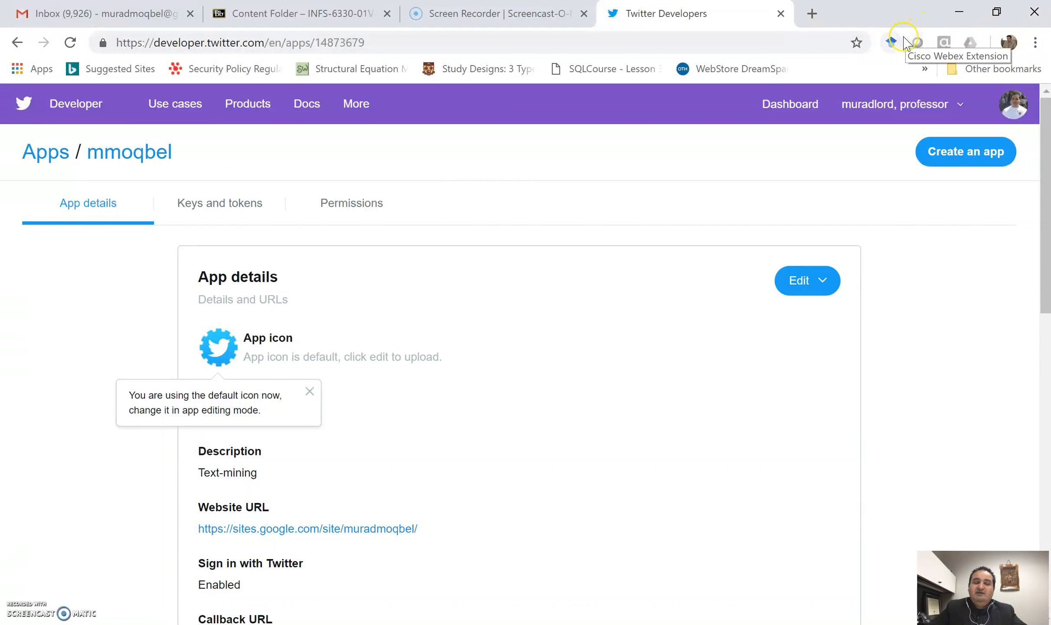
mouse_move(892, 42)
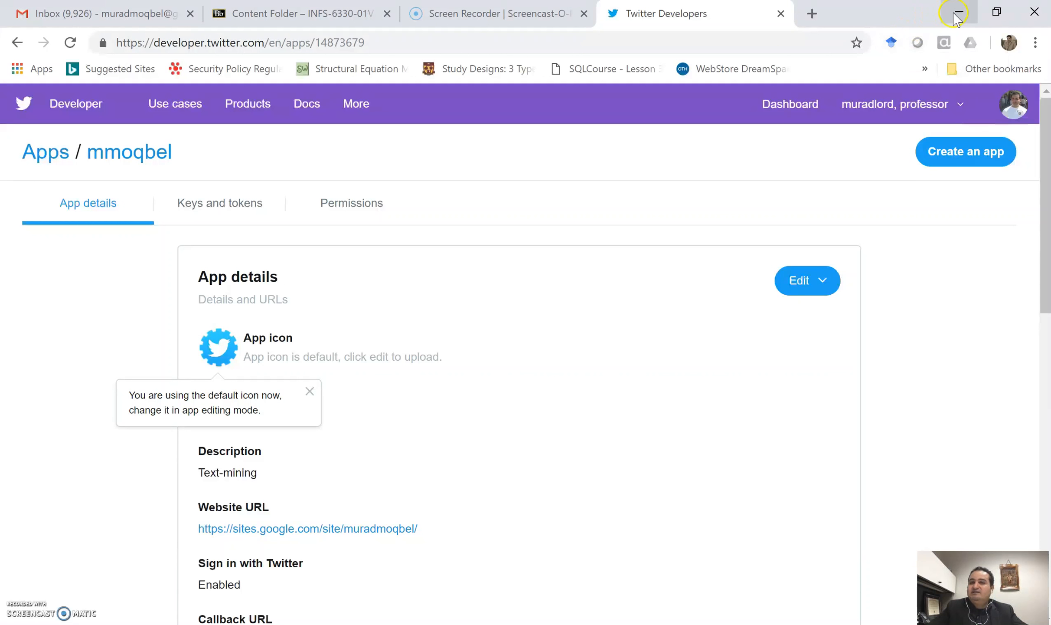
mouse_move(539, 68)
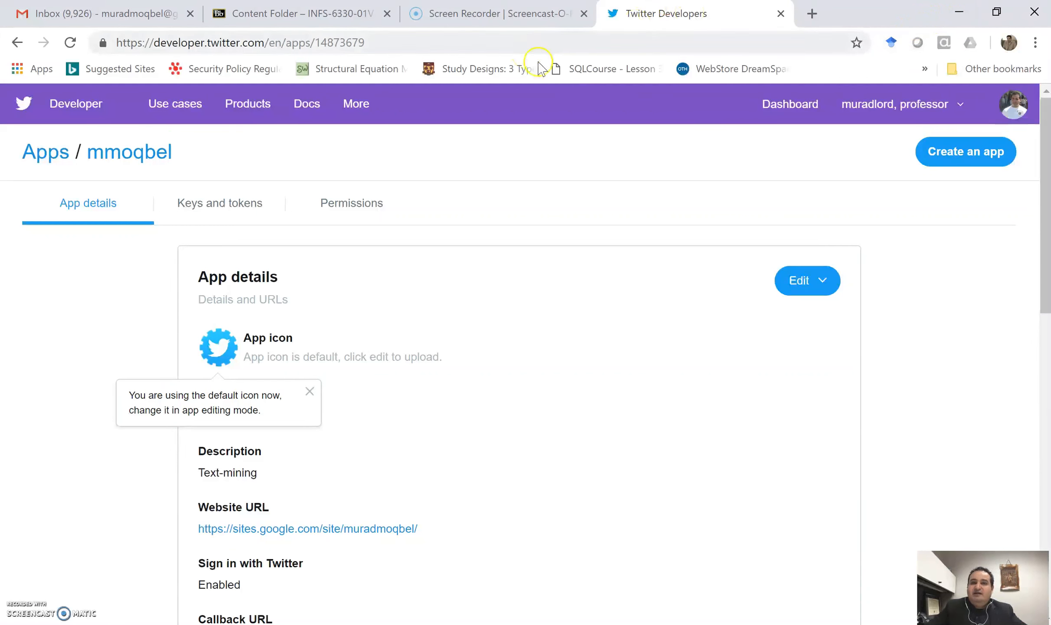
mouse_move(228, 232)
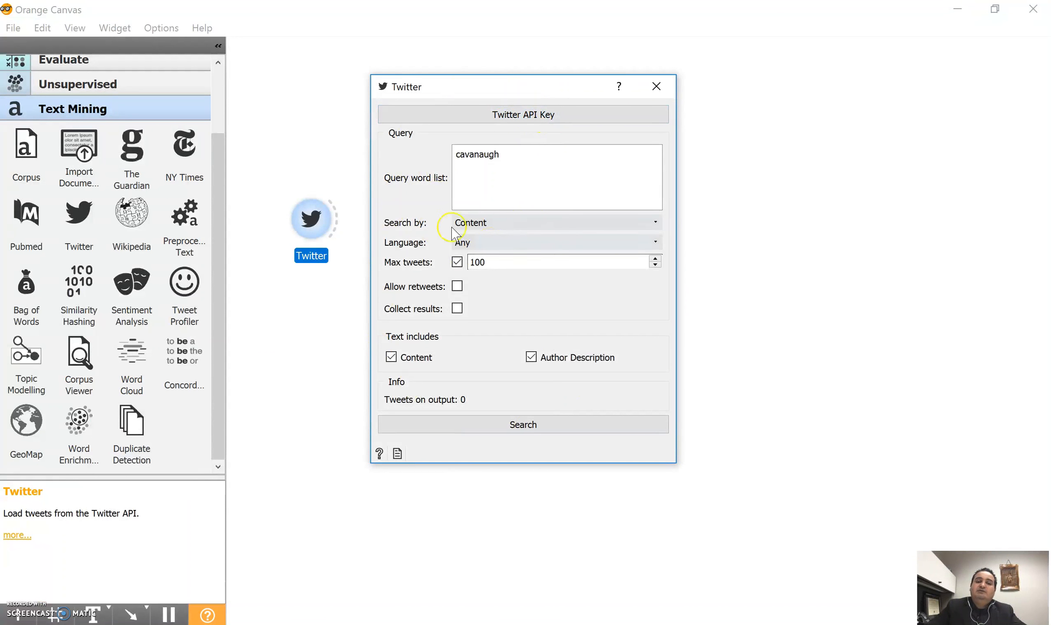
mouse_move(508, 90)
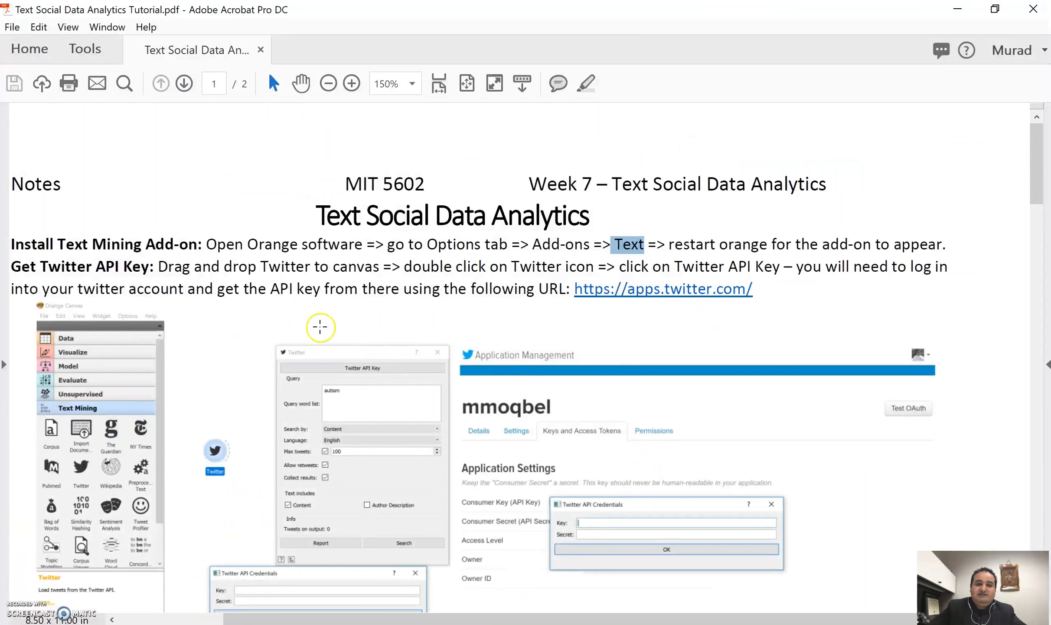
Step: Scroll the tutorial PDF down to step 4, Query Word, with the 100-tweet limit
scroll("down", 3)
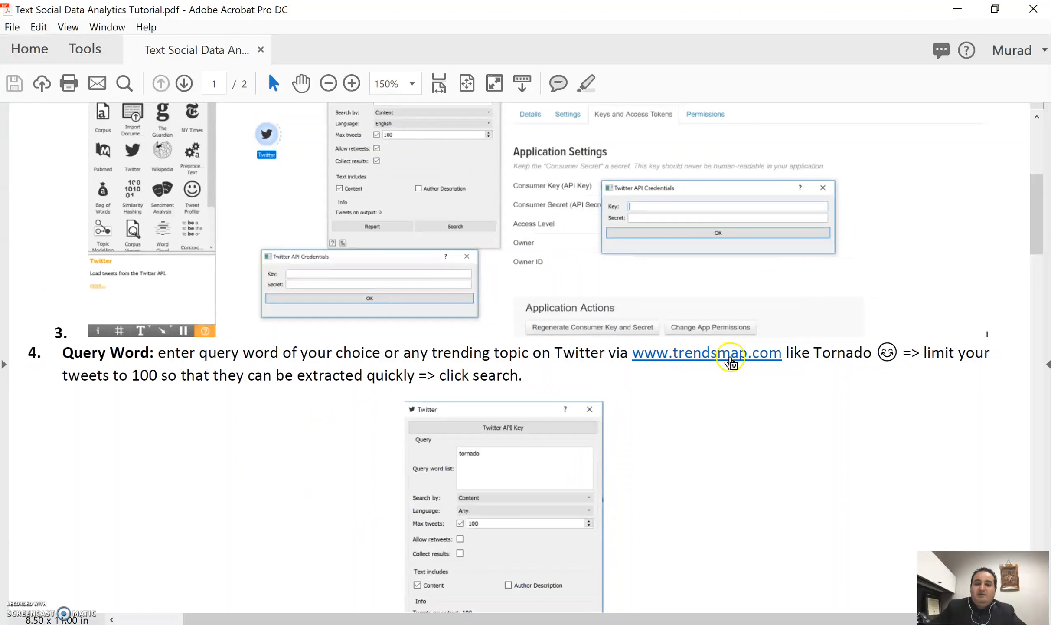
left_click(706, 352)
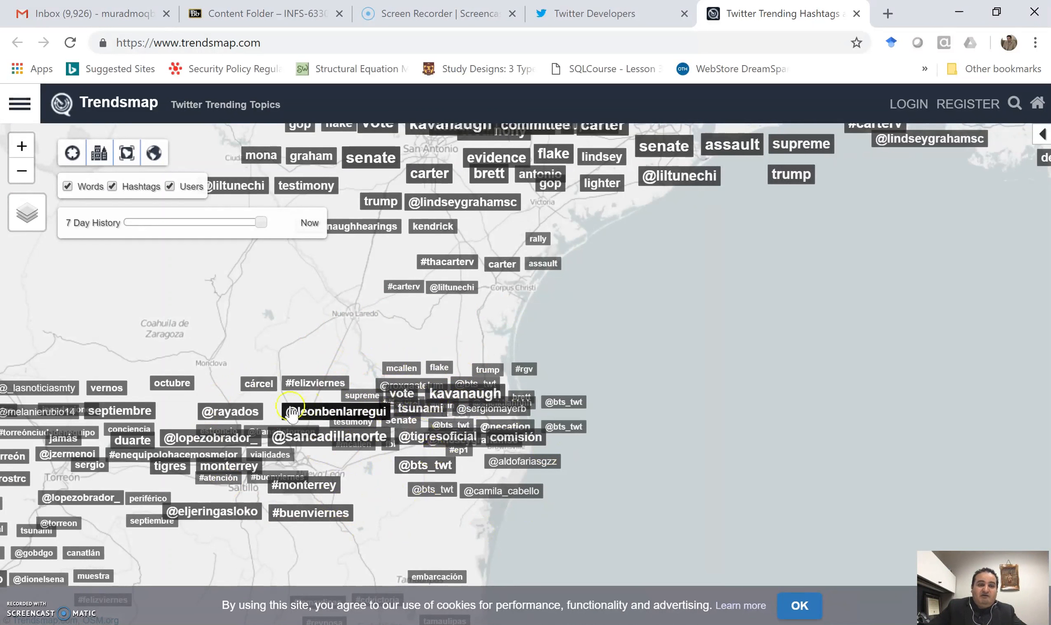
mouse_move(335, 343)
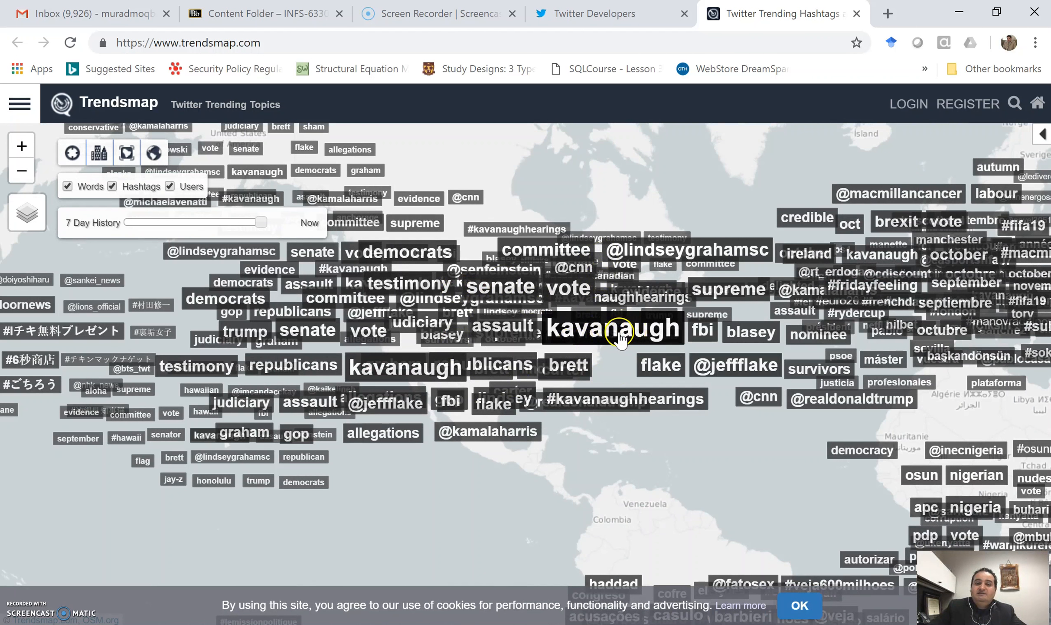
mouse_move(609, 341)
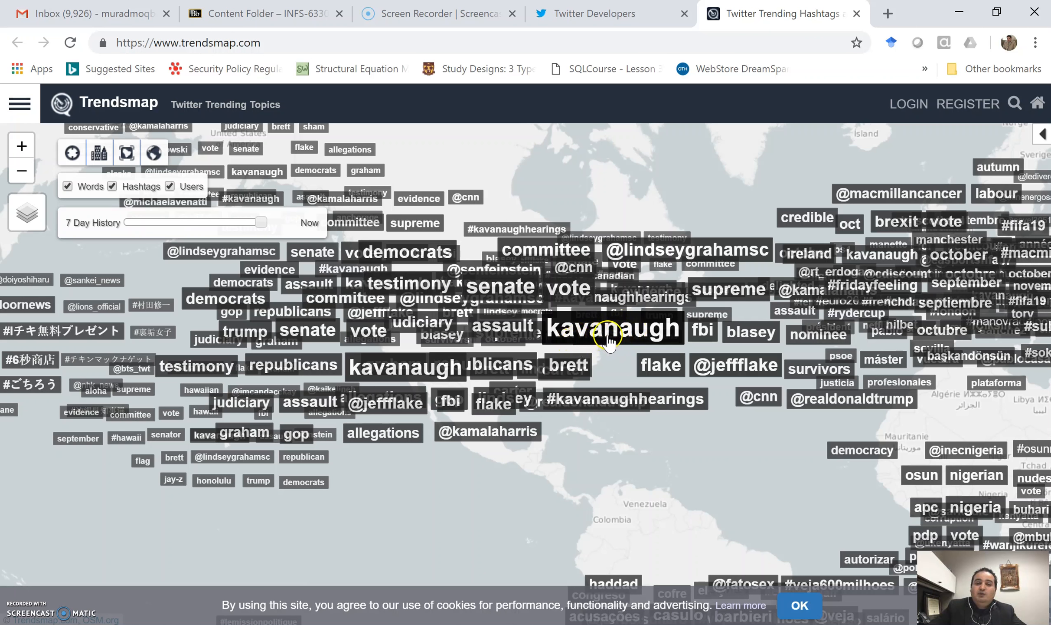
mouse_move(593, 344)
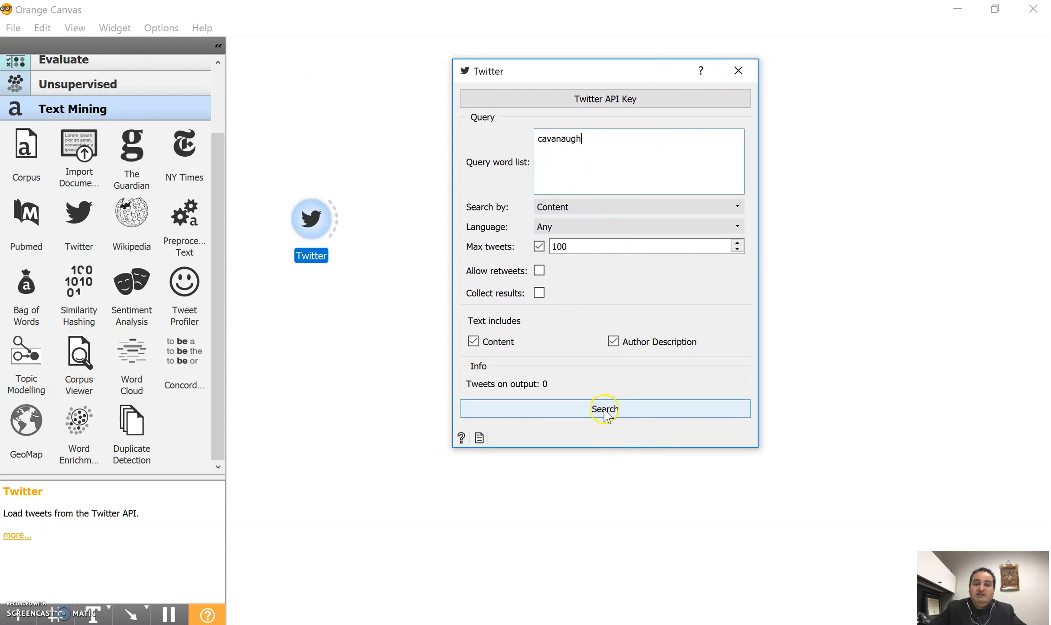
Step: Search Twitter for 'cavanaugh' with Max tweets 100, then close and reopen the widget
left_click(604, 408)
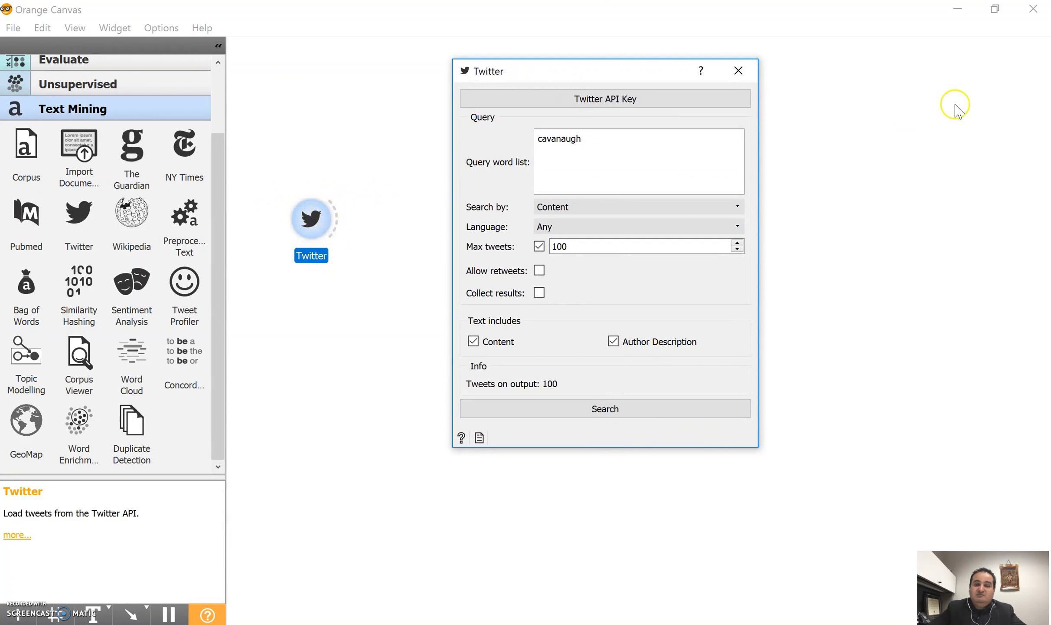
left_click(738, 70)
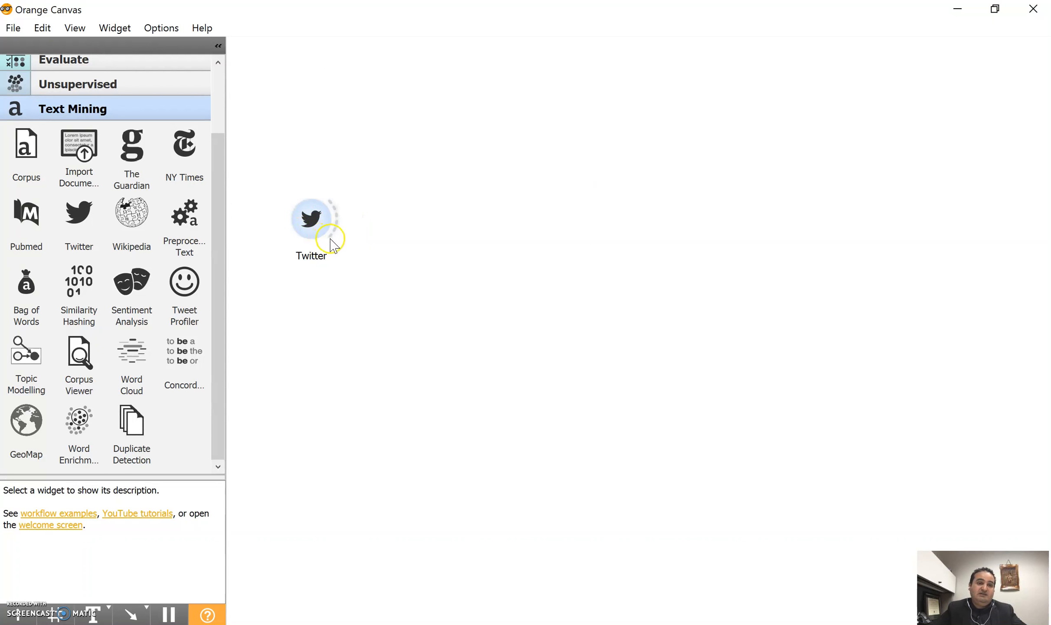
mouse_move(255, 326)
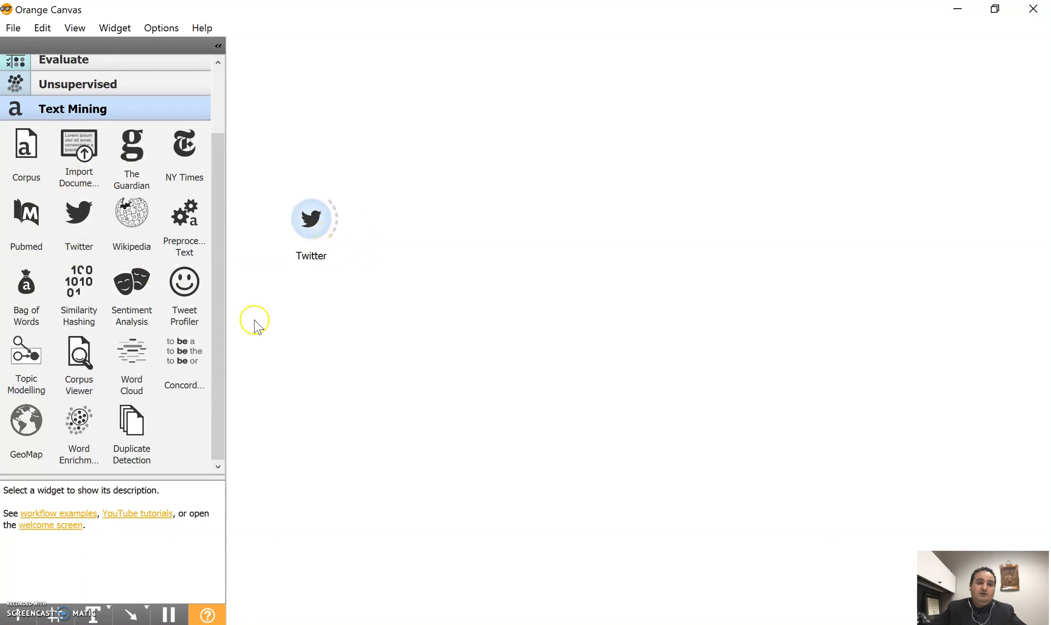
mouse_move(258, 312)
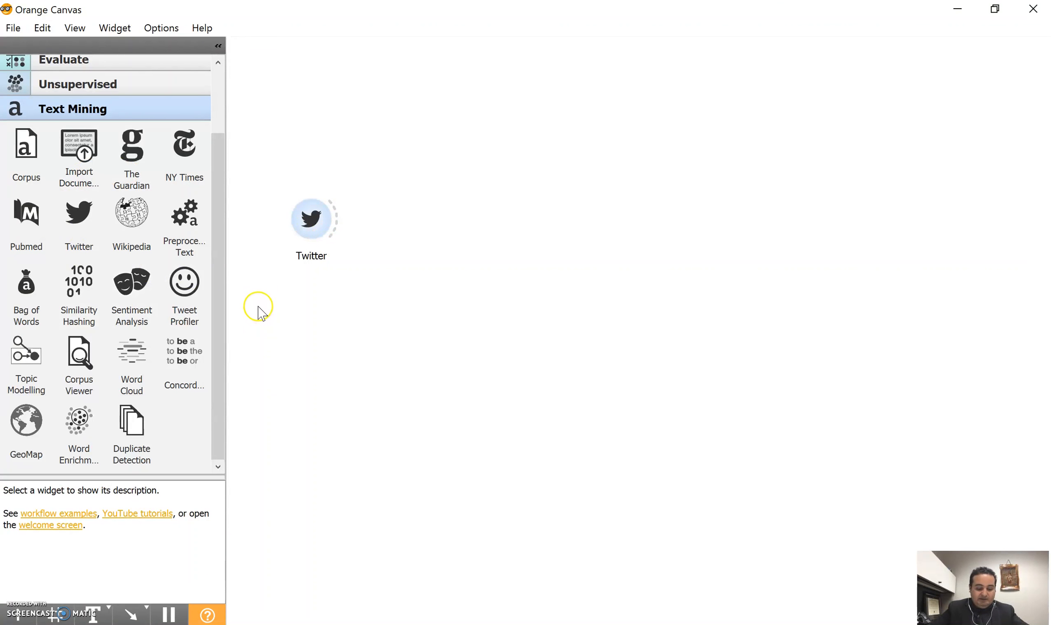
mouse_move(251, 225)
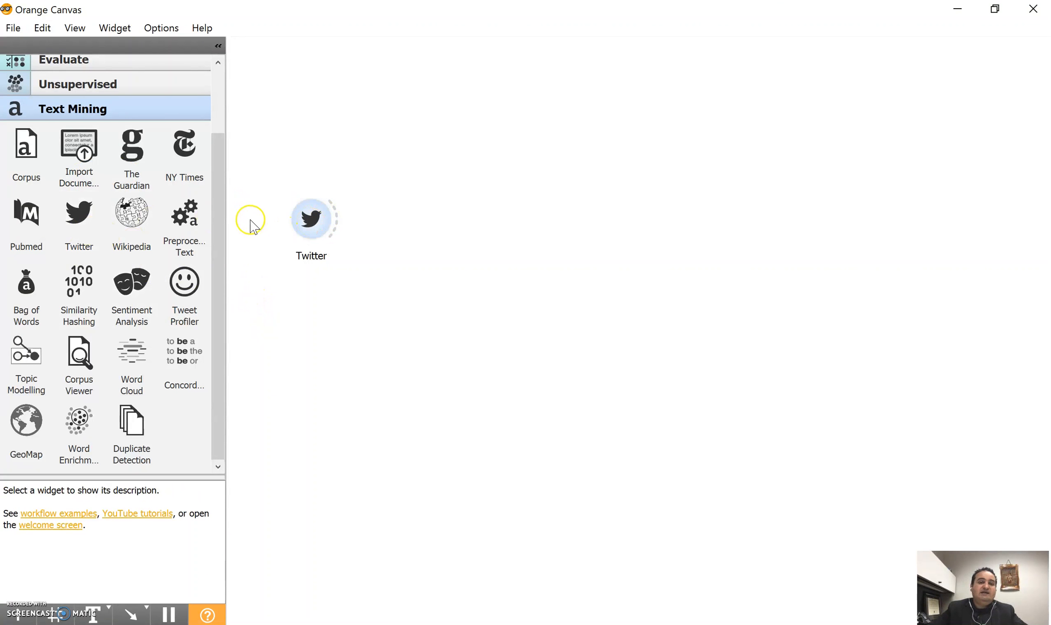
double_click(311, 218)
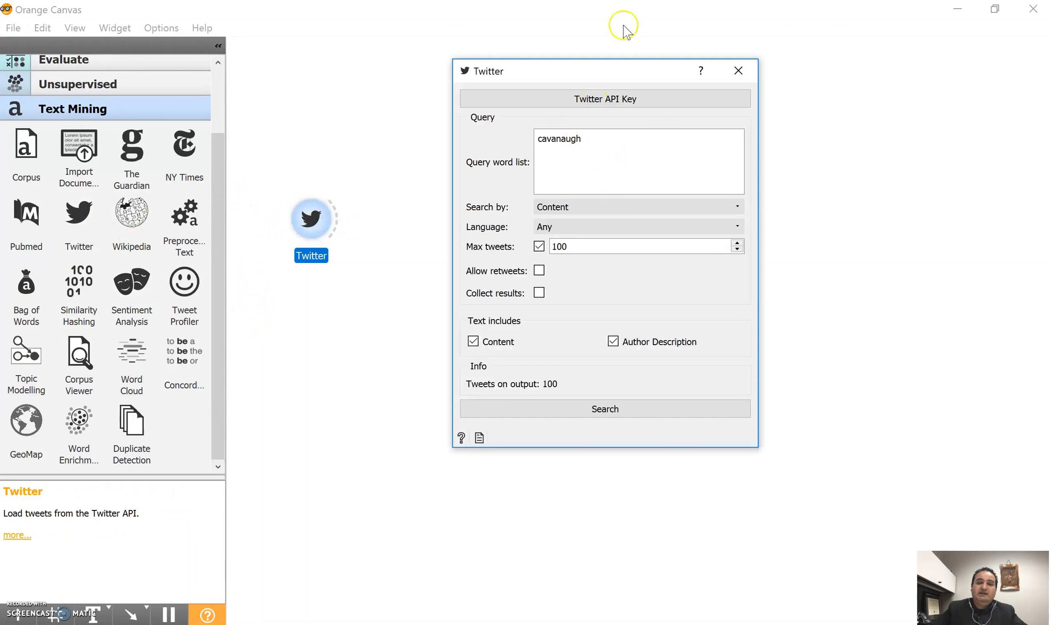
left_click(738, 71)
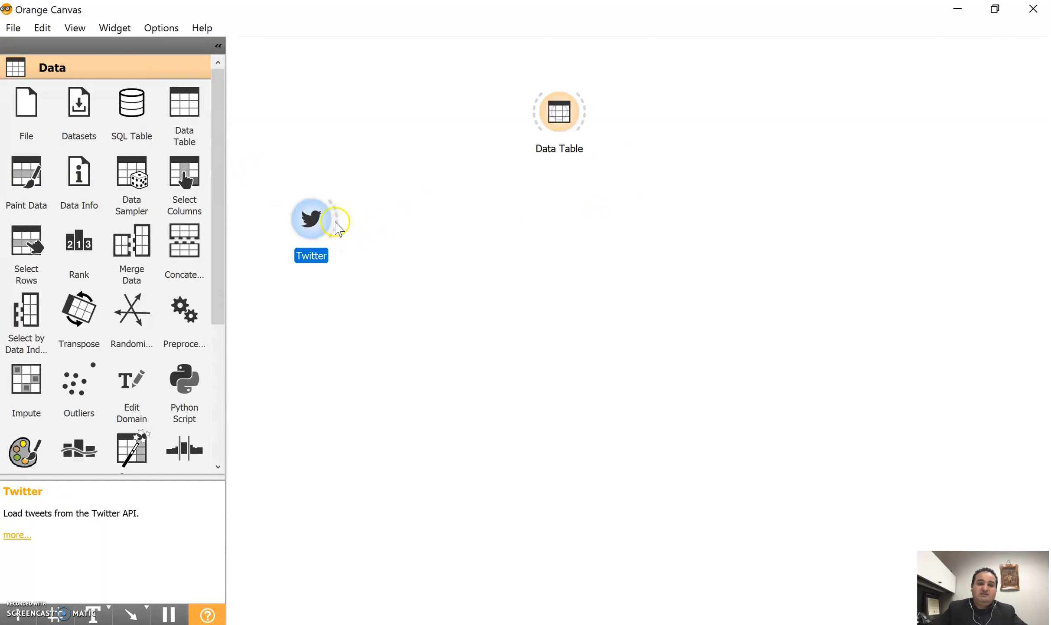
Step: Link Twitter to a Data Table and browse the 100 tweet rows and author columns
left_click_drag(335, 218, 536, 111)
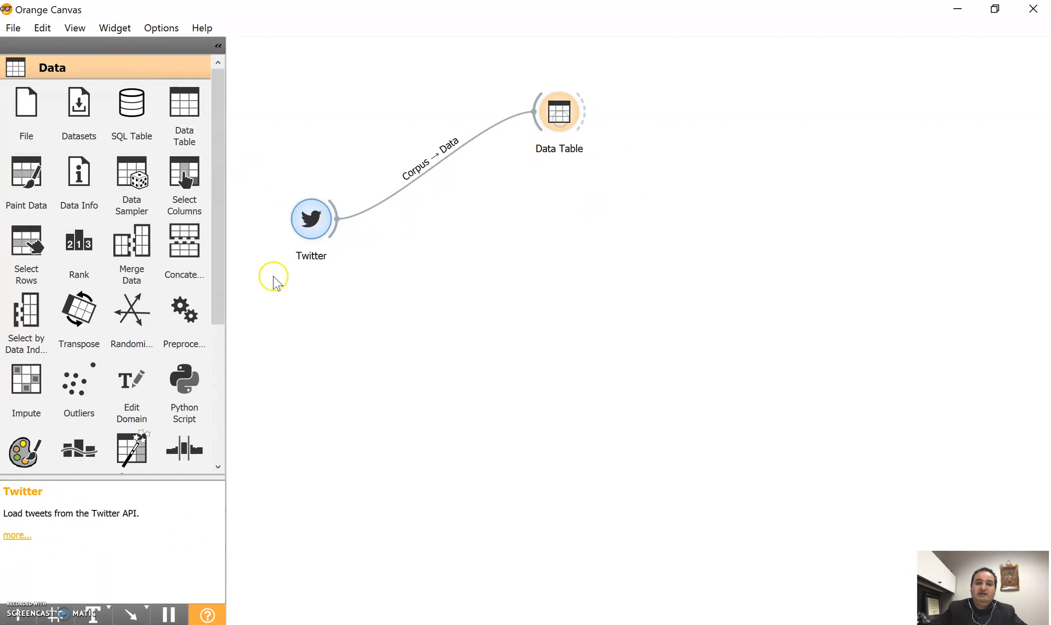
left_click_drag(558, 110, 572, 167)
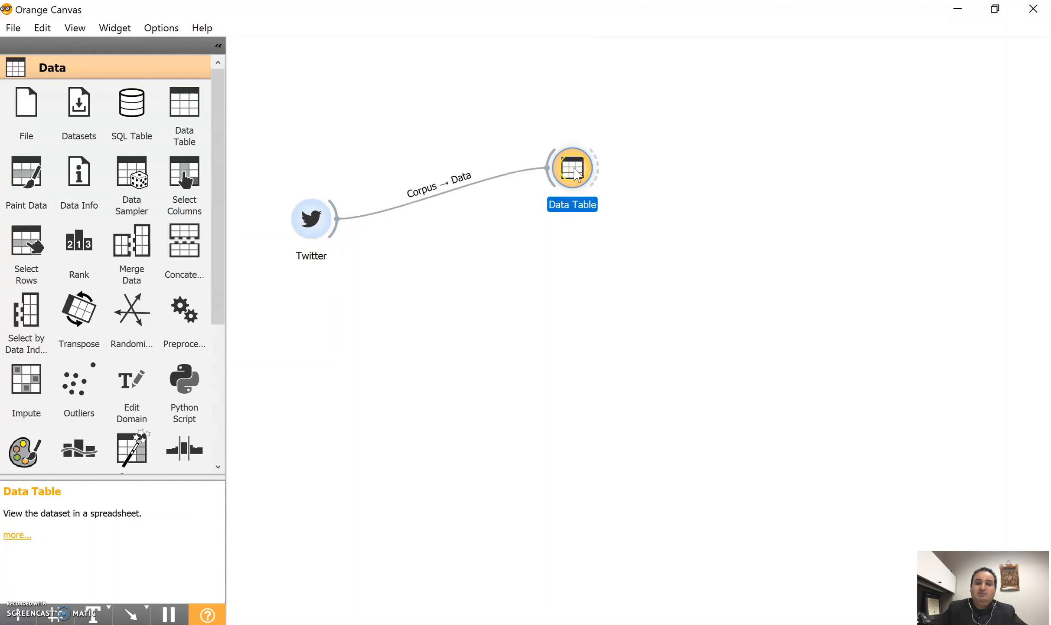
double_click(572, 166)
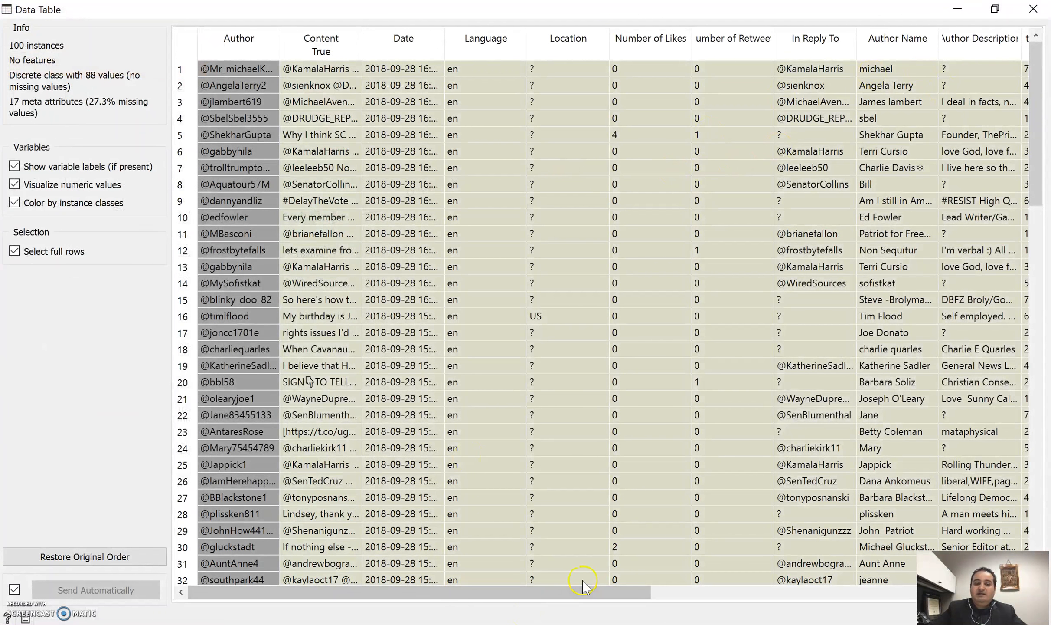
left_click(321, 38)
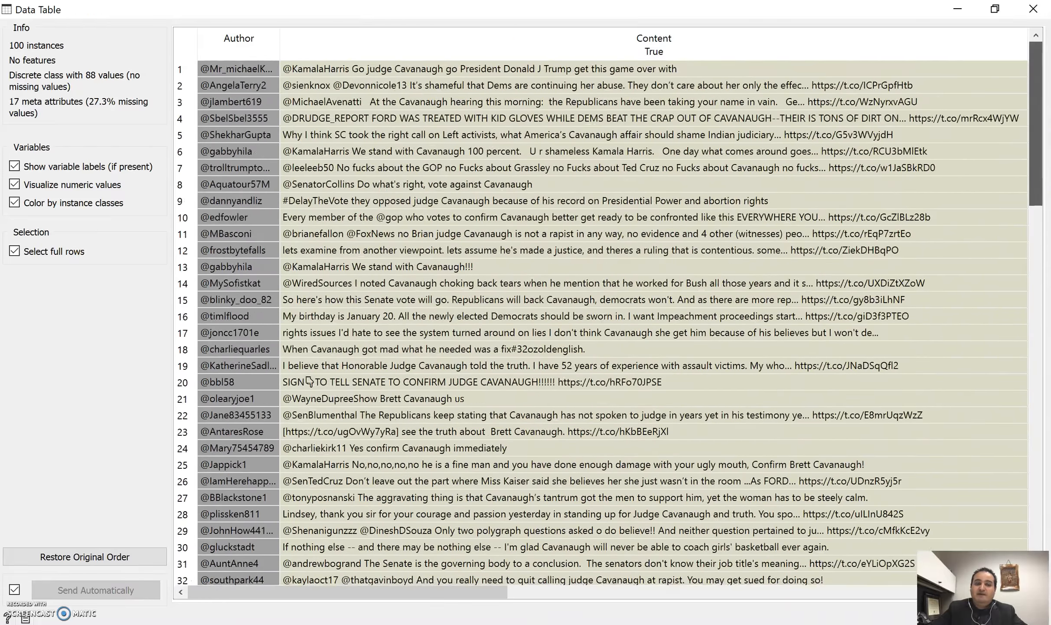
mouse_move(459, 73)
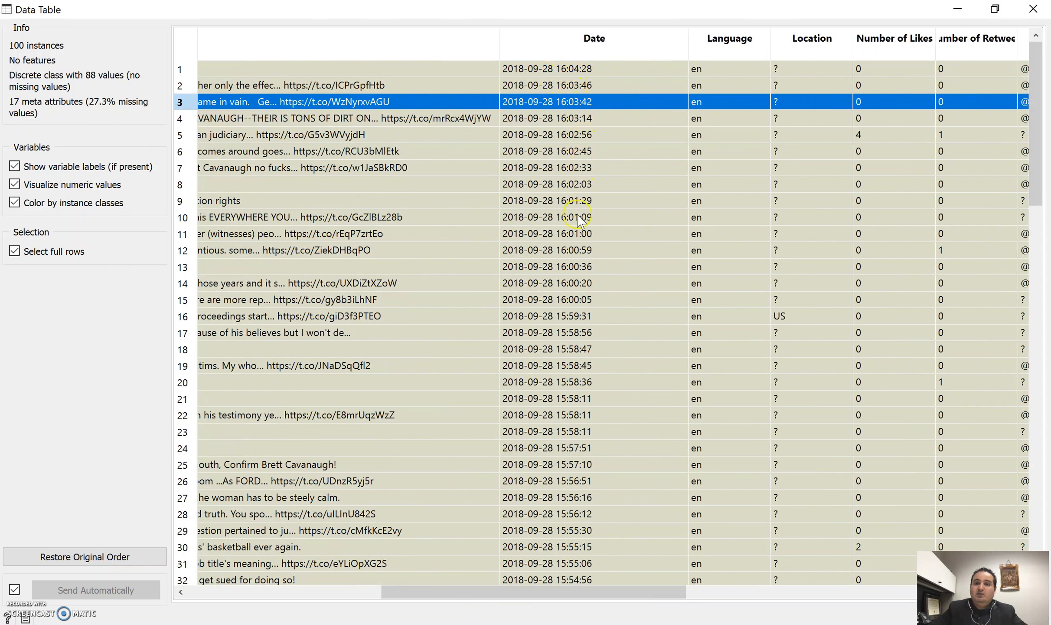
scroll("right", 3)
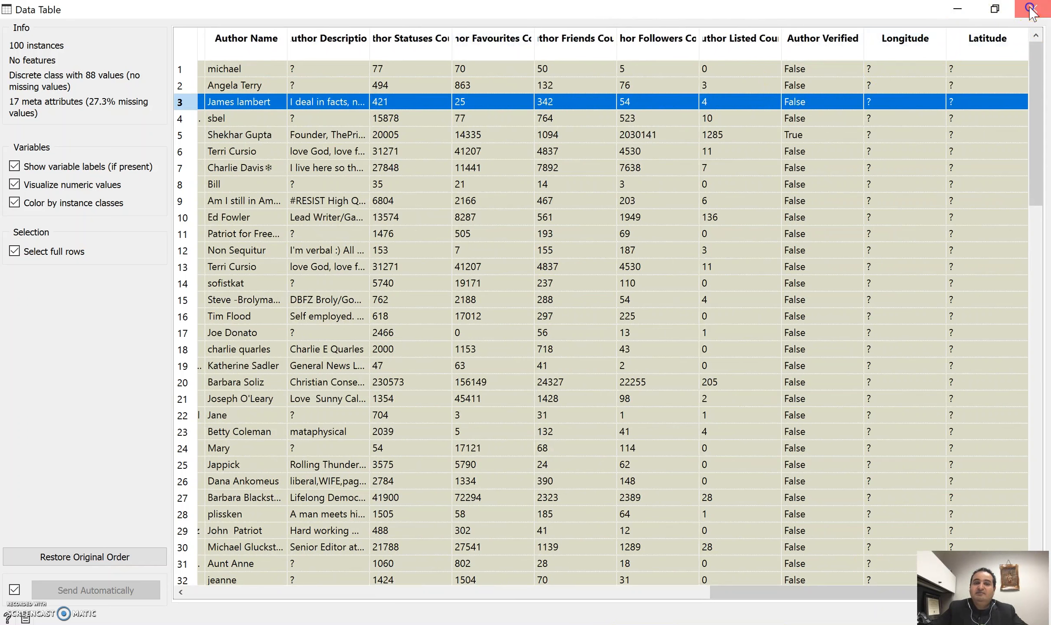
left_click(1032, 10)
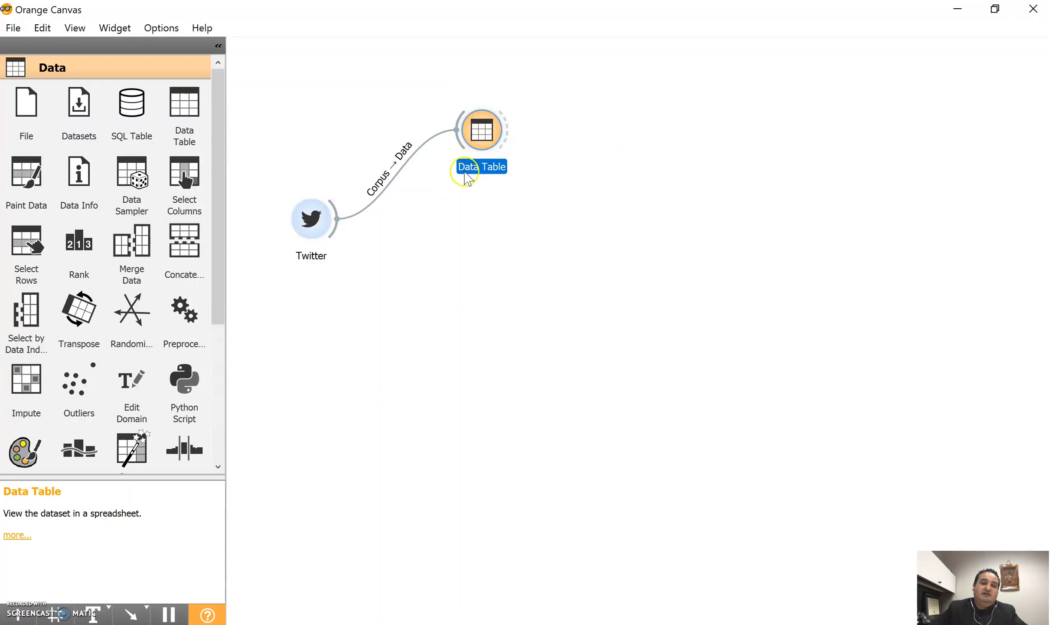
mouse_move(403, 282)
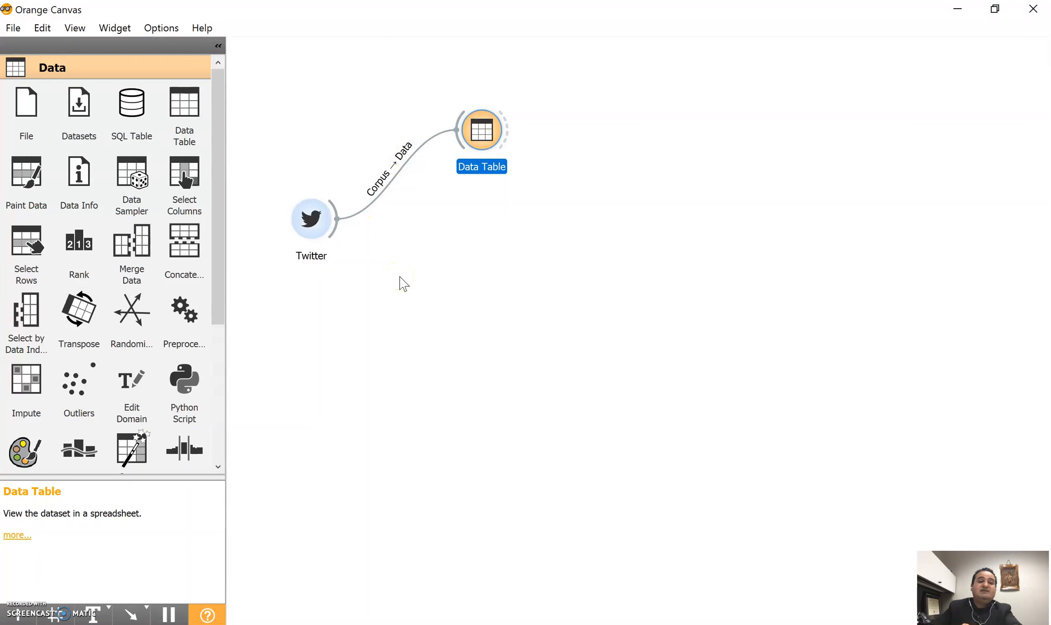
mouse_move(225, 198)
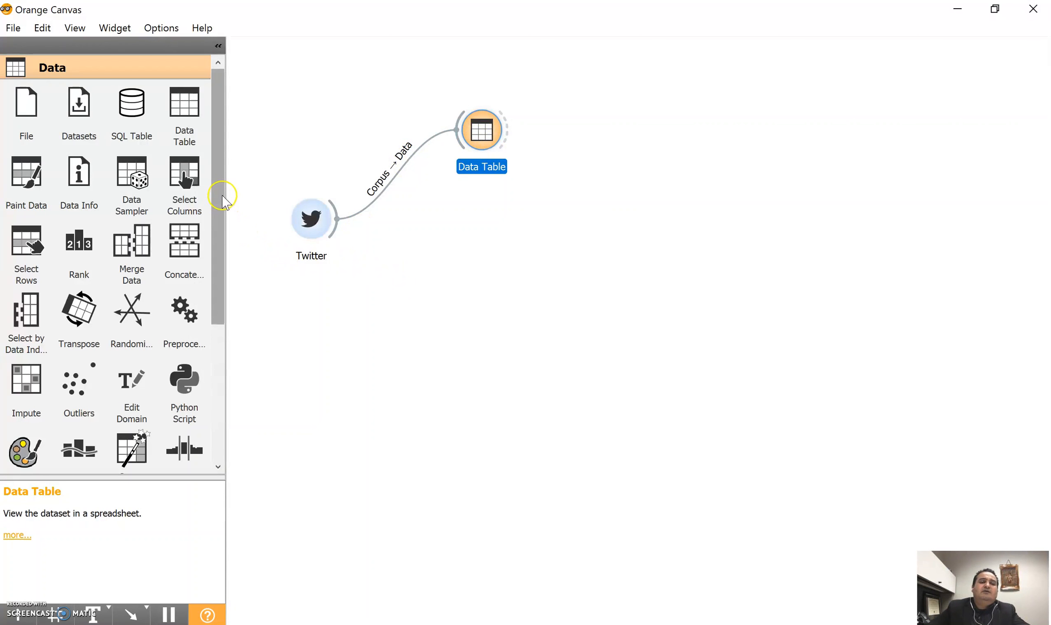
mouse_move(218, 151)
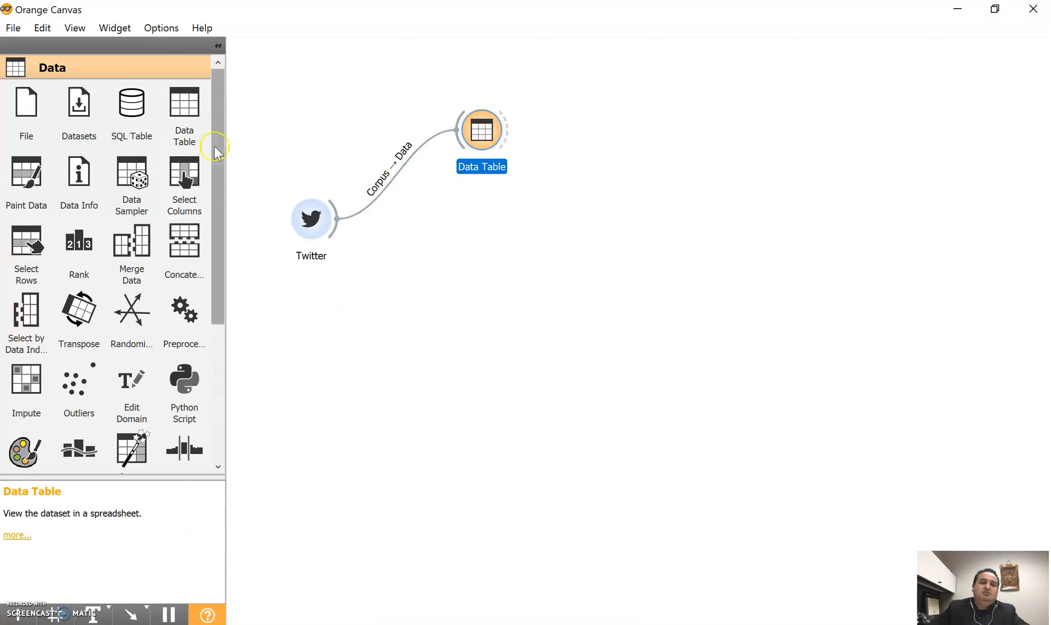
Step: View the Word Cloud of the tweet corpus, showing 1291 words, then close it
scroll("down", 3)
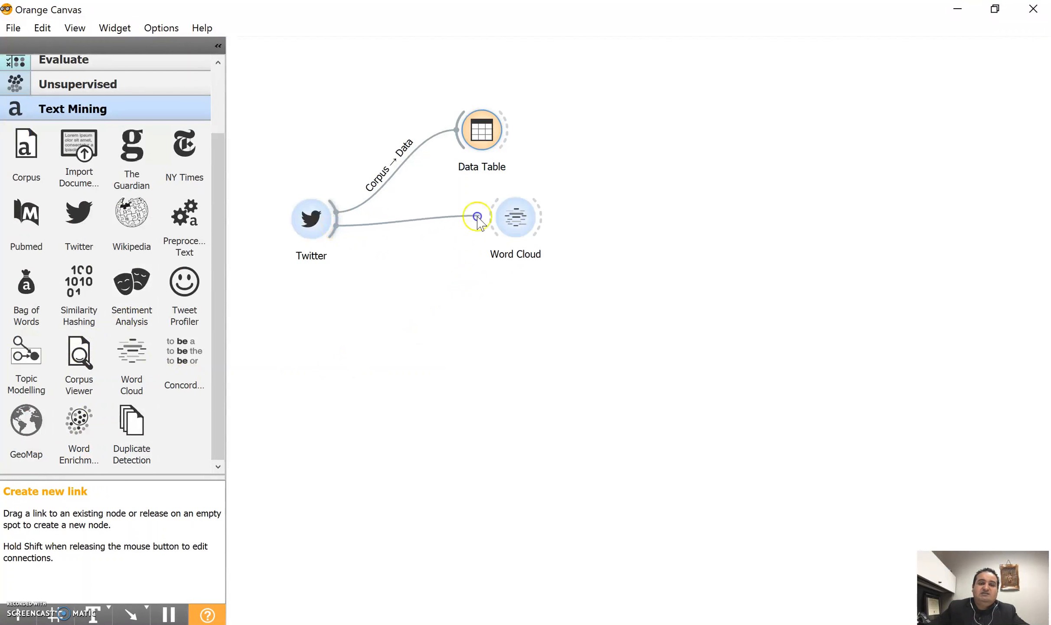
double_click(515, 216)
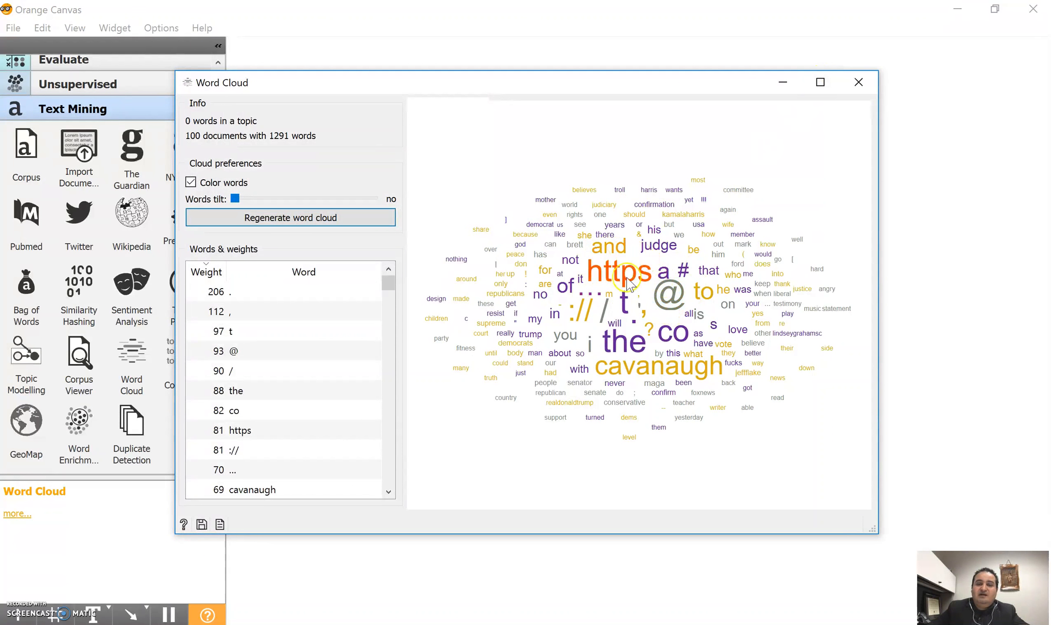
mouse_move(669, 296)
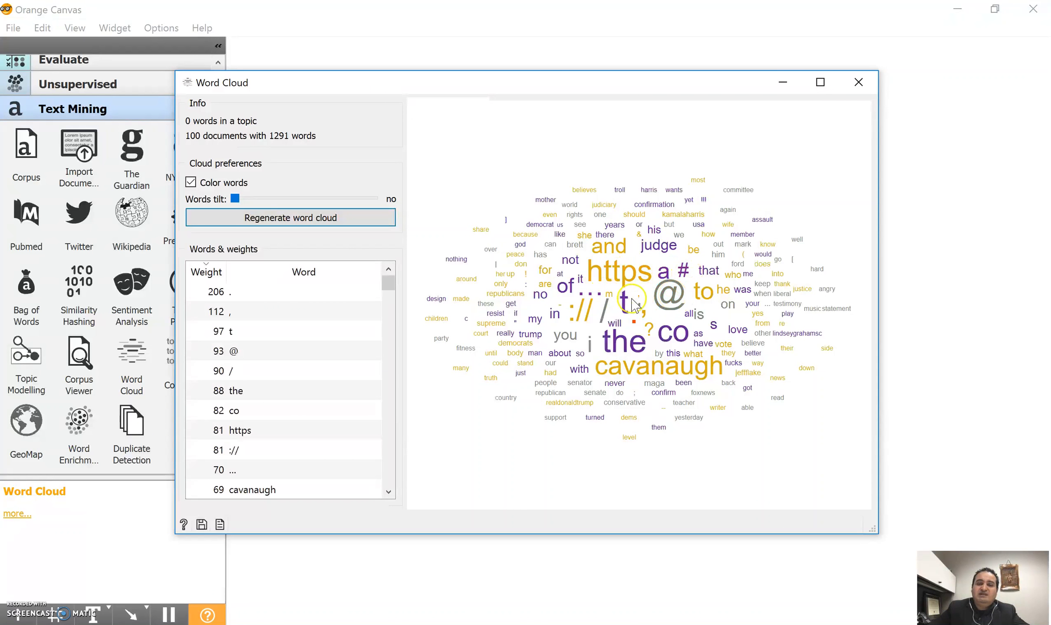
mouse_move(663, 328)
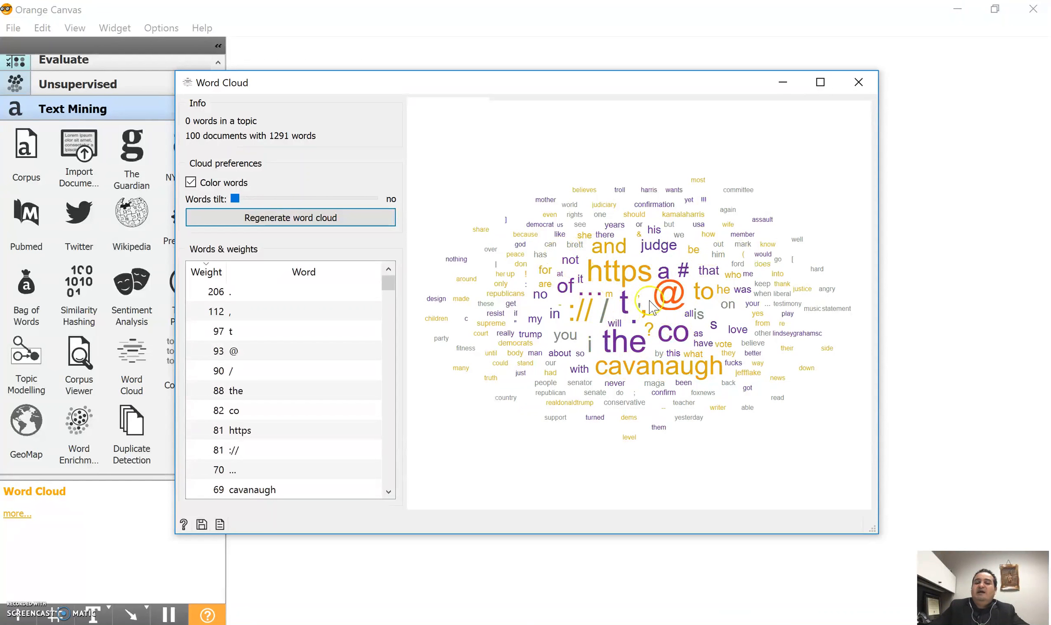
mouse_move(856, 109)
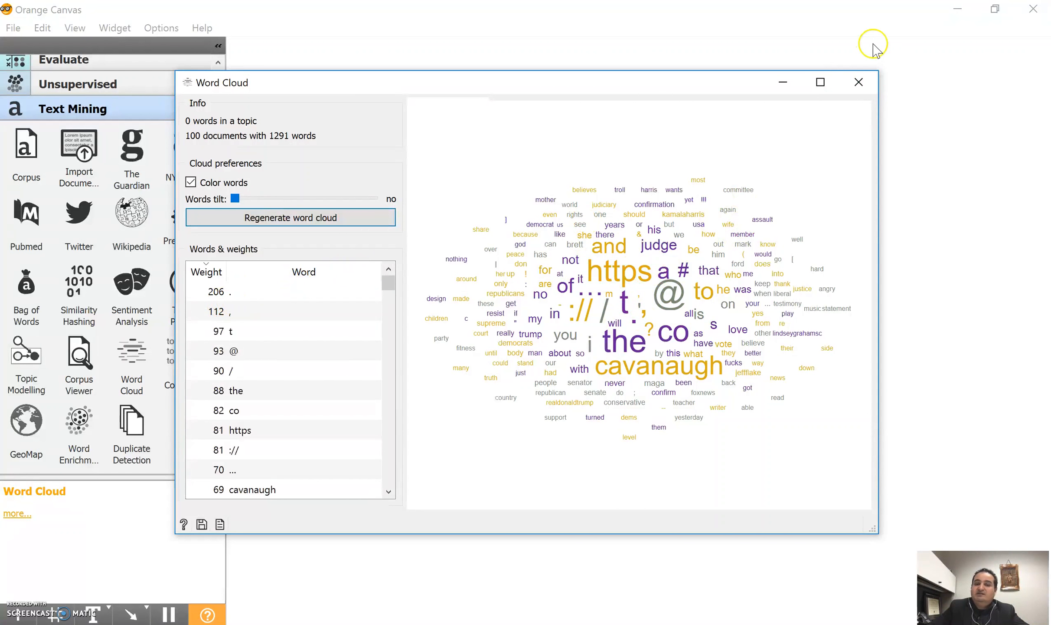
left_click(859, 82)
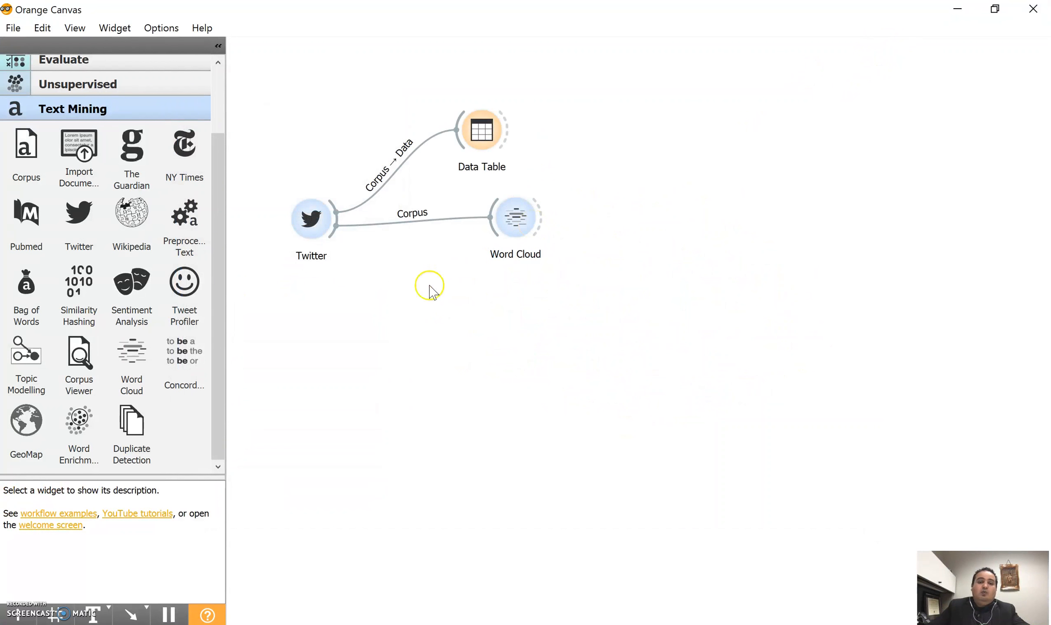
Step: Delete the Twitter–Word Cloud link and review Preprocess Text settings showing 1628 tokens
right_click(412, 212)
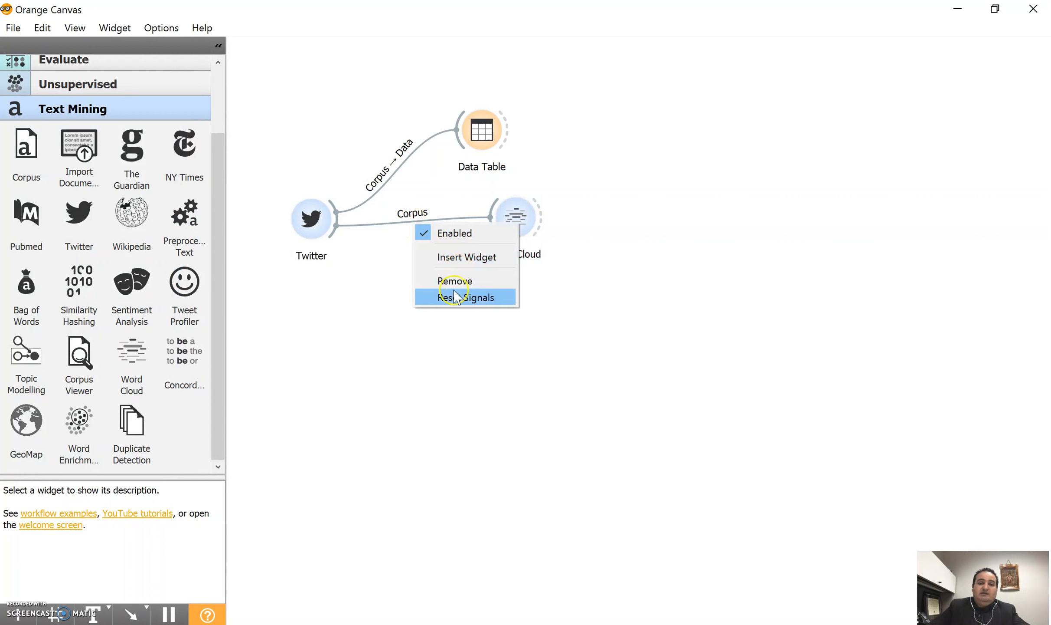
left_click(454, 281)
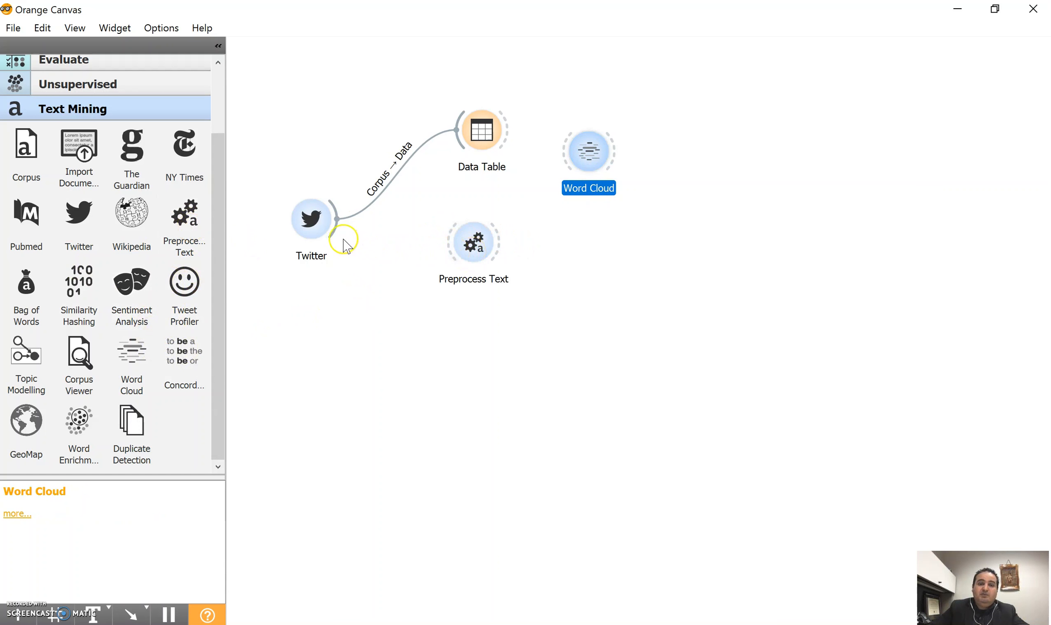
double_click(473, 242)
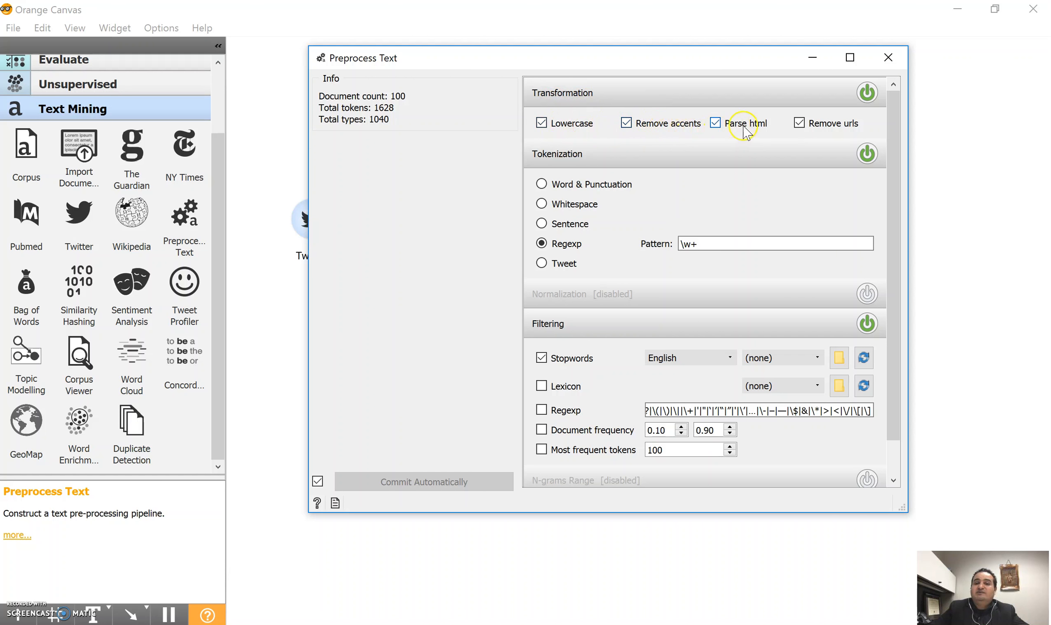
left_click(714, 123)
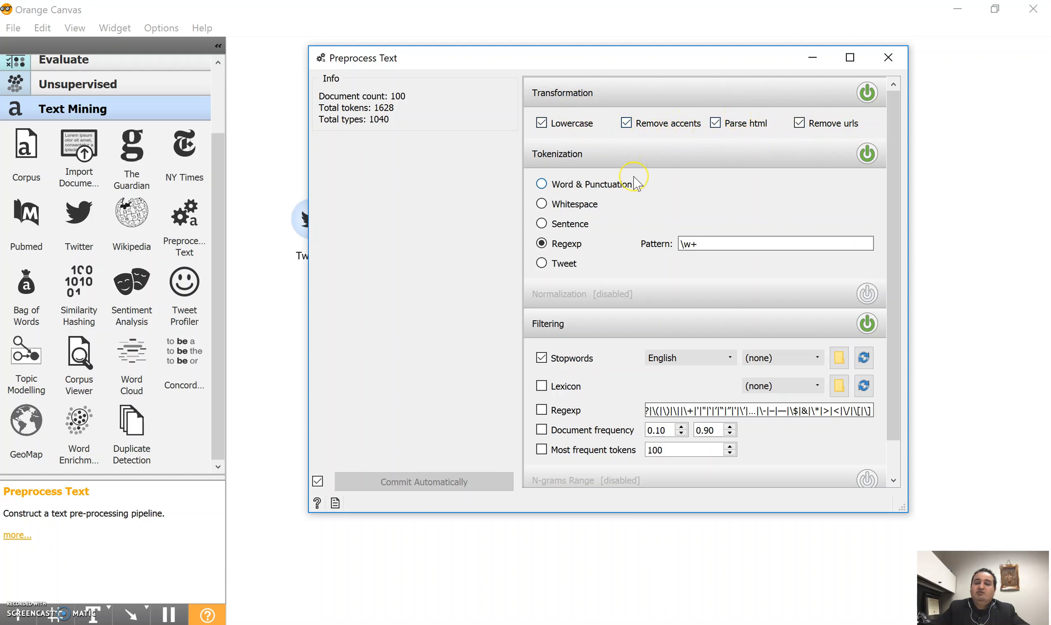
mouse_move(576, 167)
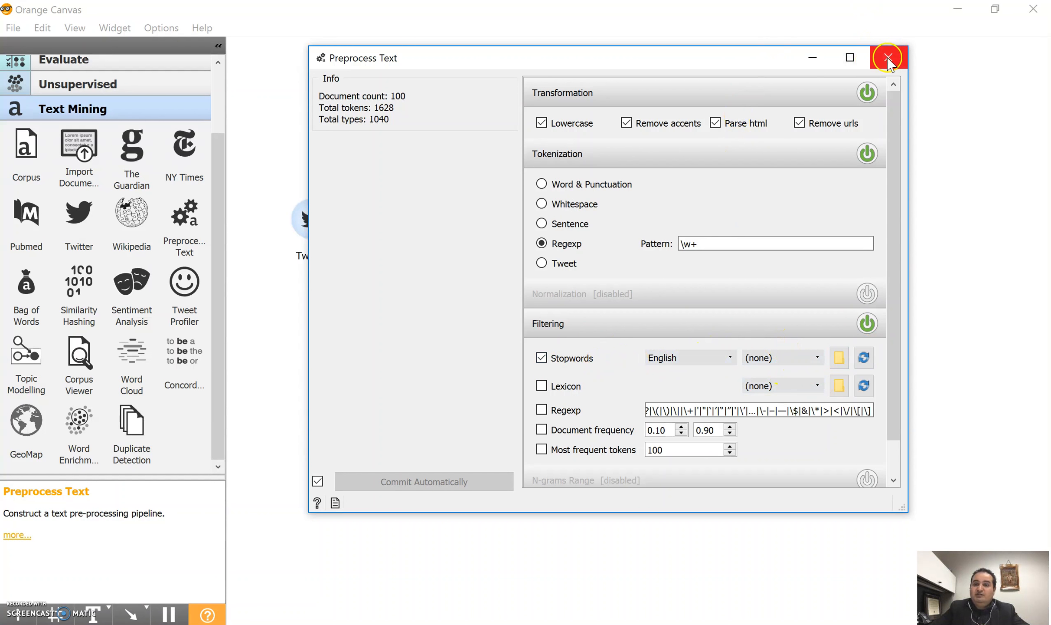
mouse_move(862, 57)
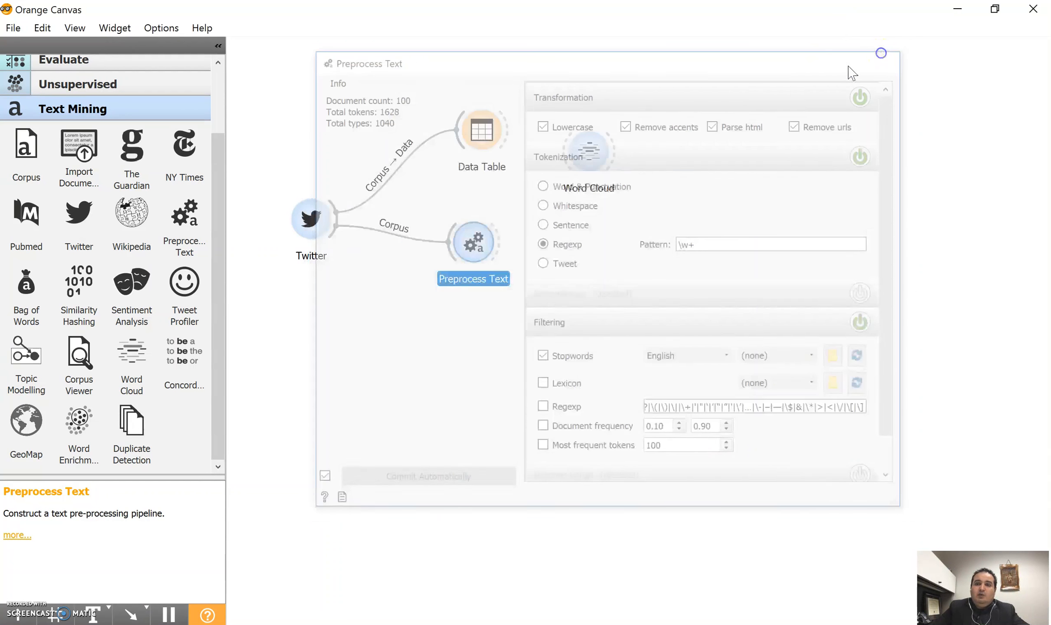
Step: Link Preprocess Text to Word Cloud and view the cloud dominated by cavanaugh and judge
left_click(882, 53)
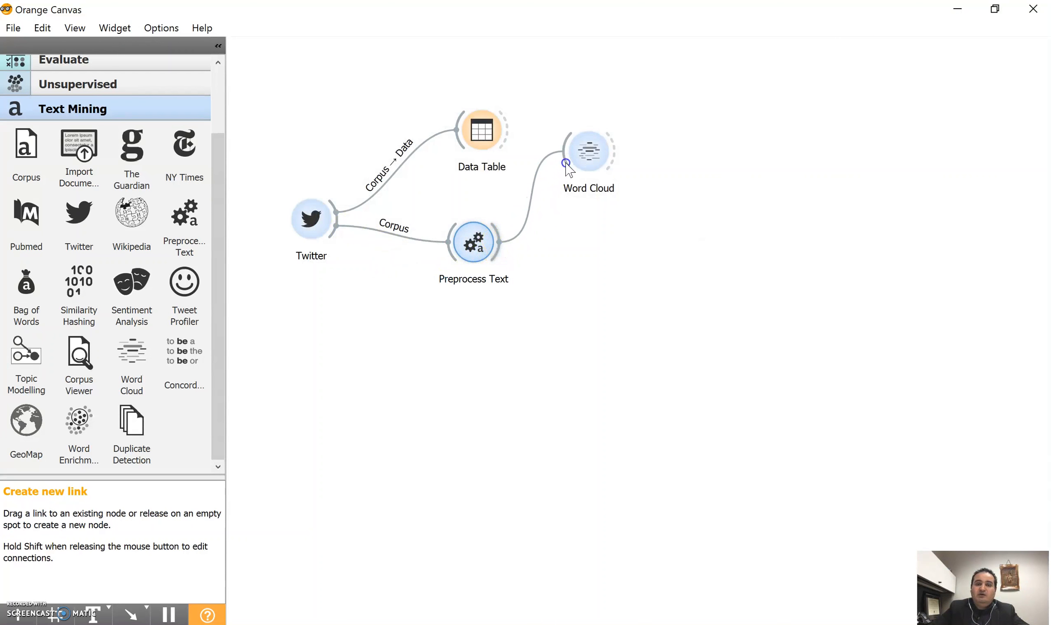
left_click(588, 150)
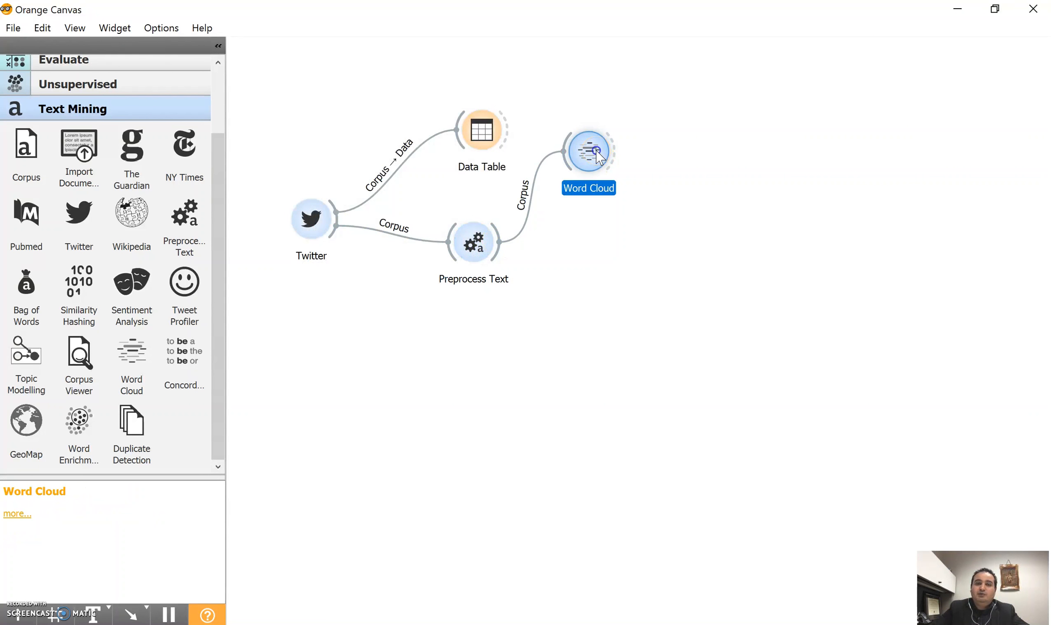
double_click(588, 150)
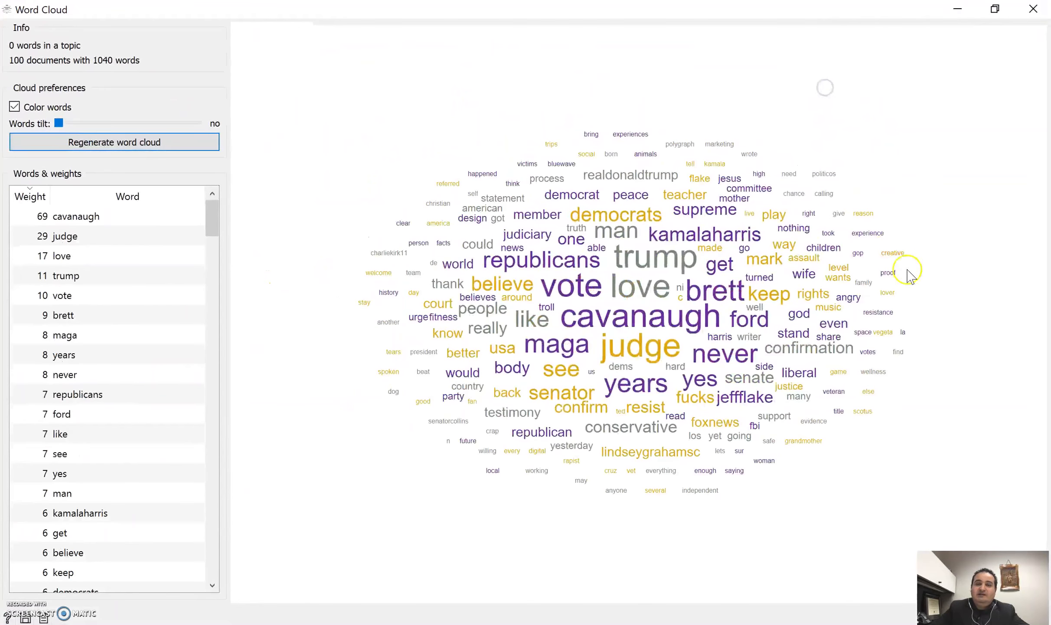
mouse_move(755, 254)
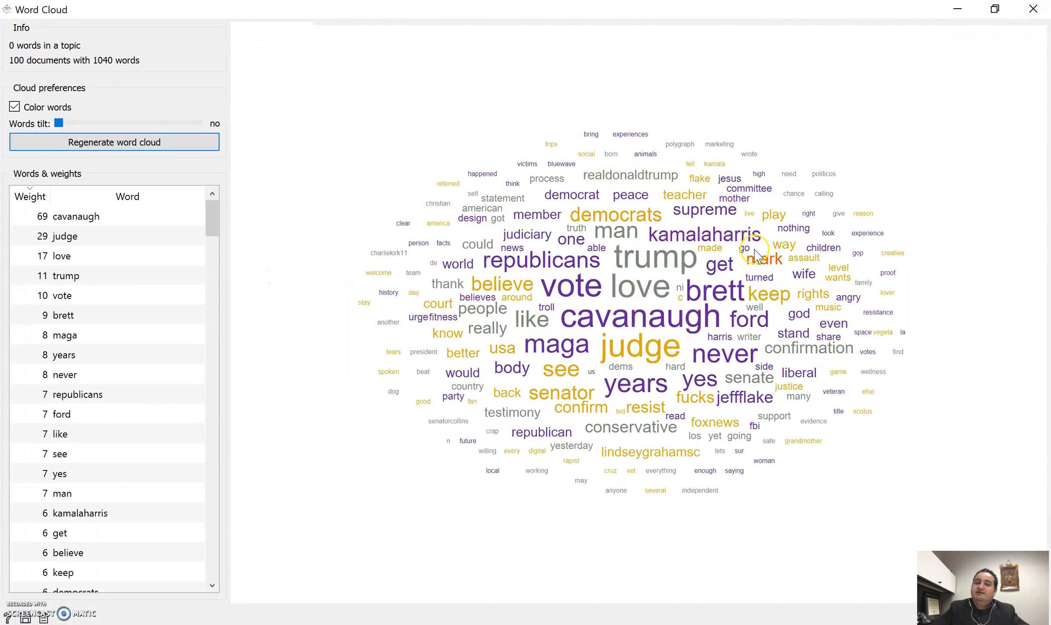
mouse_move(647, 322)
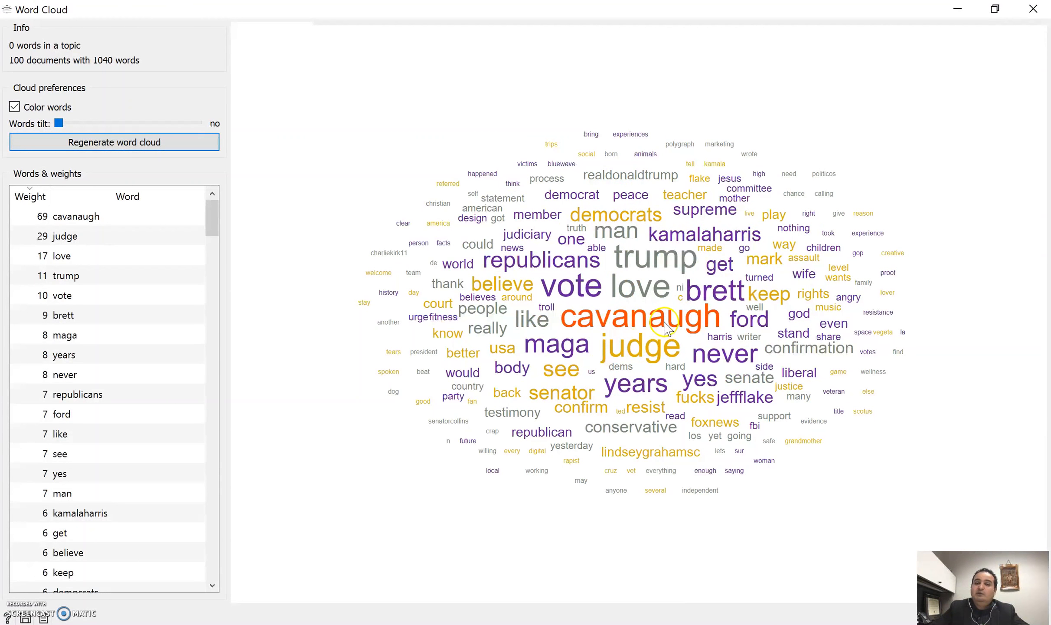
mouse_move(543, 353)
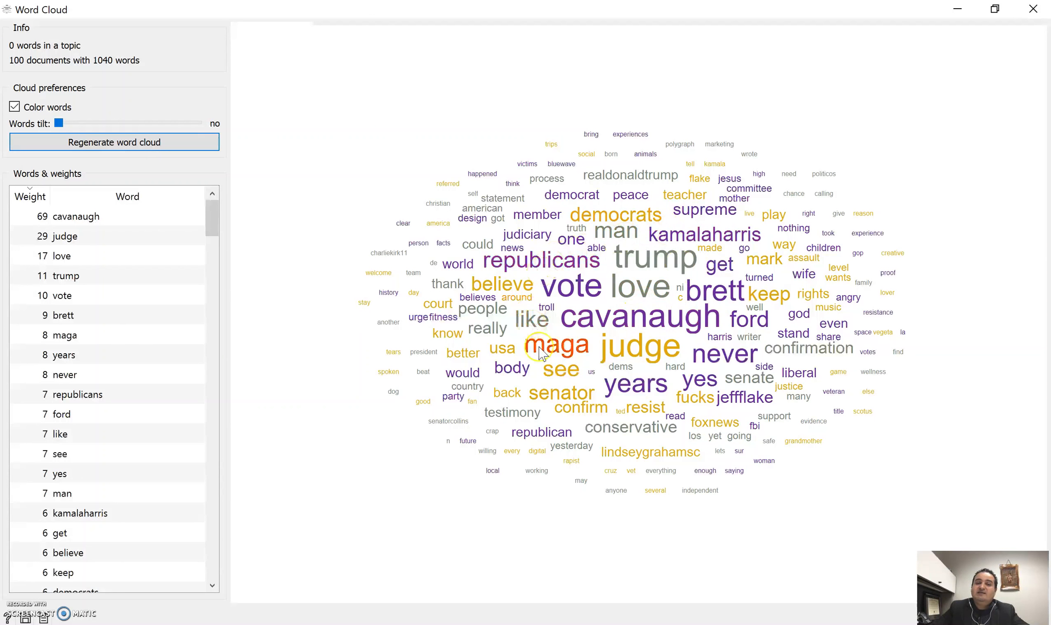
mouse_move(646, 465)
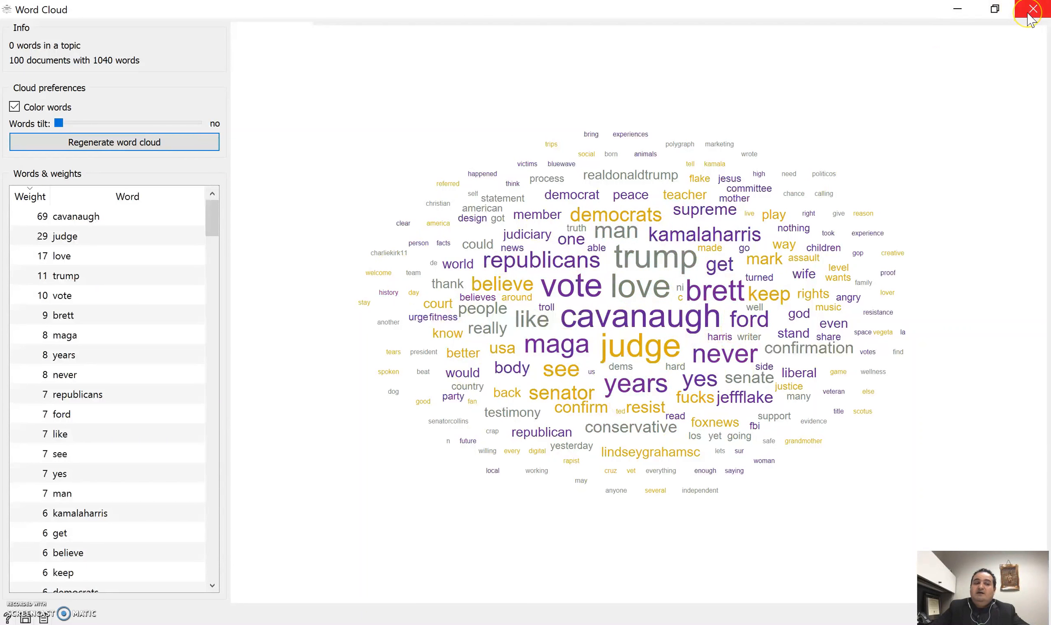
left_click(1031, 9)
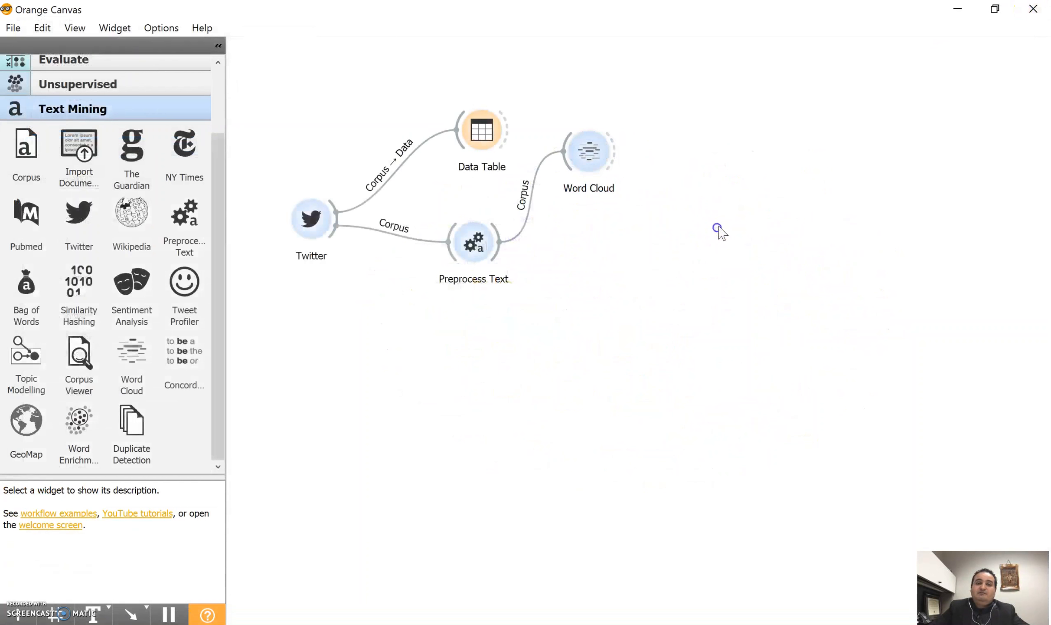
Step: Reopen the Word Cloud of 1040 words from 100 documents to inspect small tokens
double_click(473, 241)
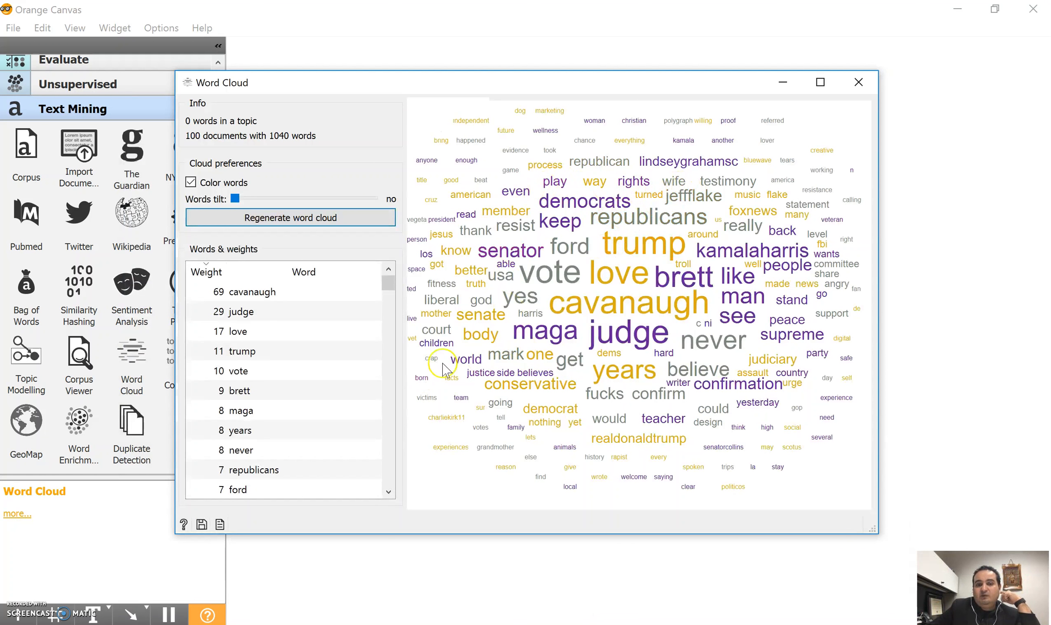
mouse_move(761, 483)
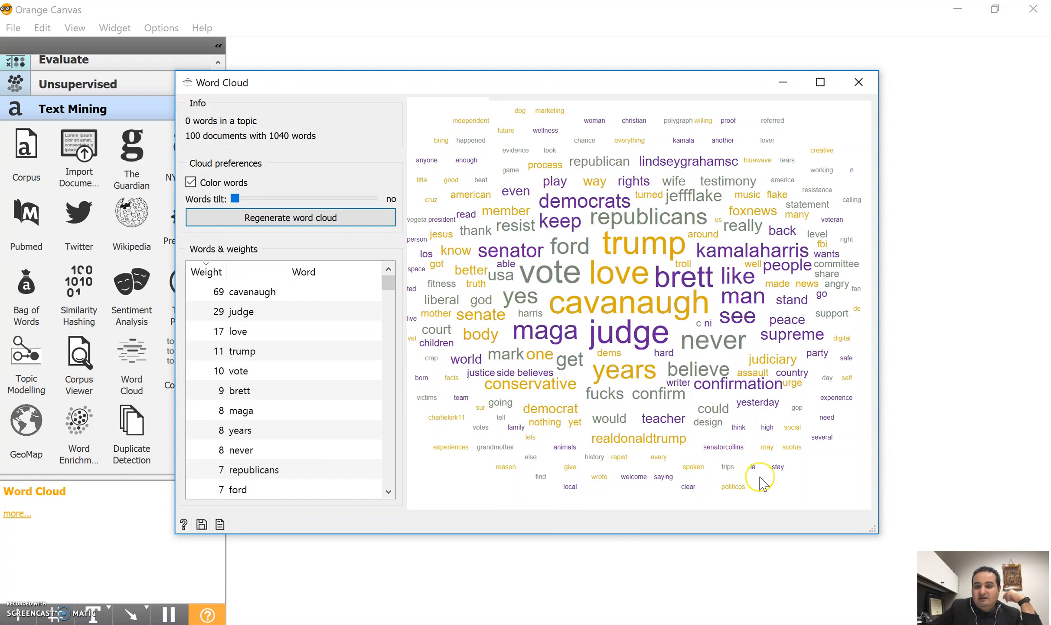
mouse_move(758, 478)
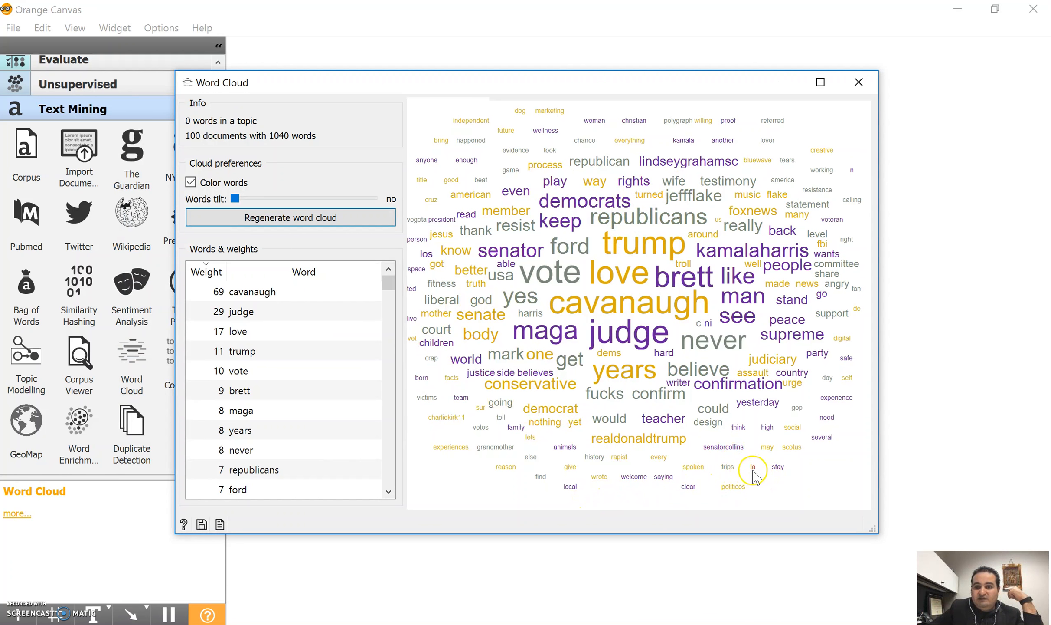
mouse_move(704, 375)
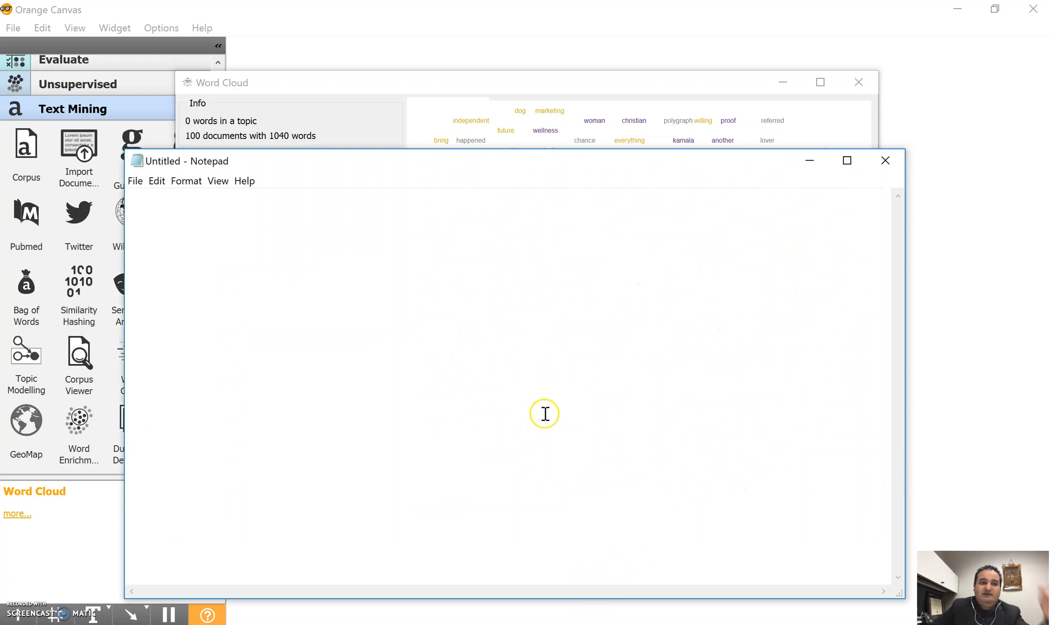
Step: Type the junk tokens ni, c, n and http one per line in Notepad
type("ni")
type("c")
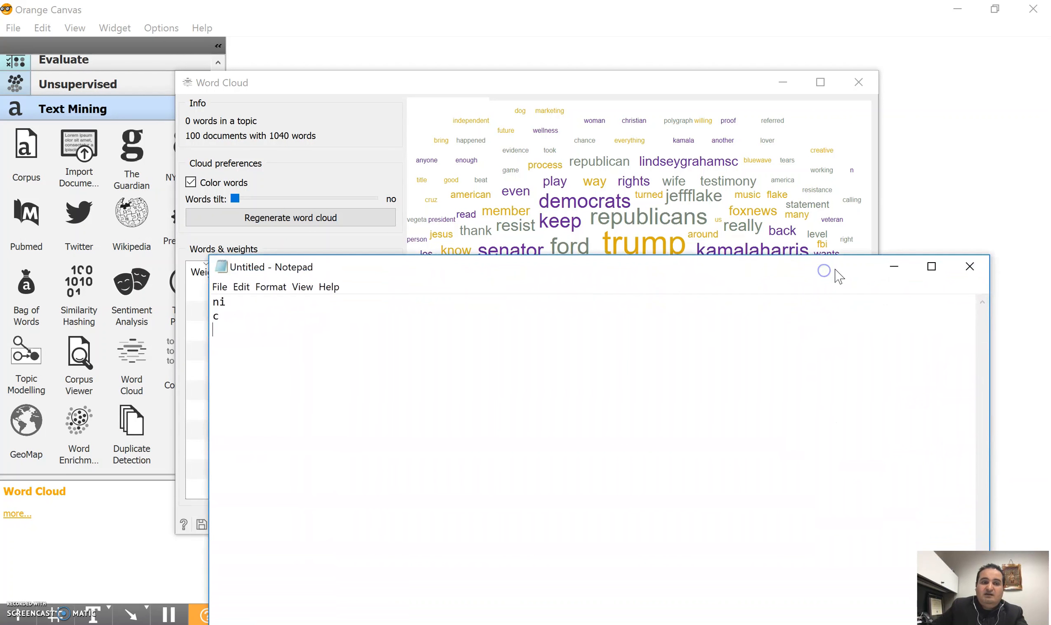
type("n")
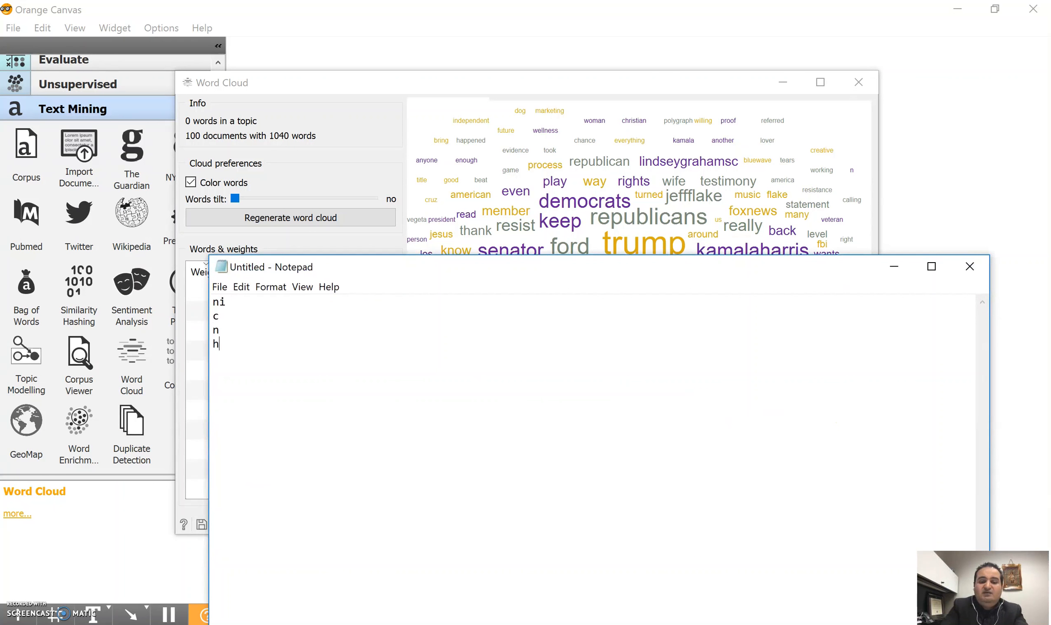
type("ttp")
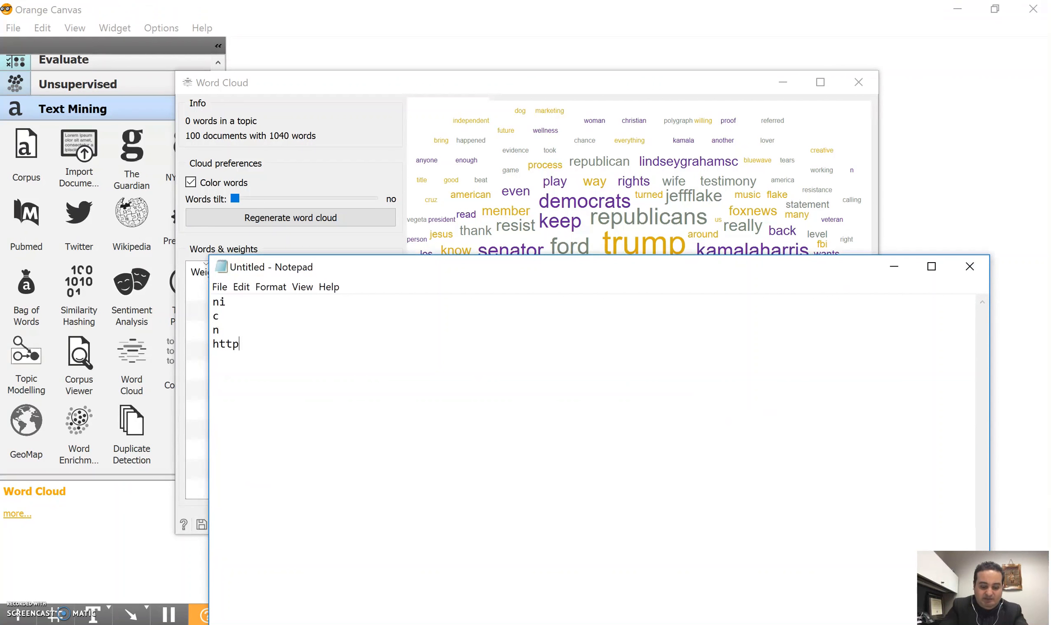
type("s")
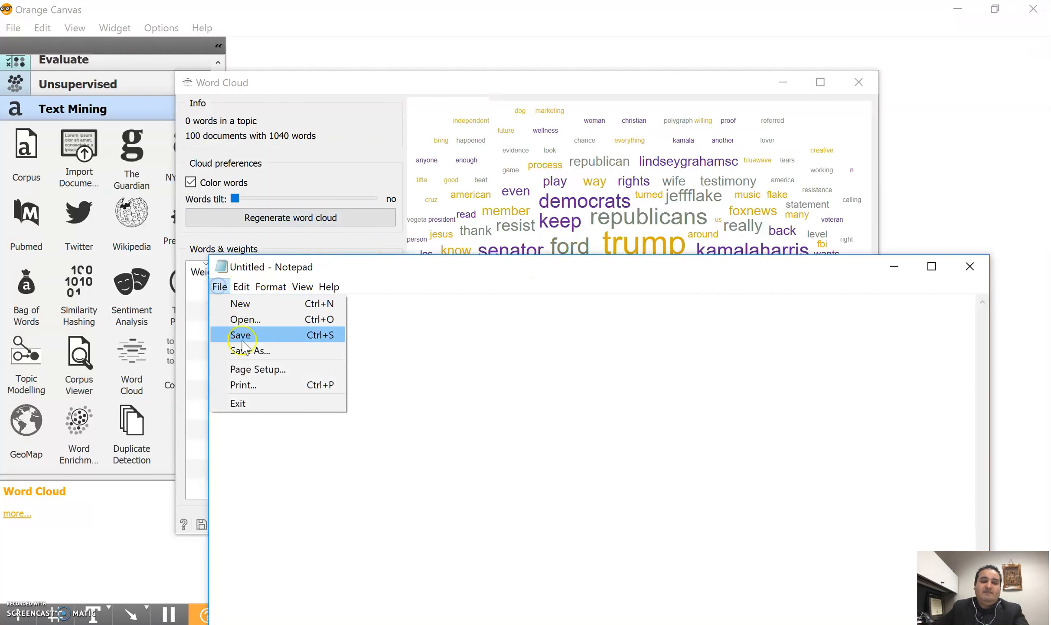
Step: Save the word list as StopWords on the Desktop
left_click(241, 335)
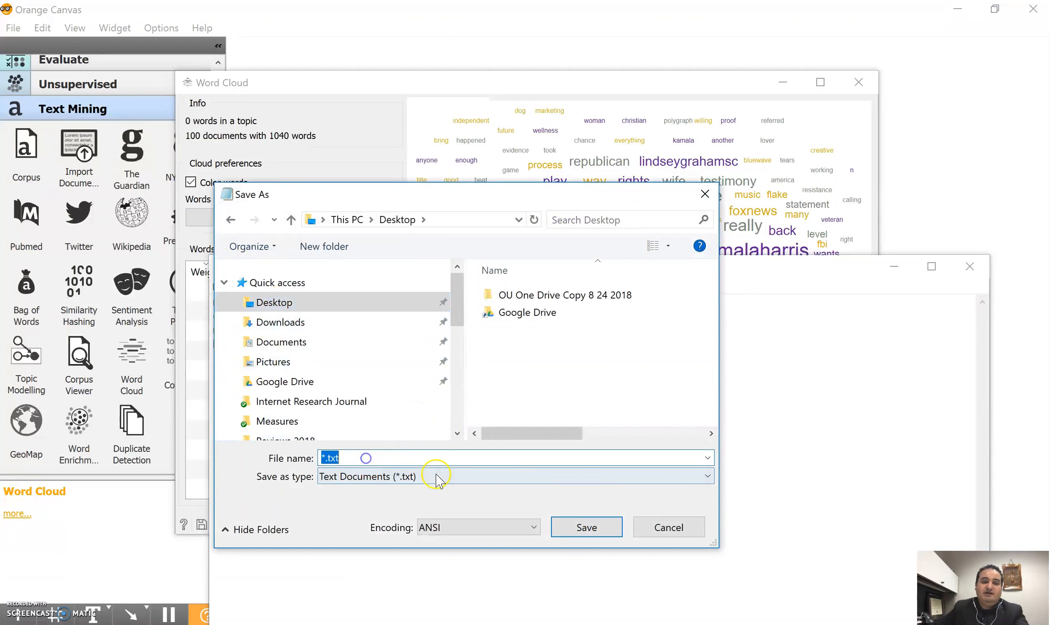
type("StopWords")
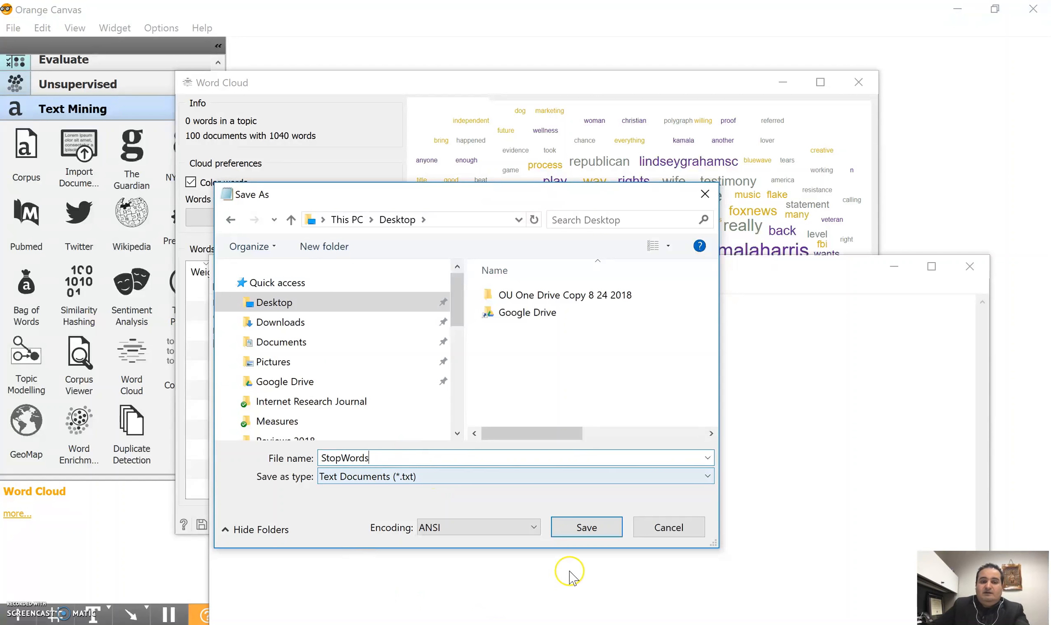
left_click(586, 527)
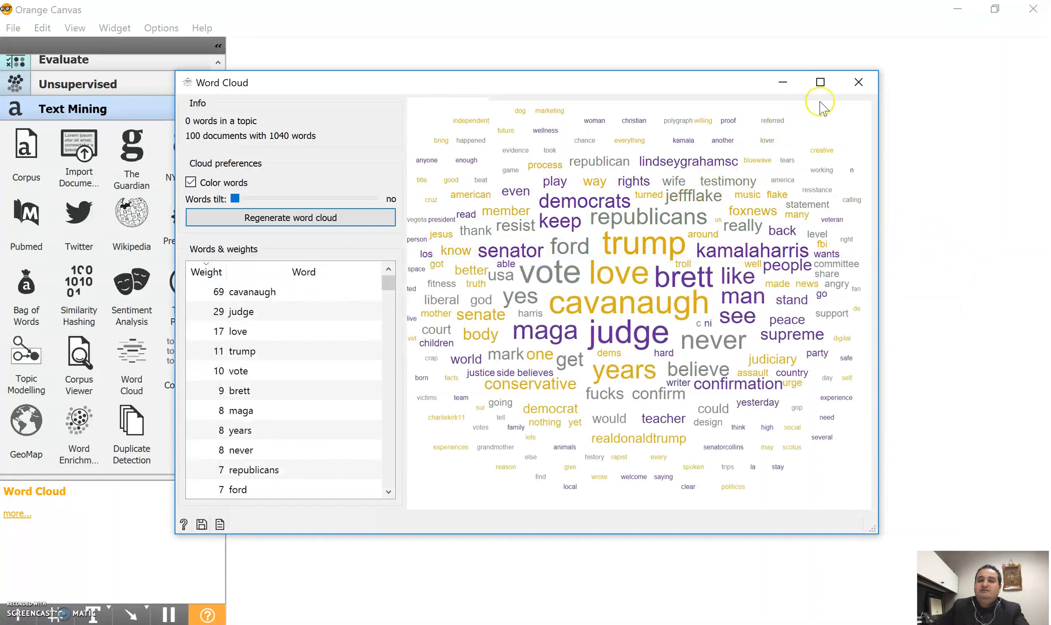
Step: Load StopWords.txt as an extra stopword list in Preprocess Text
left_click(859, 82)
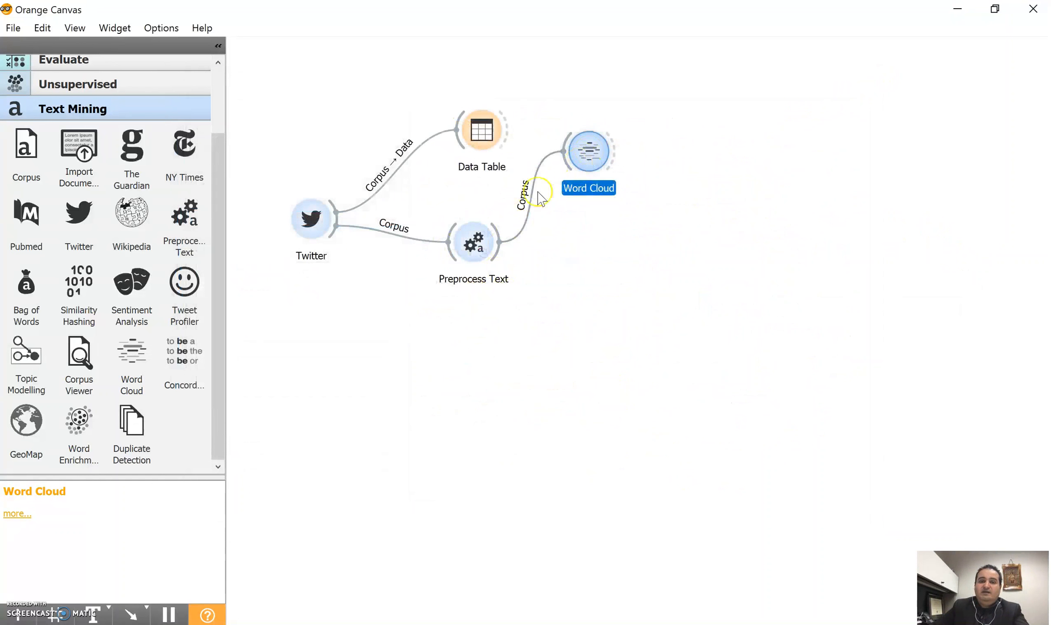
double_click(474, 241)
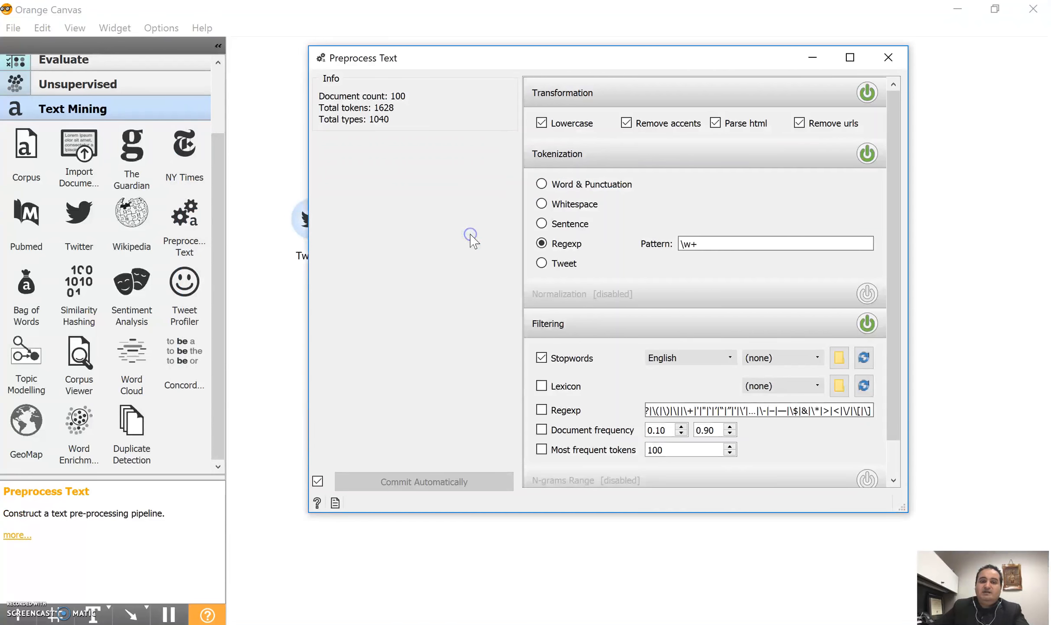
left_click(839, 357)
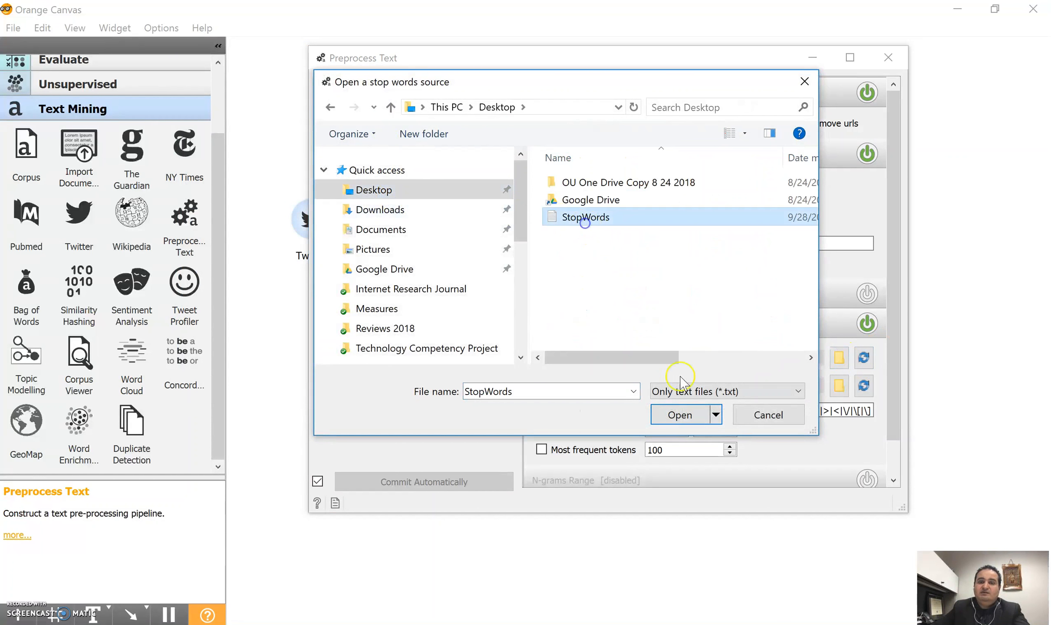
left_click(679, 414)
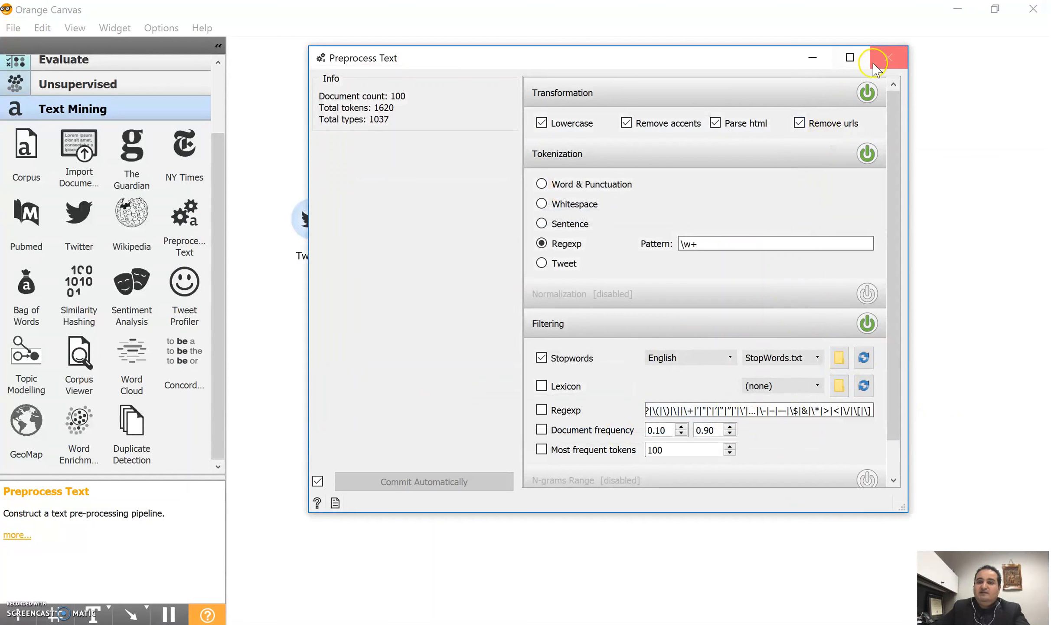
left_click(889, 57)
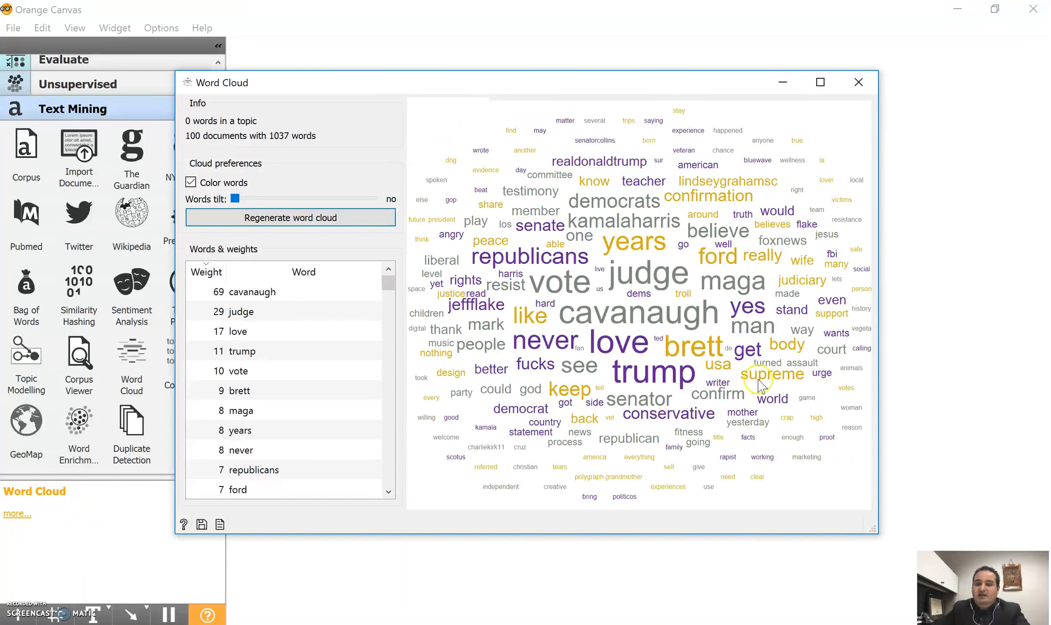
mouse_move(802, 497)
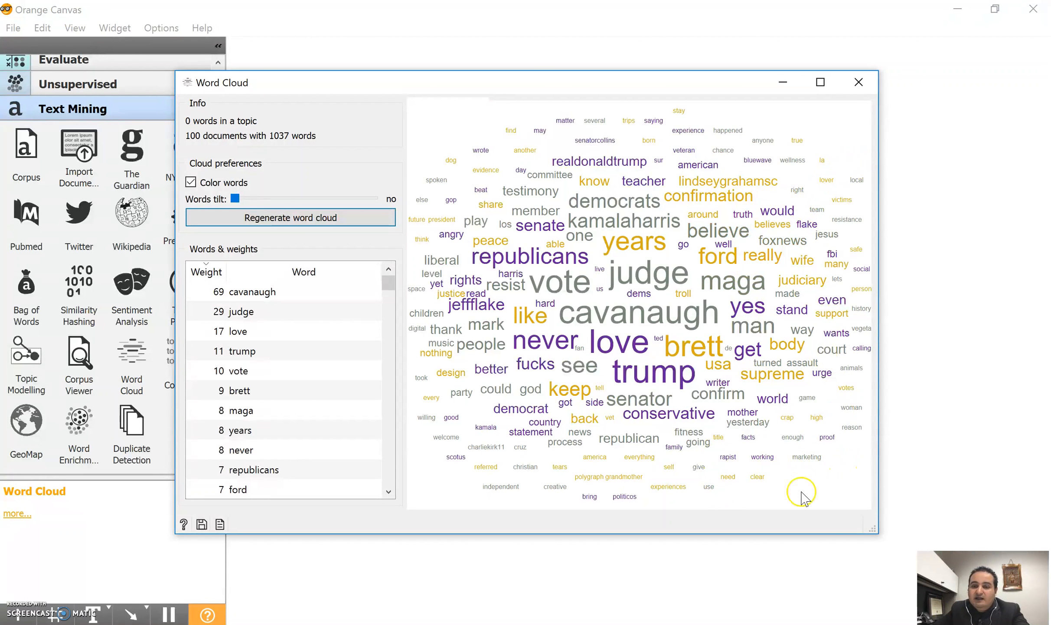
mouse_move(597, 275)
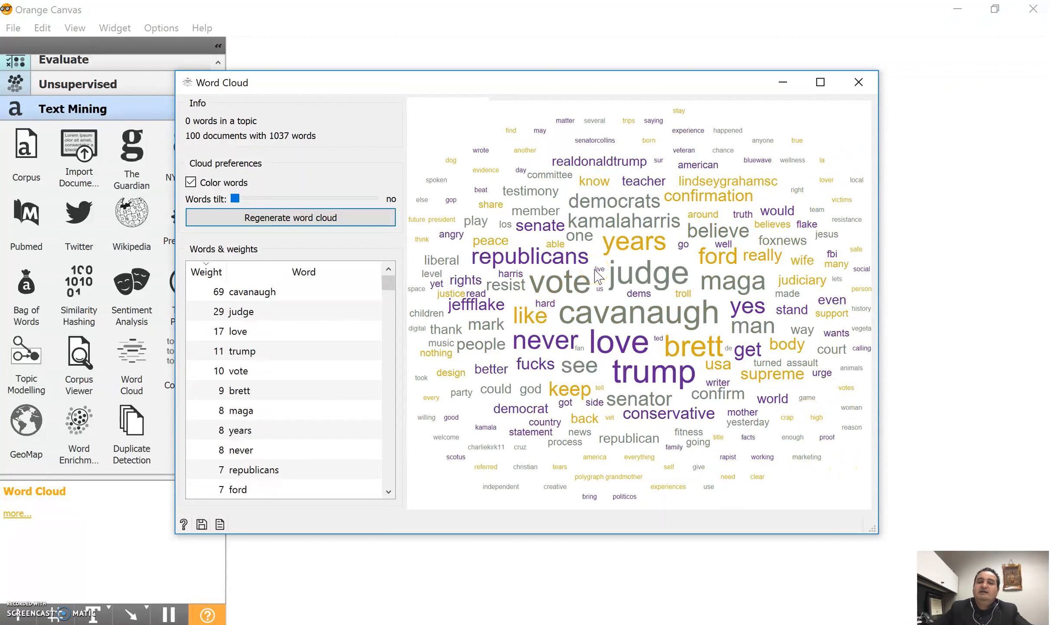
mouse_move(380, 339)
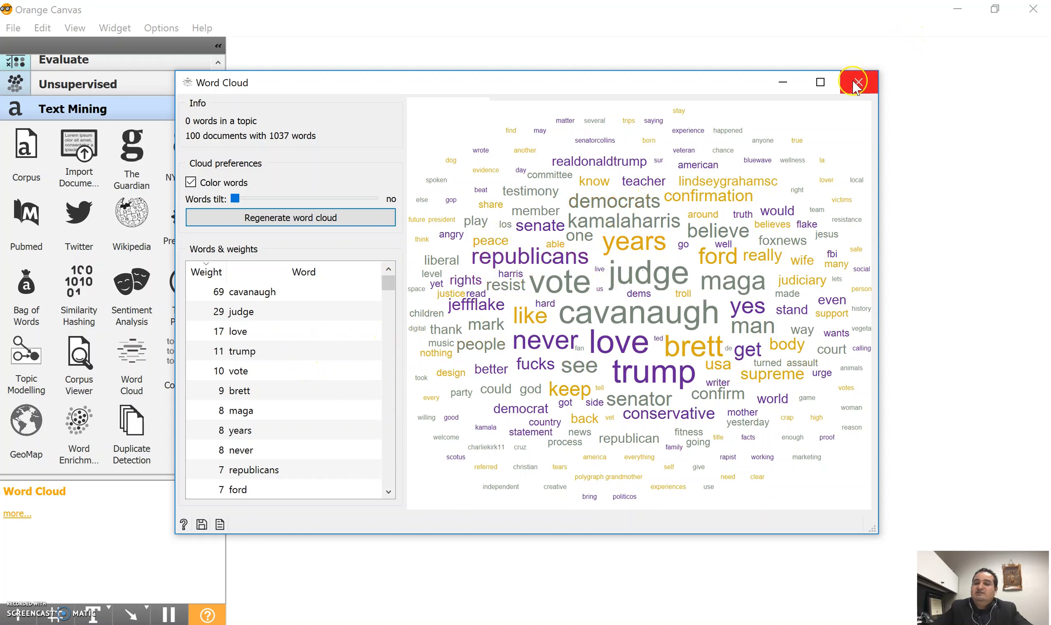
Step: Place a Sentiment Analysis widget and feed it the preprocessed corpus from Preprocess Text
left_click(854, 82)
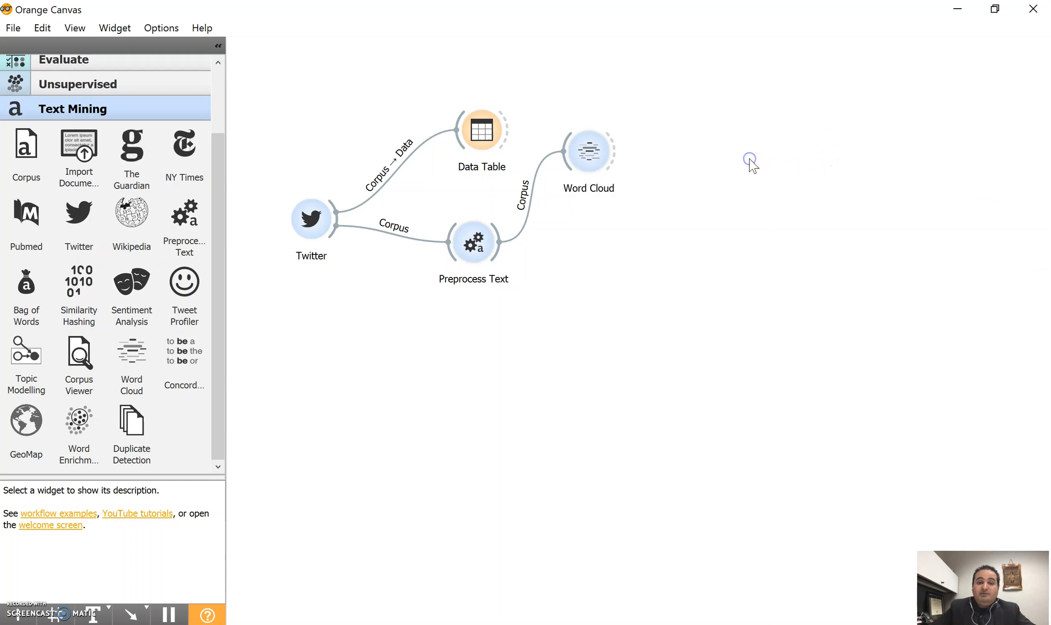
left_click(589, 149)
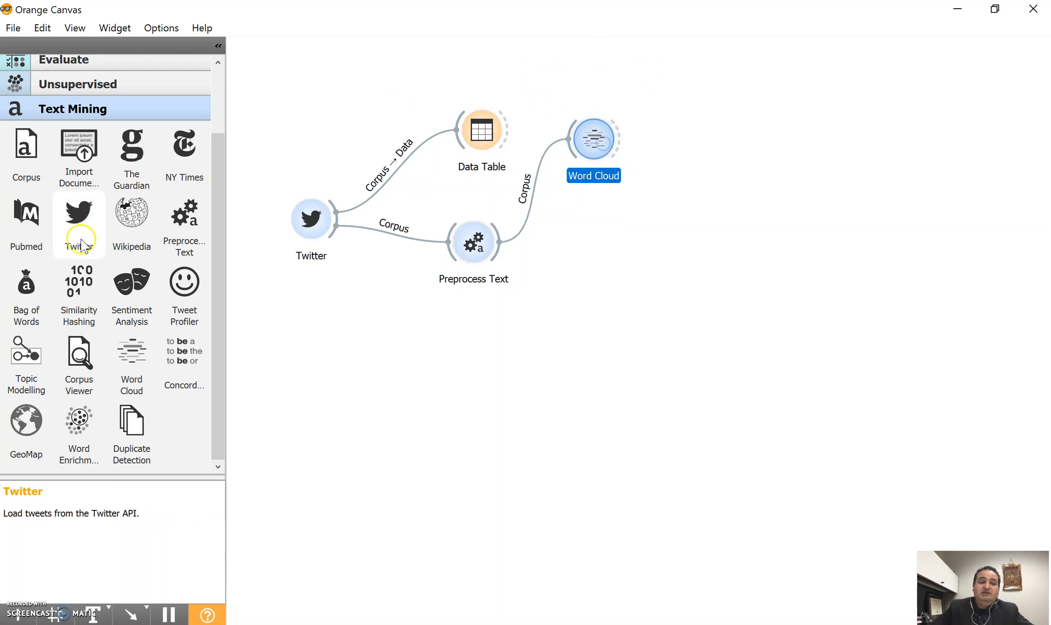
mouse_move(182, 351)
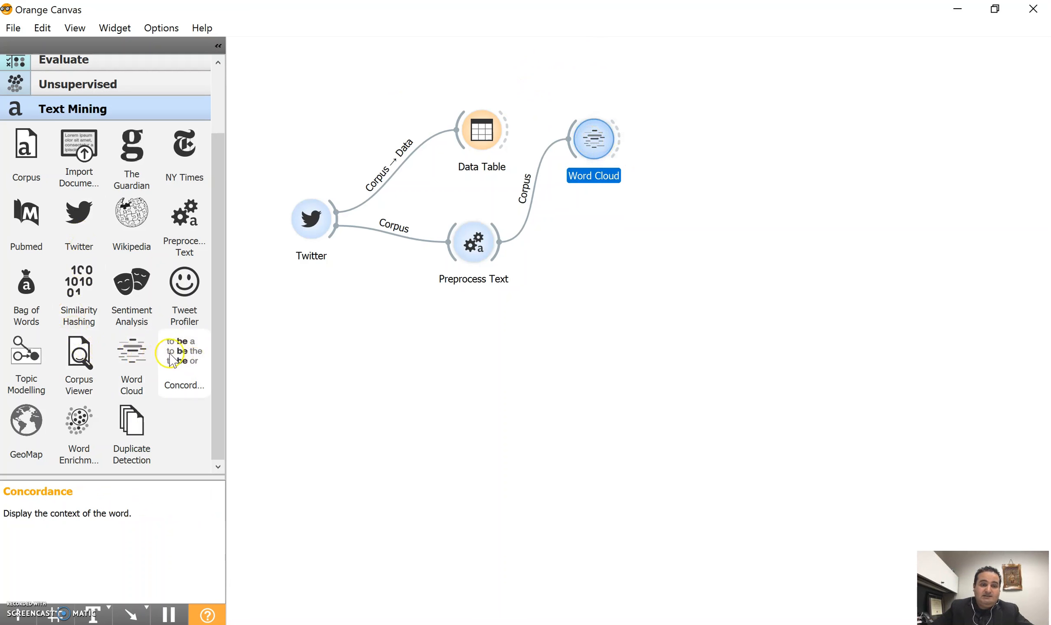
mouse_move(131, 281)
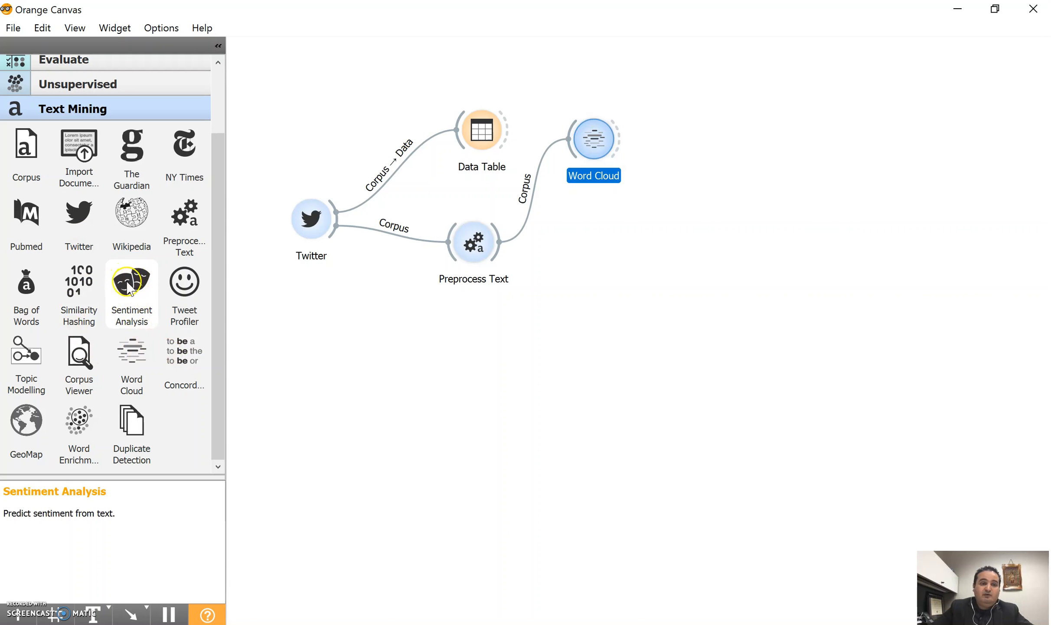
left_click_drag(131, 282, 638, 258)
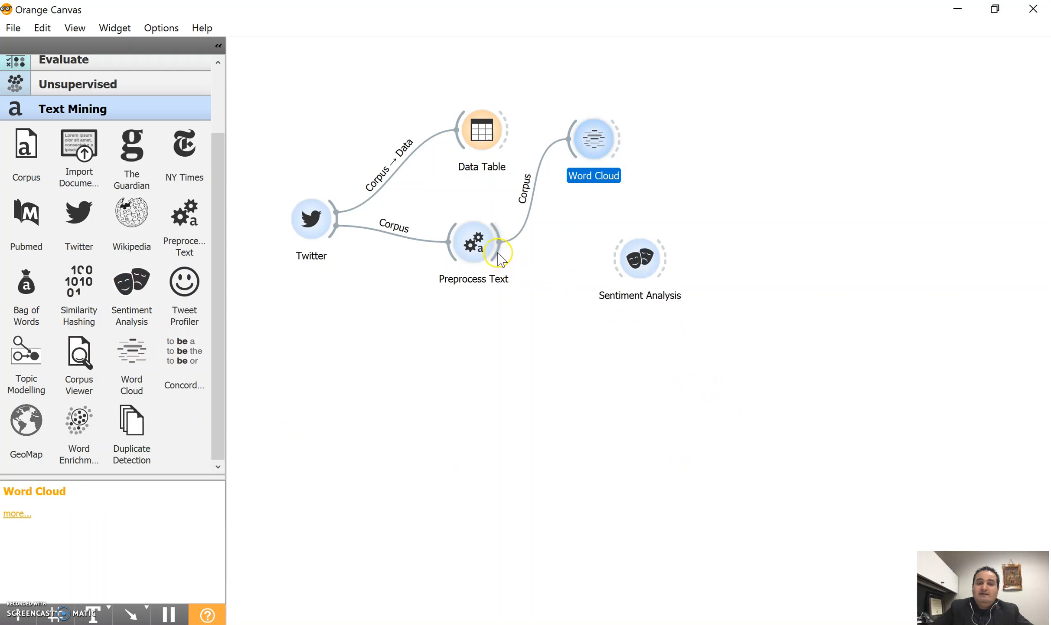
left_click_drag(474, 241, 639, 257)
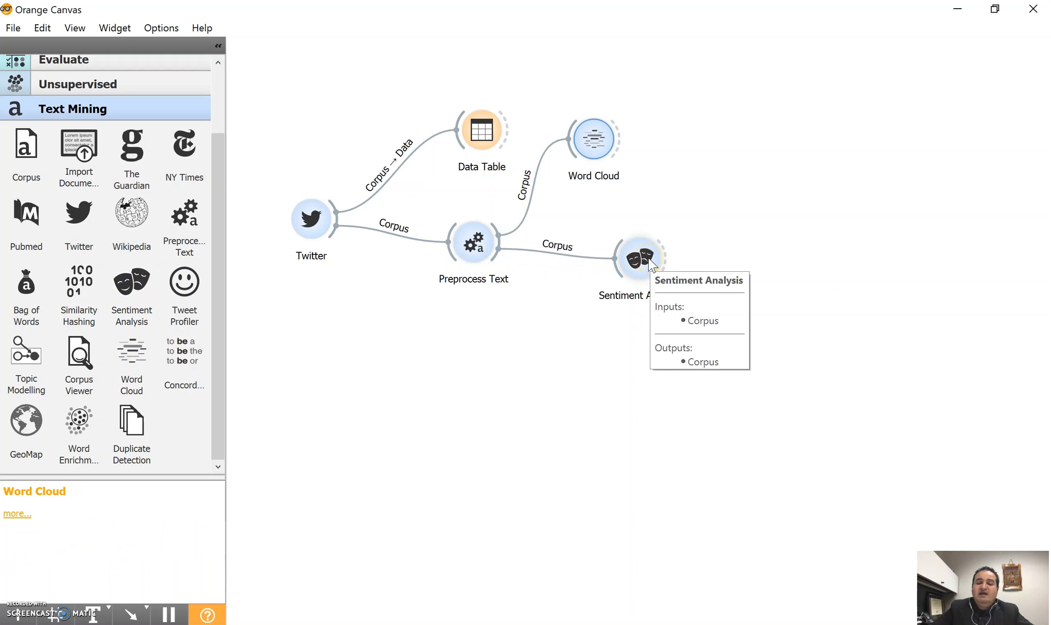
Step: Review the Liu Hu method in the Sentiment Analysis settings, then close them
double_click(640, 260)
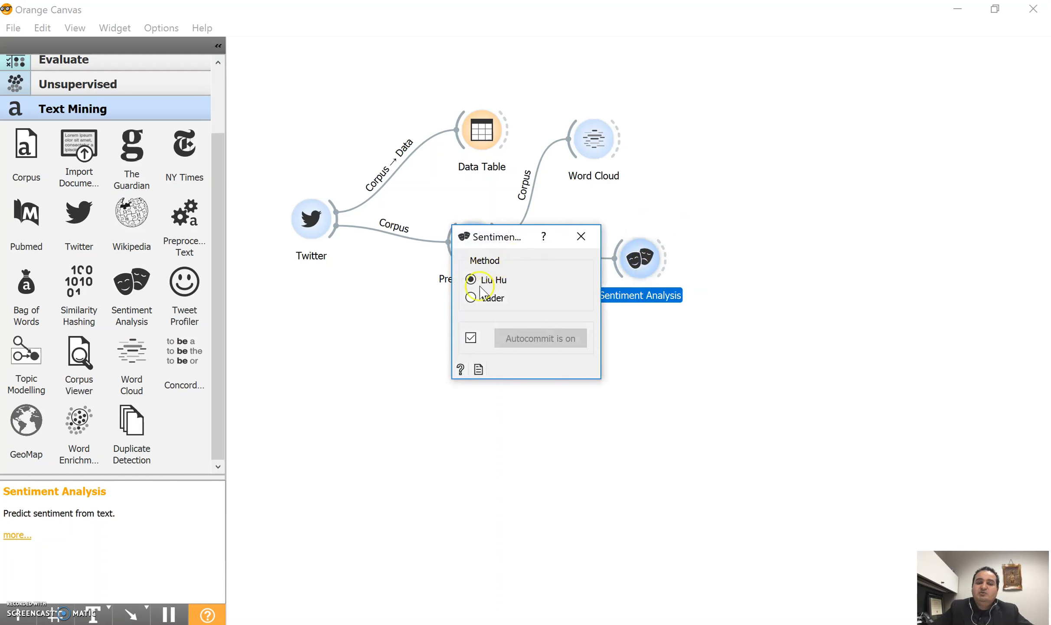
left_click_drag(496, 236, 664, 124)
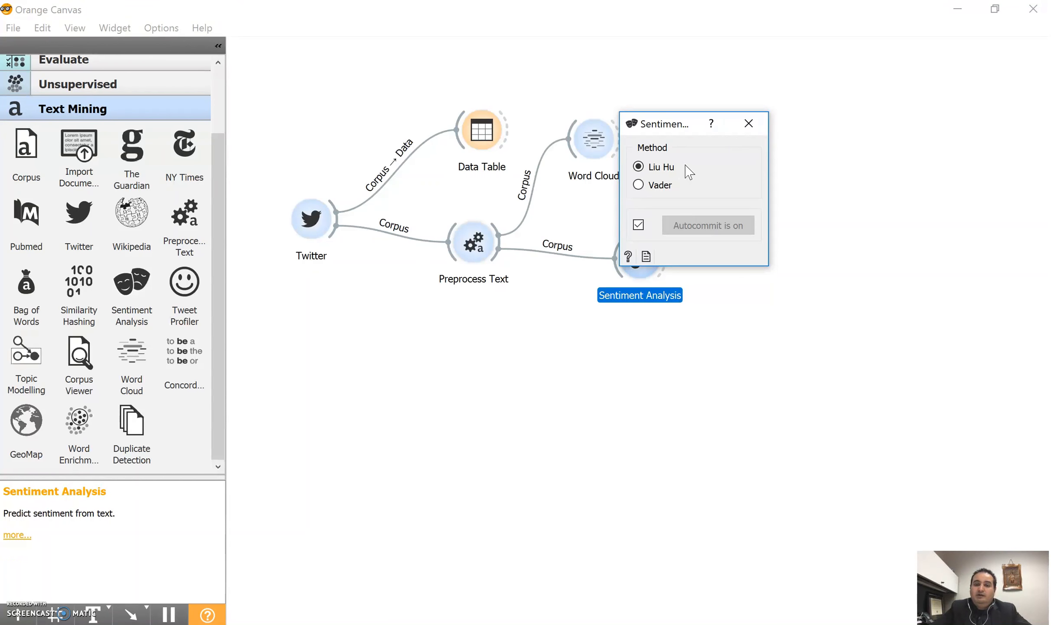
left_click(749, 123)
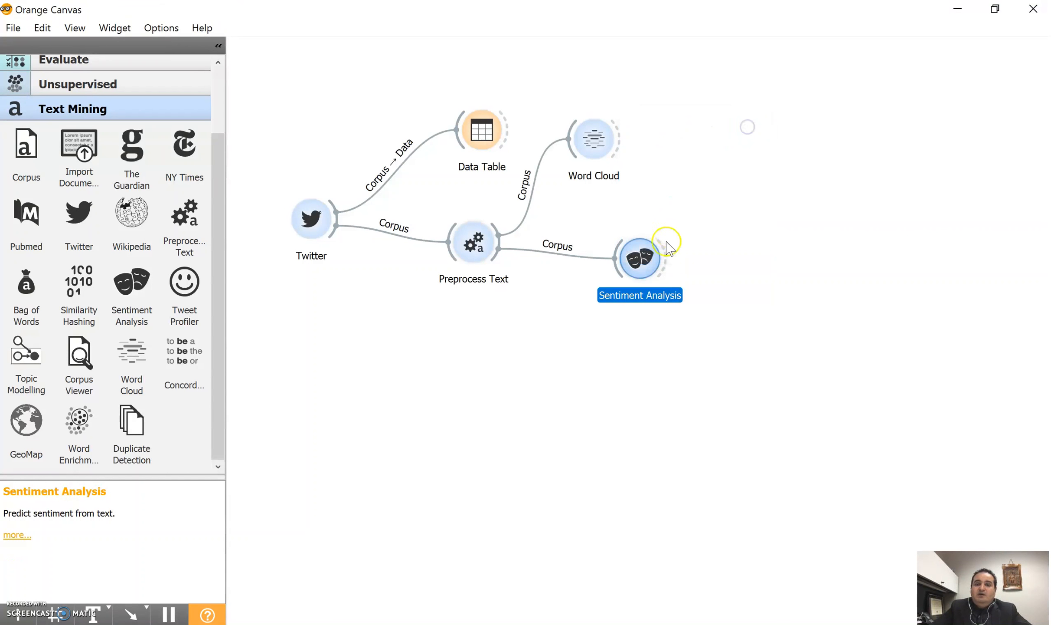
double_click(639, 260)
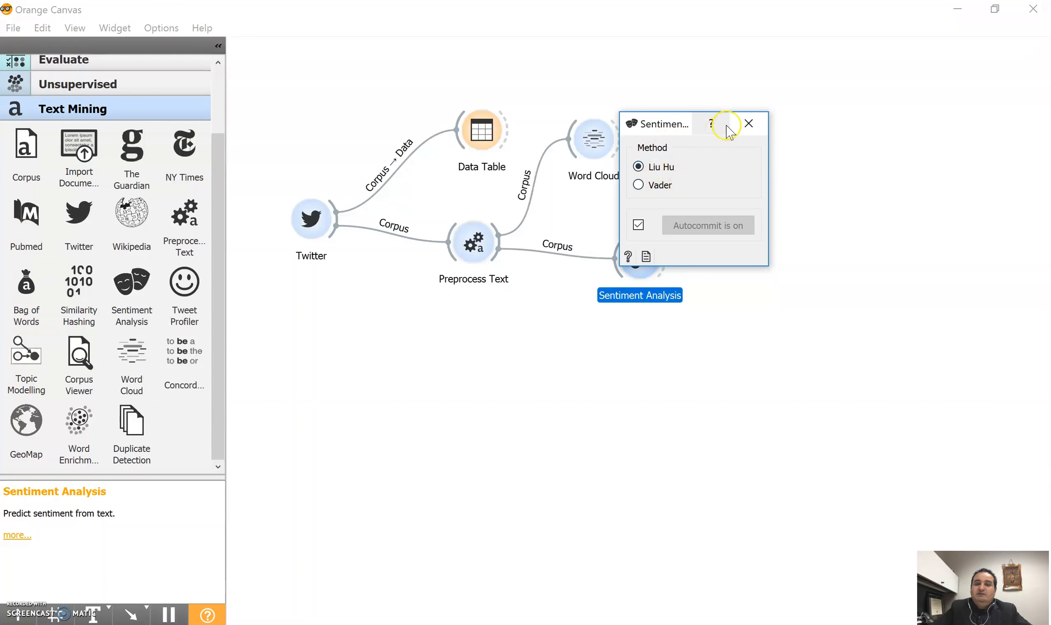
left_click(749, 124)
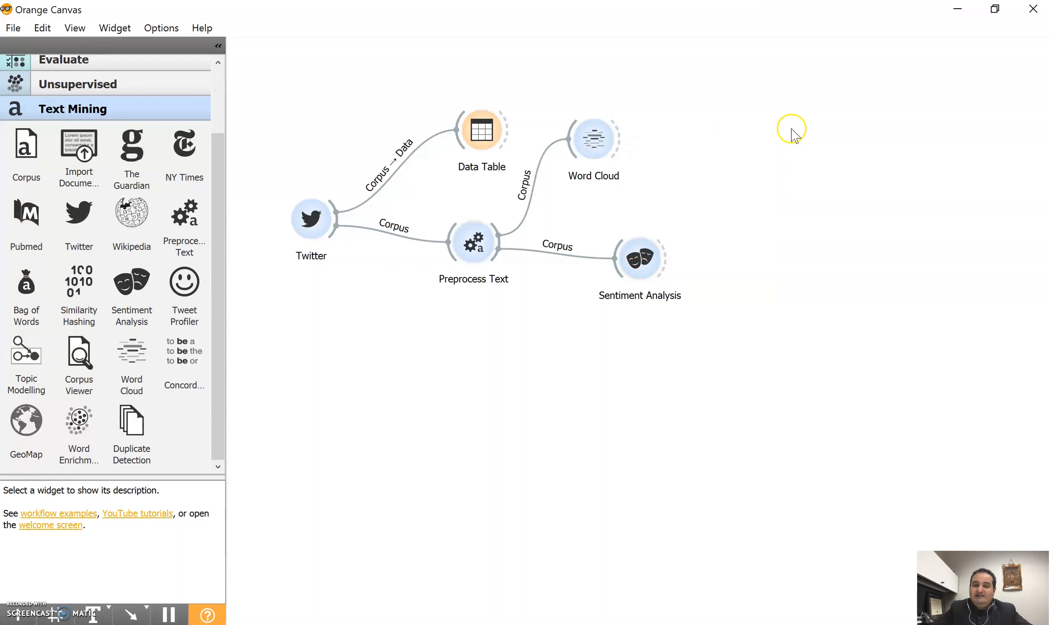
mouse_move(886, 227)
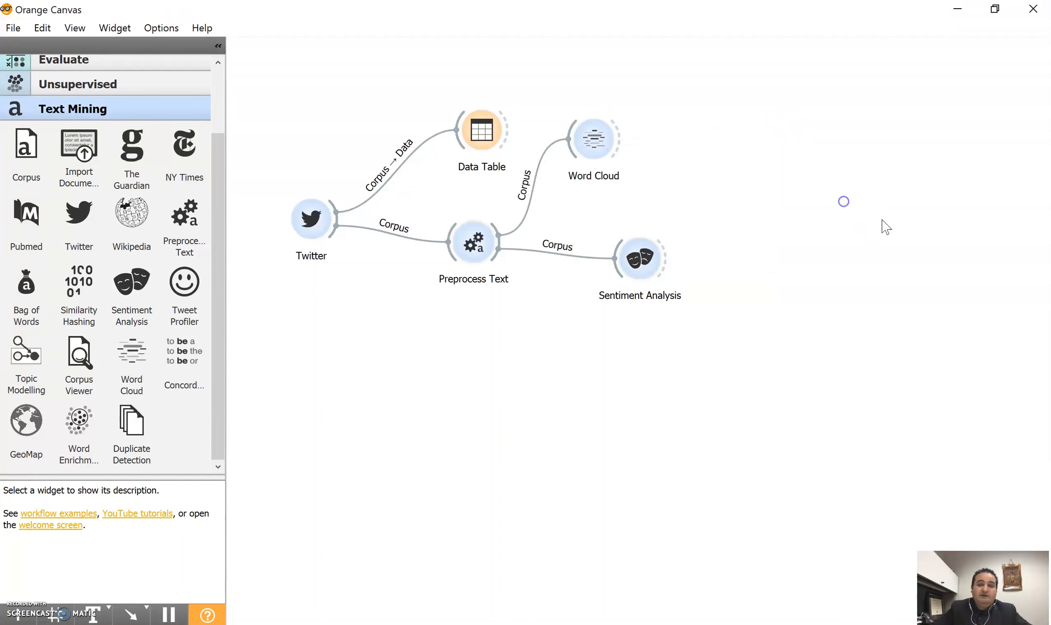
Step: Add a second Data Table after Sentiment Analysis, sort by sentiment, widen Author Description
left_click(639, 258)
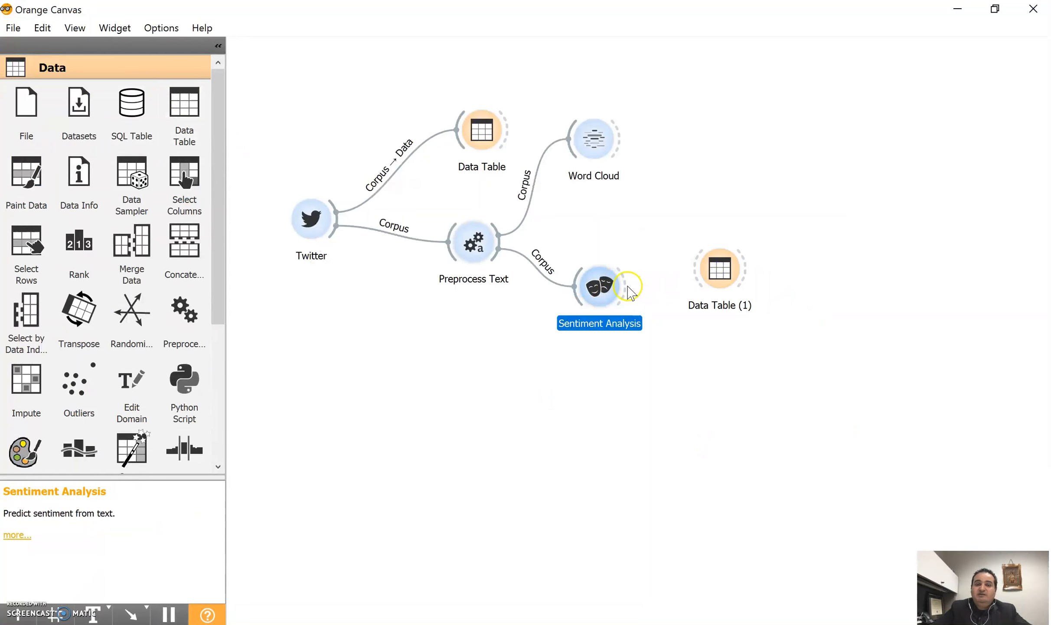
double_click(720, 266)
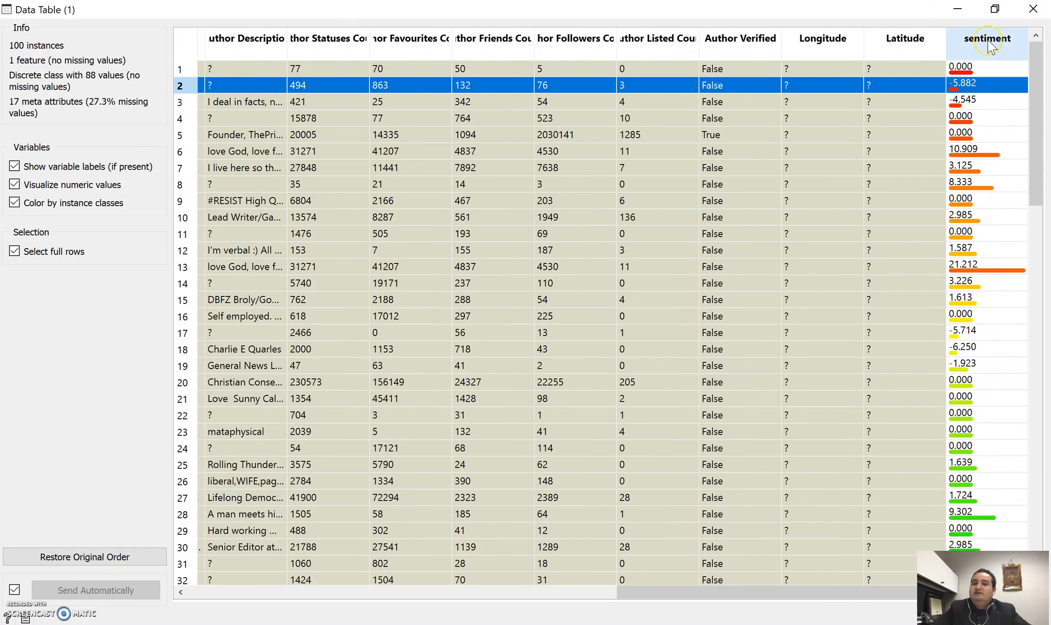
left_click(987, 38)
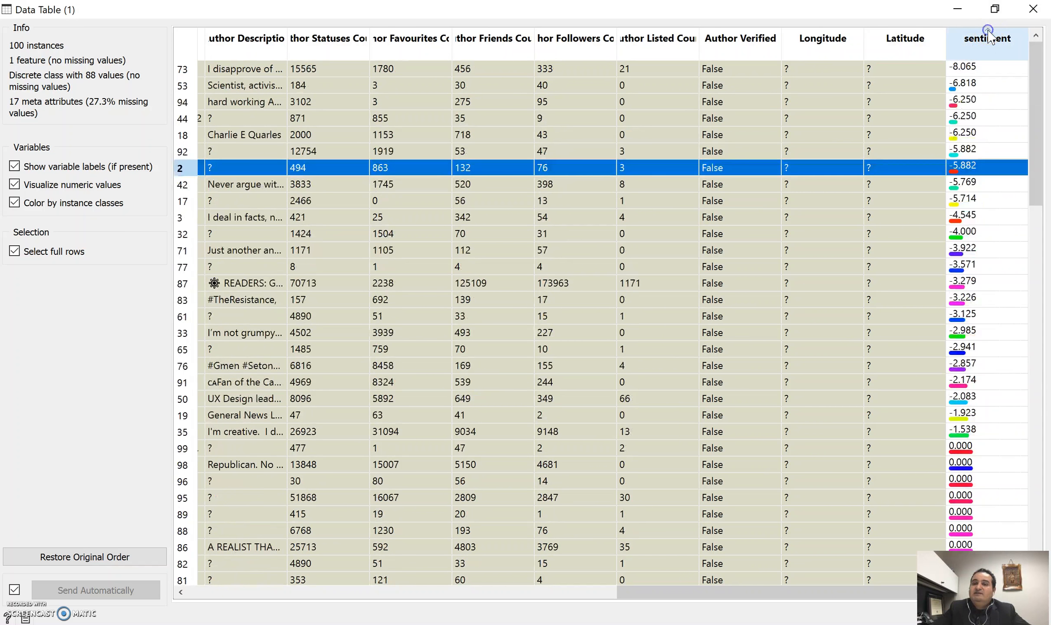
left_click(986, 38)
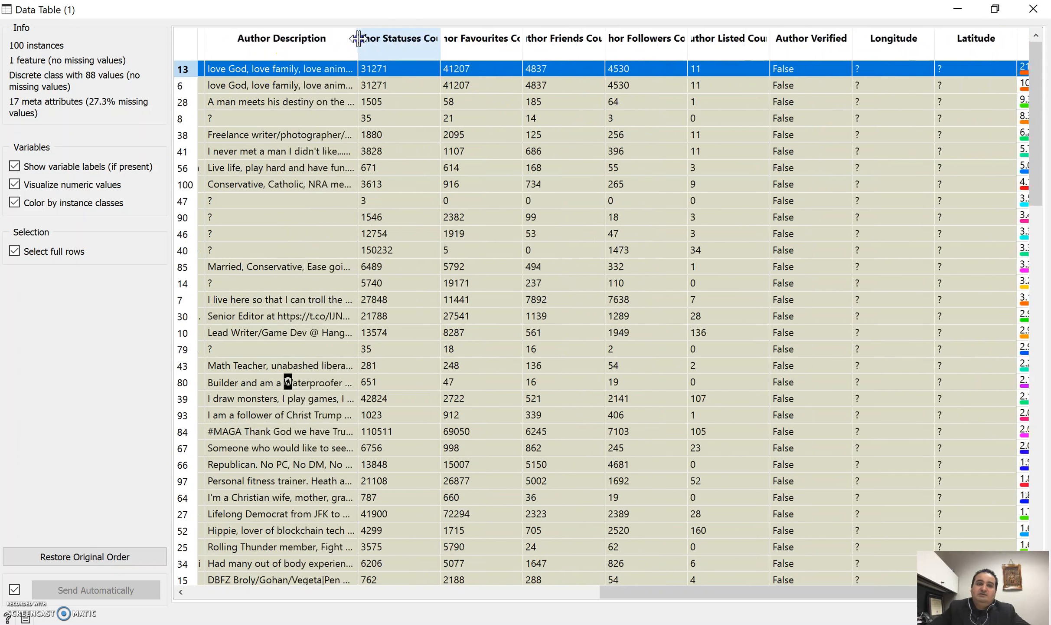
left_click_drag(354, 39, 458, 54)
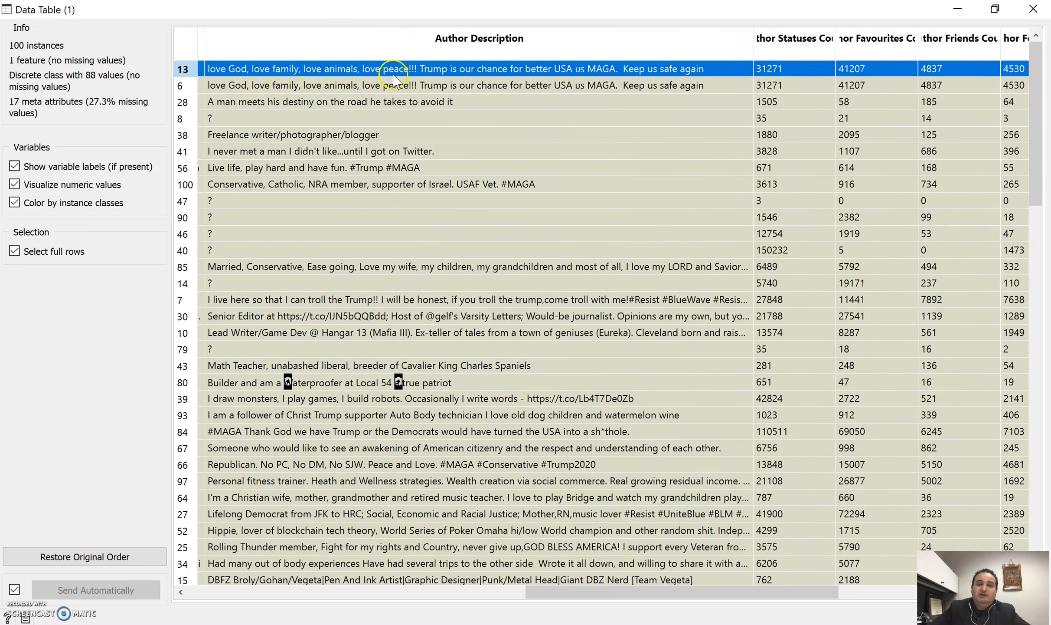
mouse_move(328, 73)
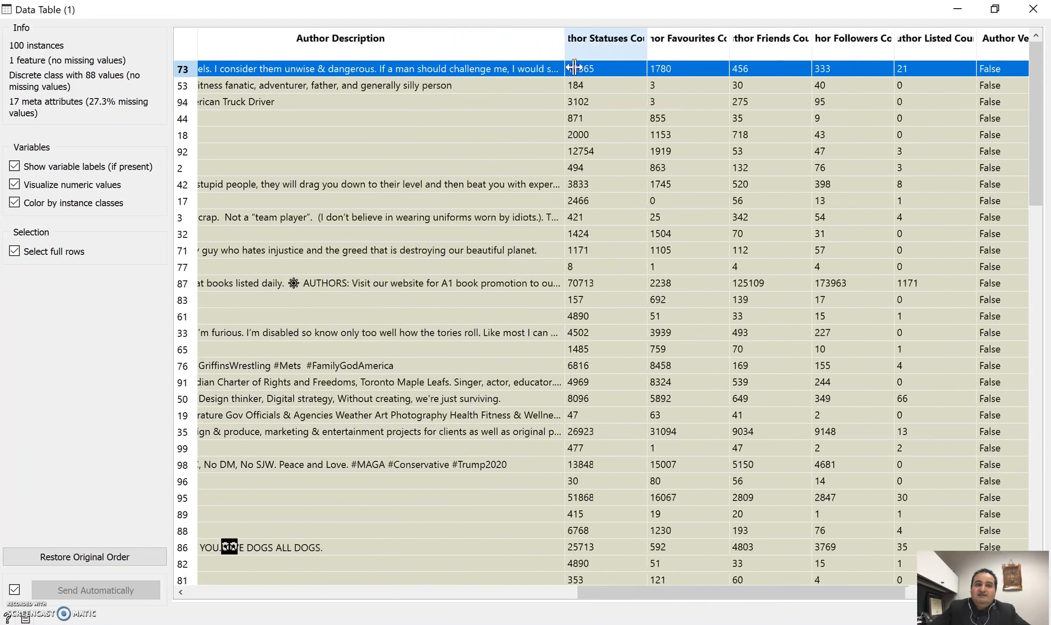
left_click_drag(704, 591, 600, 592)
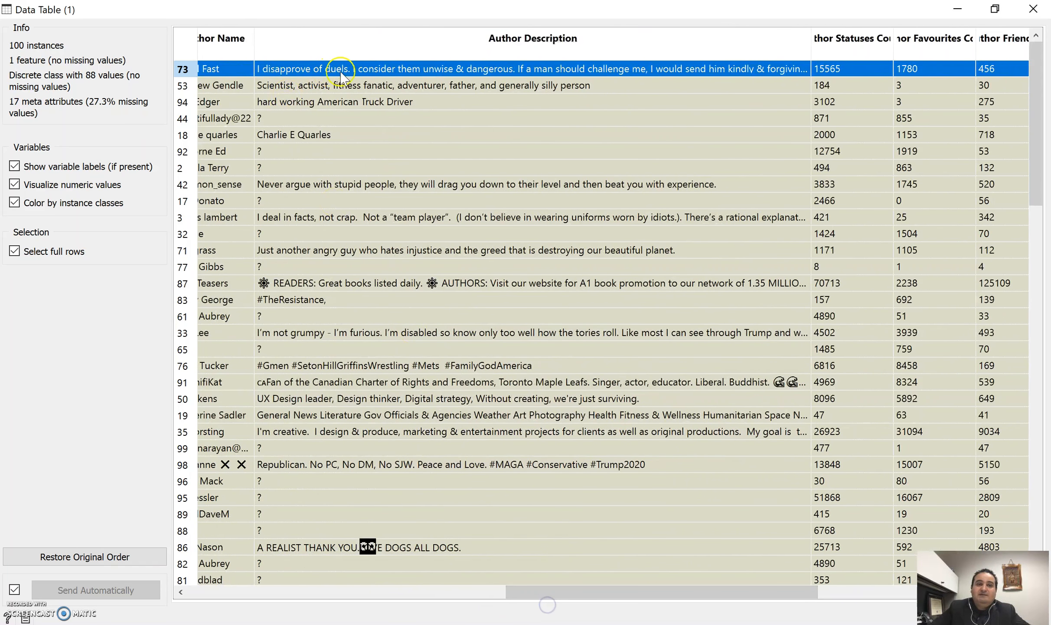
mouse_move(429, 76)
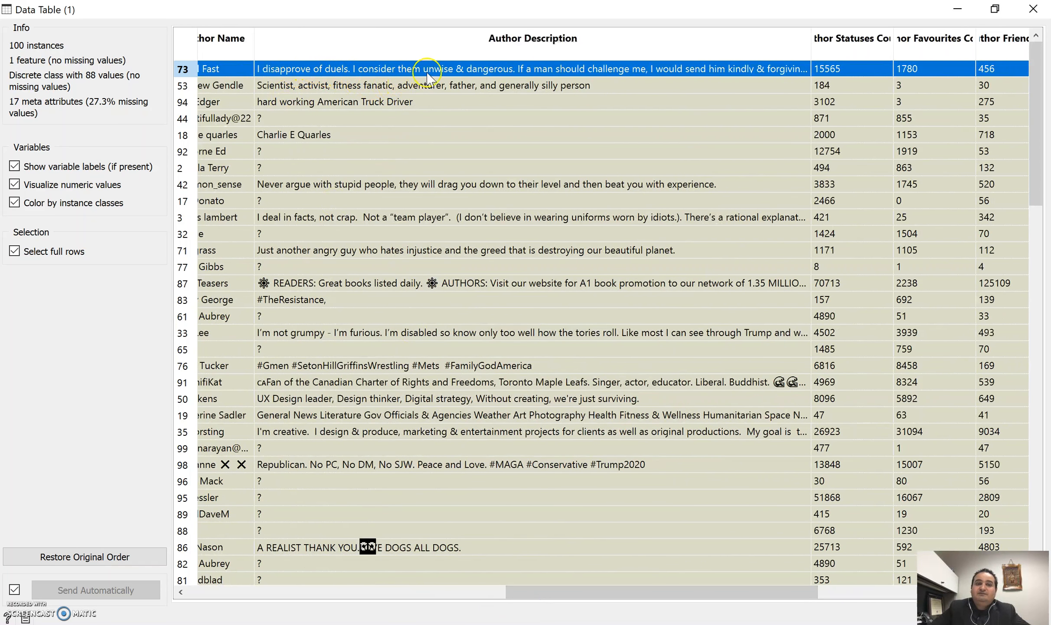
mouse_move(648, 85)
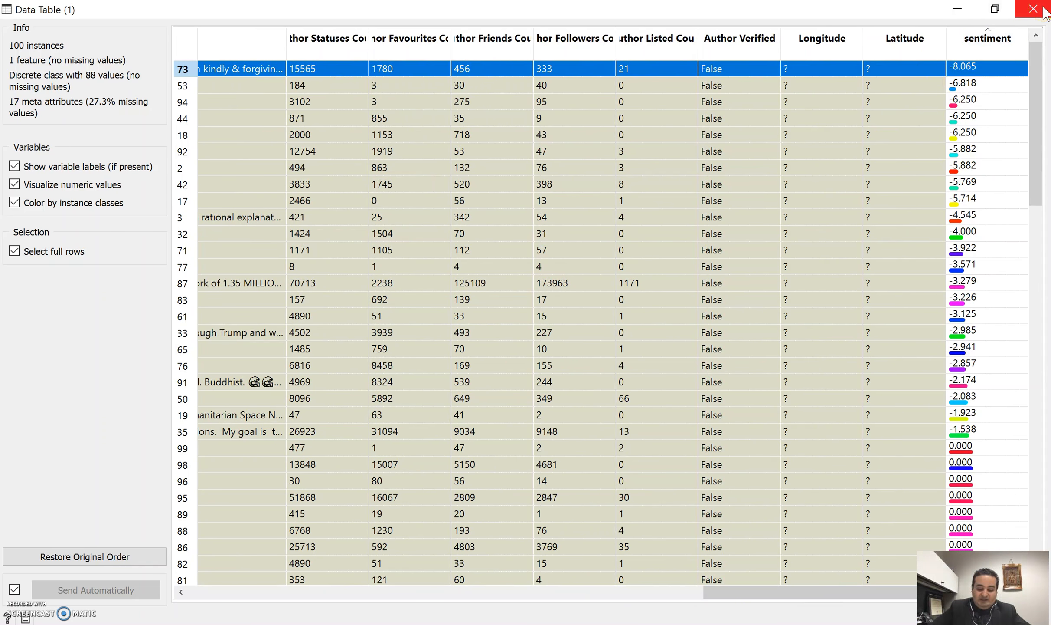
Step: Connect Data Table (1) to a new Save Data widget and select all rows
left_click(1033, 9)
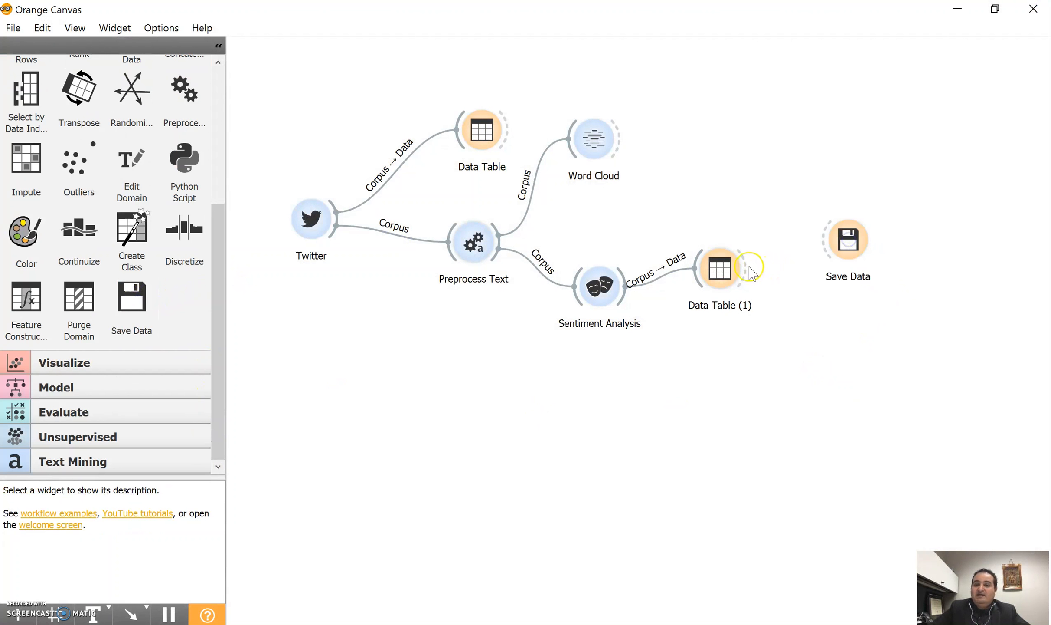
left_click_drag(747, 268, 846, 239)
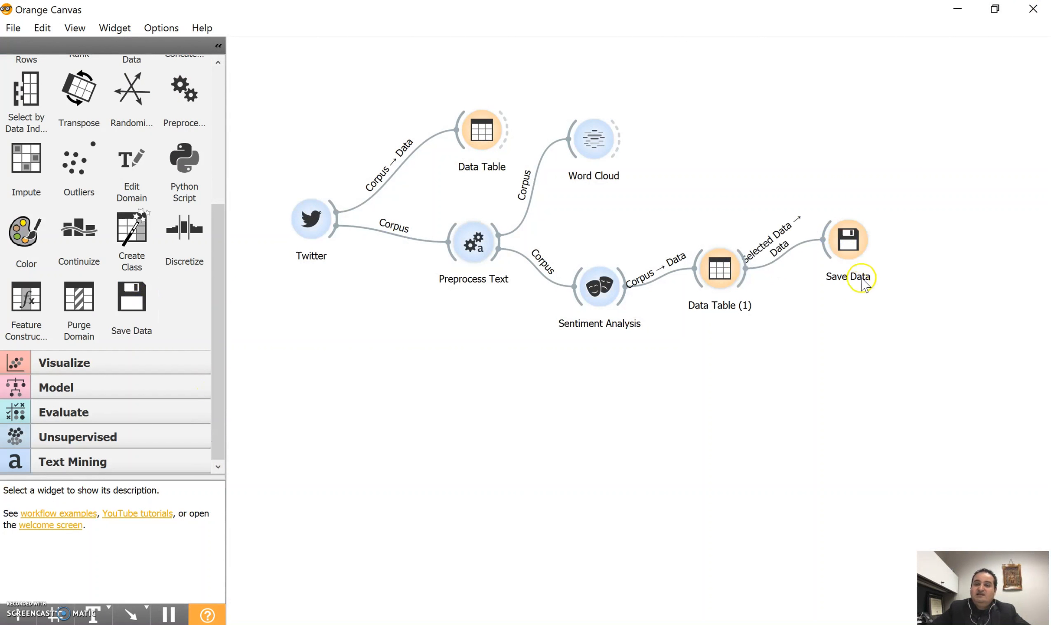
mouse_move(846, 239)
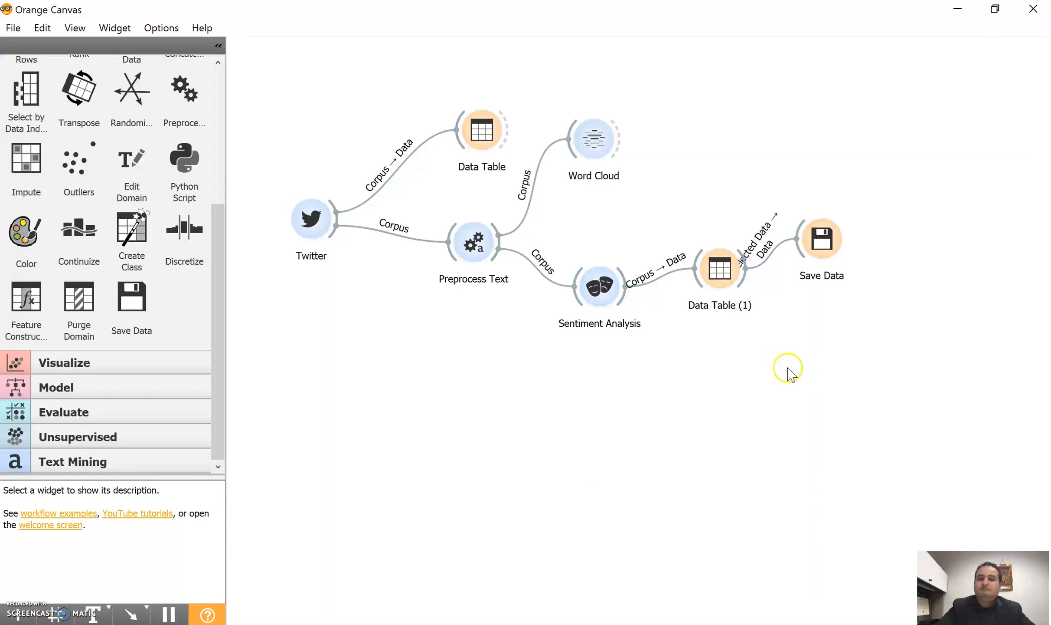
double_click(720, 267)
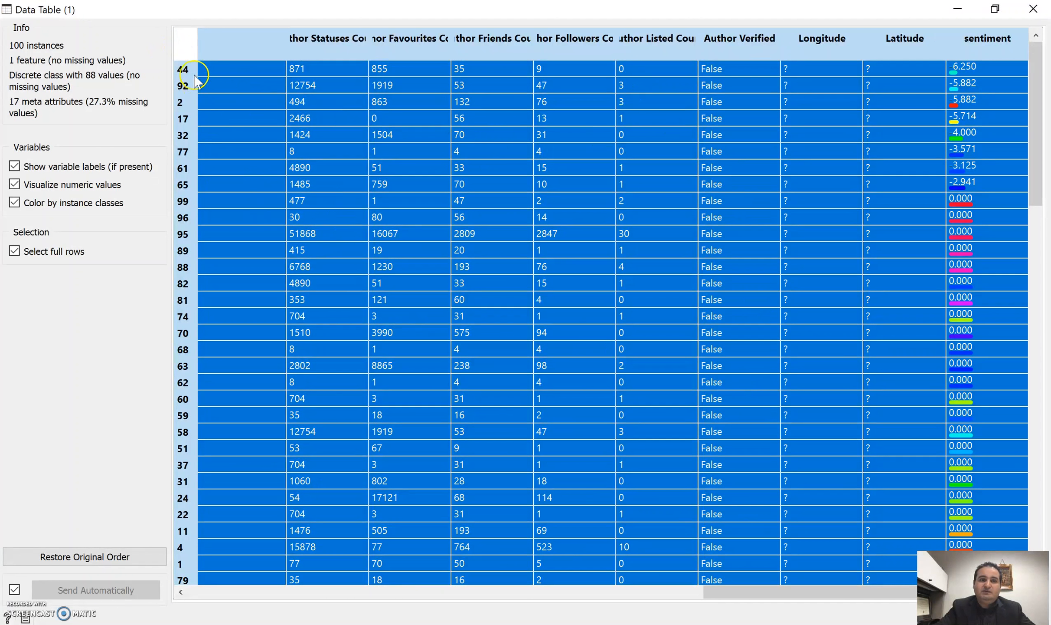
scroll("left", 3)
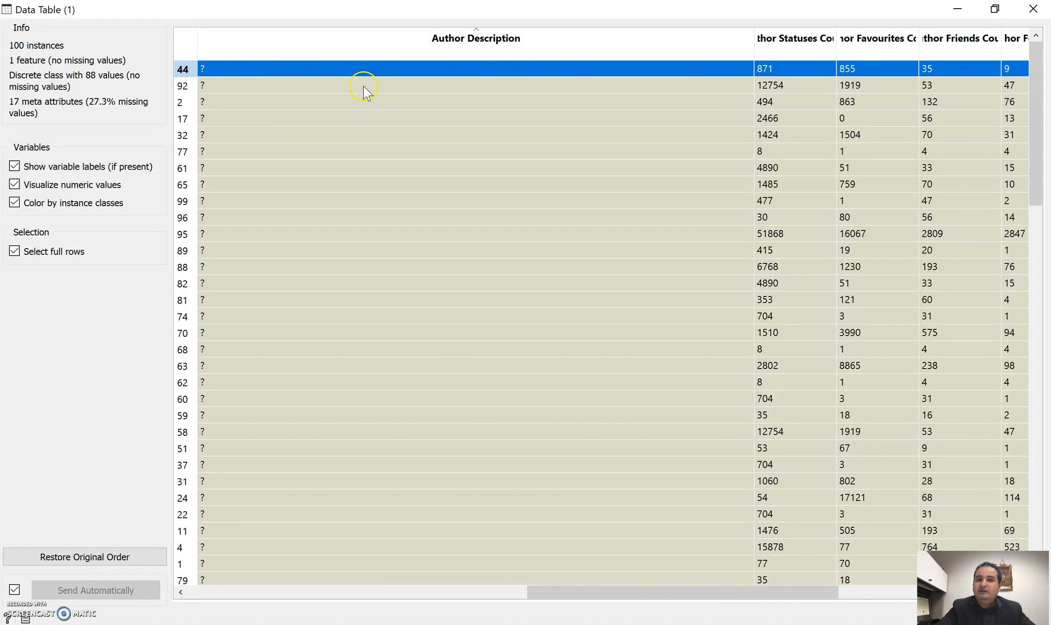
mouse_move(386, 127)
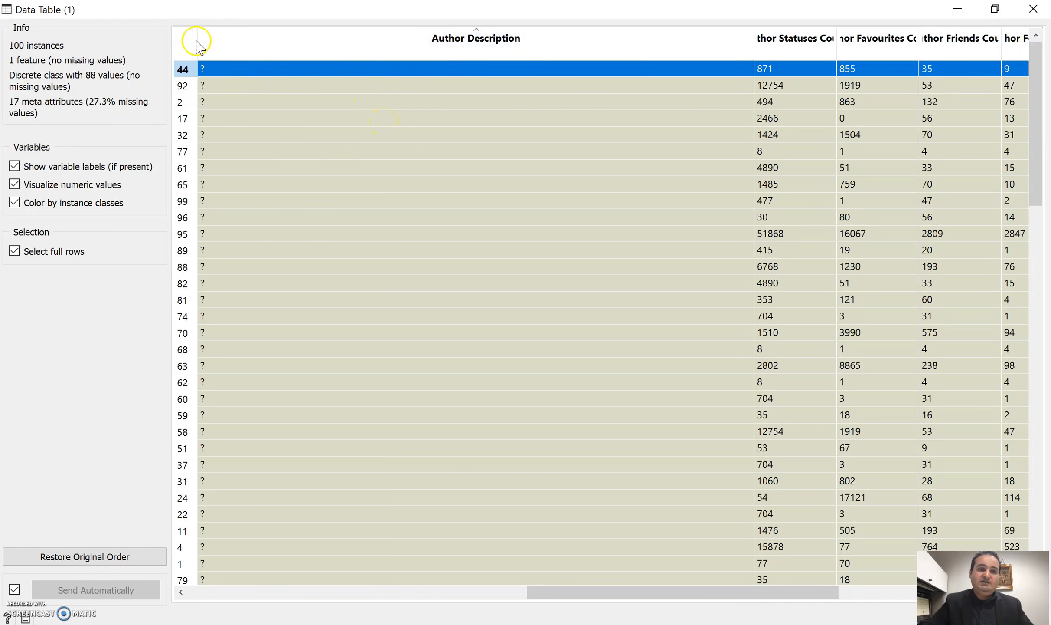
left_click(184, 44)
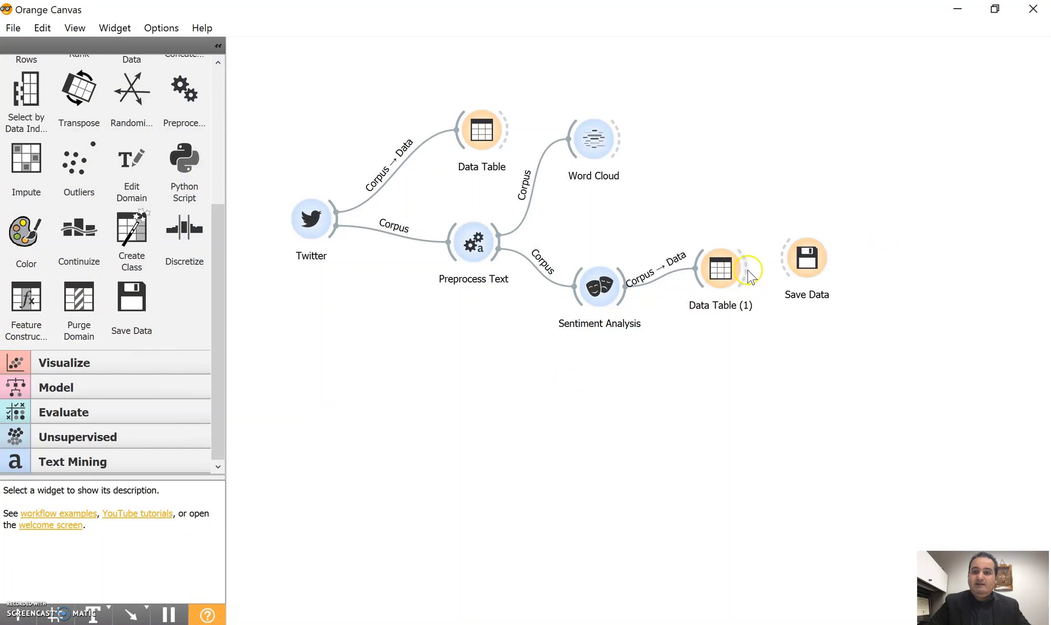
Step: Save the data to the Desktop as a CSV named Sentiment Analysis1
double_click(805, 268)
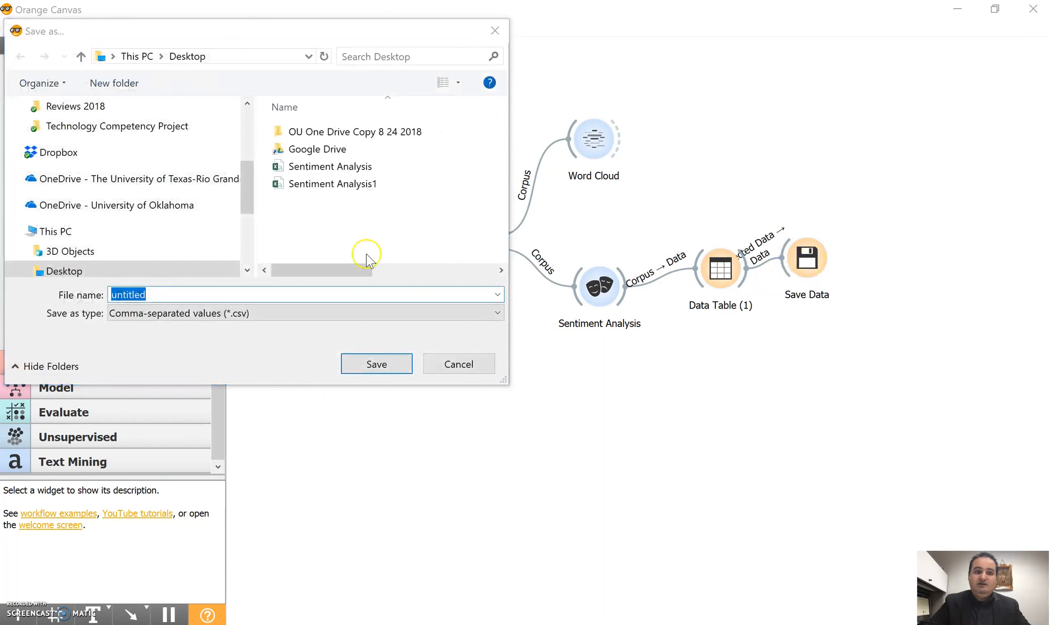
left_click(331, 183)
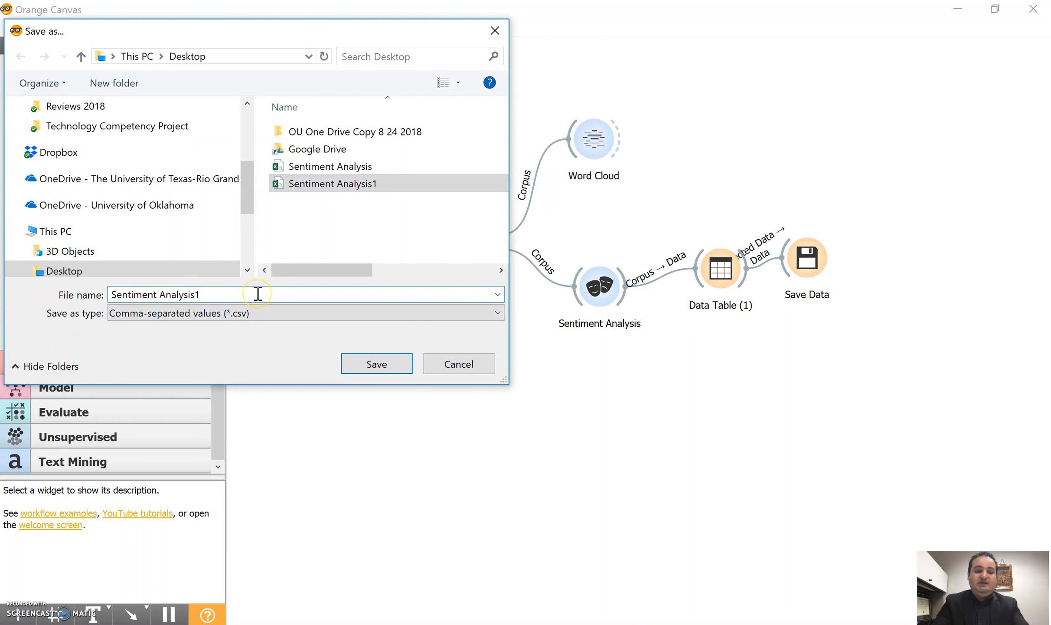
left_click(376, 363)
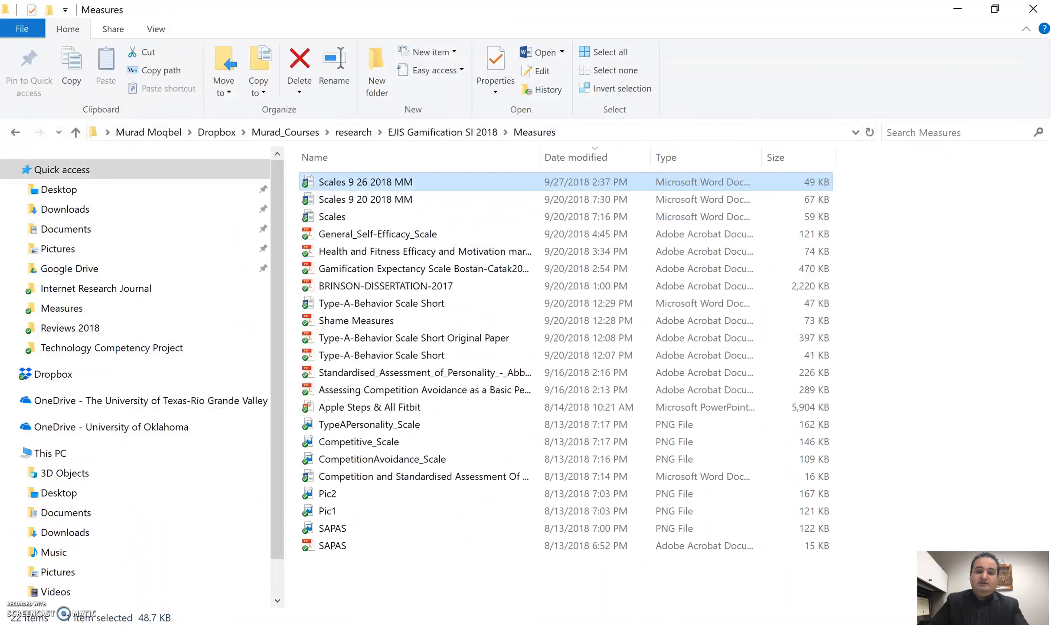
Step: Open Sentiment Analysis2 from the Desktop folder in Excel
left_click(59, 189)
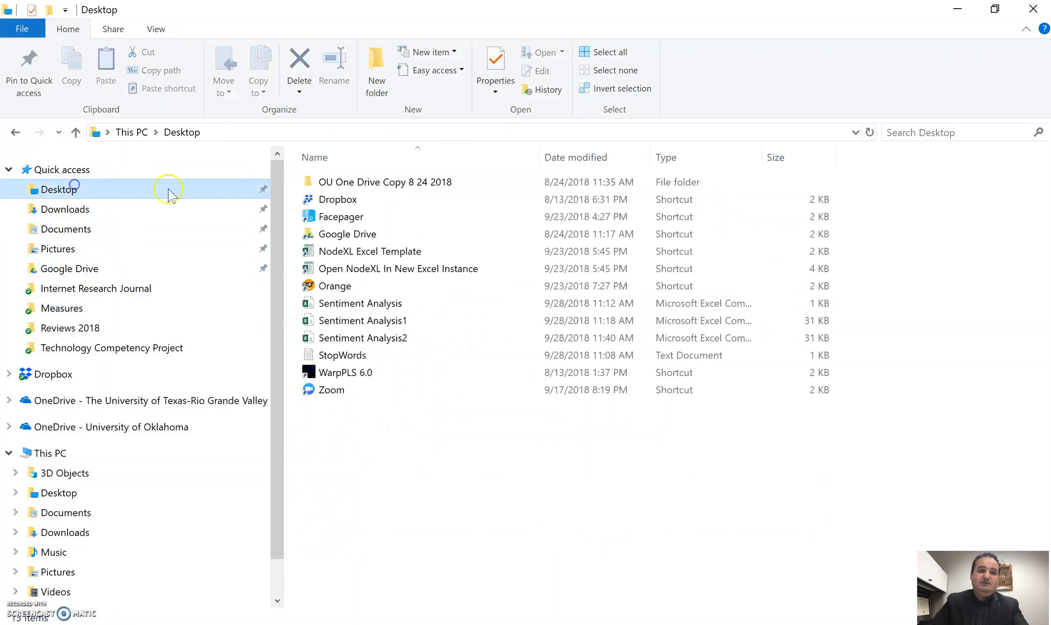
left_click(362, 337)
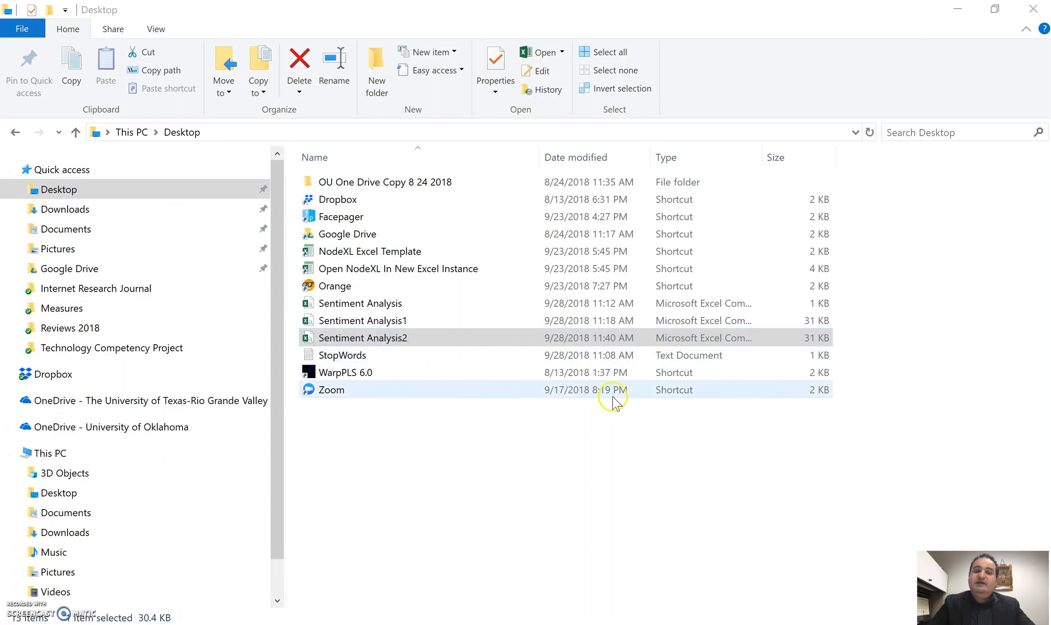
double_click(363, 337)
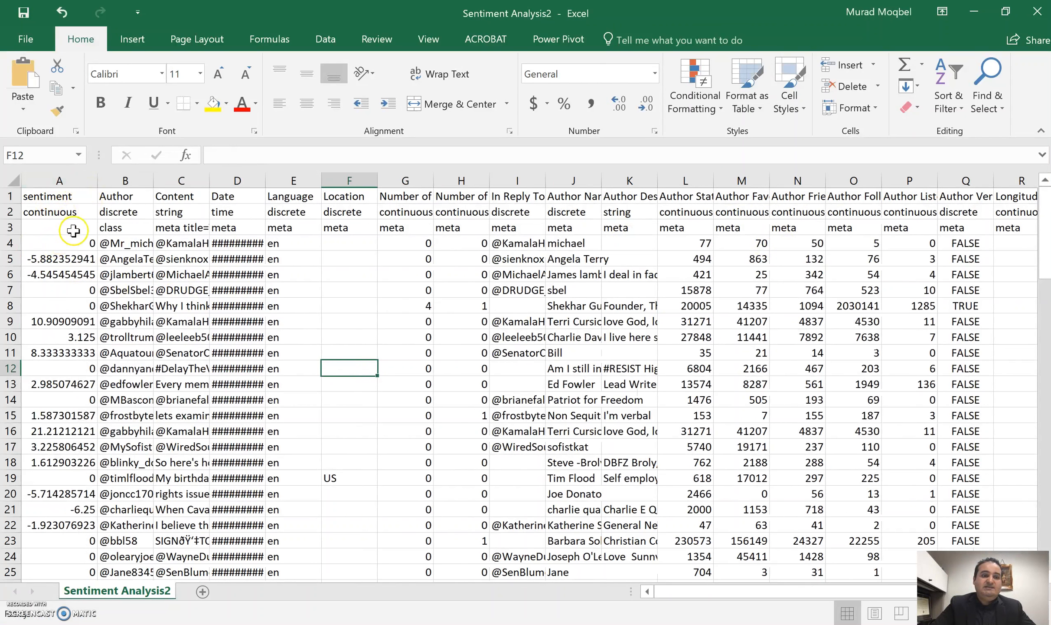
Step: Enter =AVERAGE(A4:A103) below the sentiment column, giving about 0.34
left_click(125, 321)
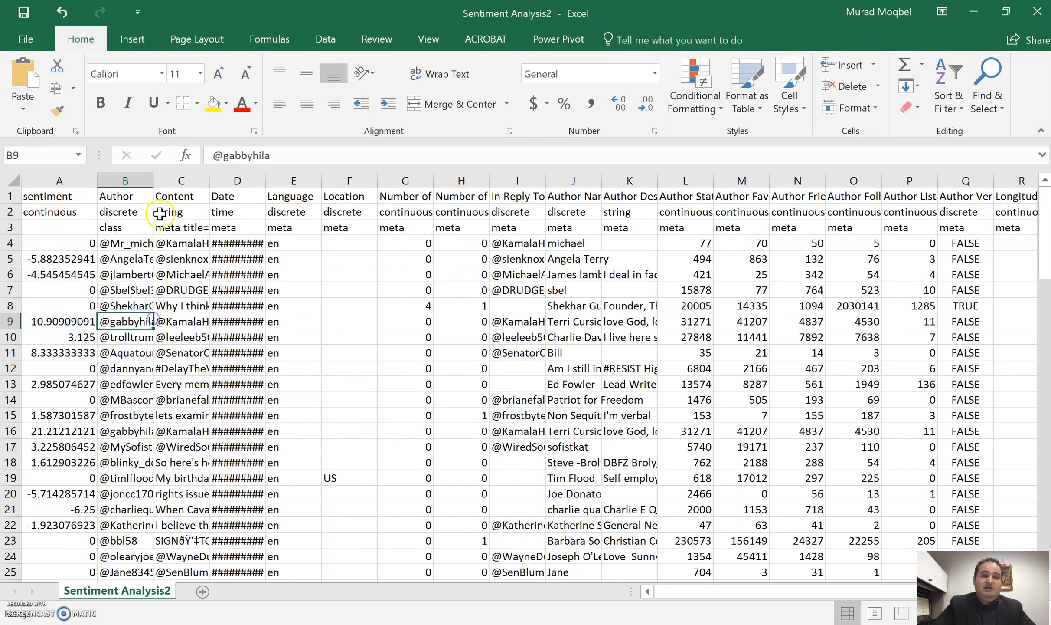
mouse_move(493, 297)
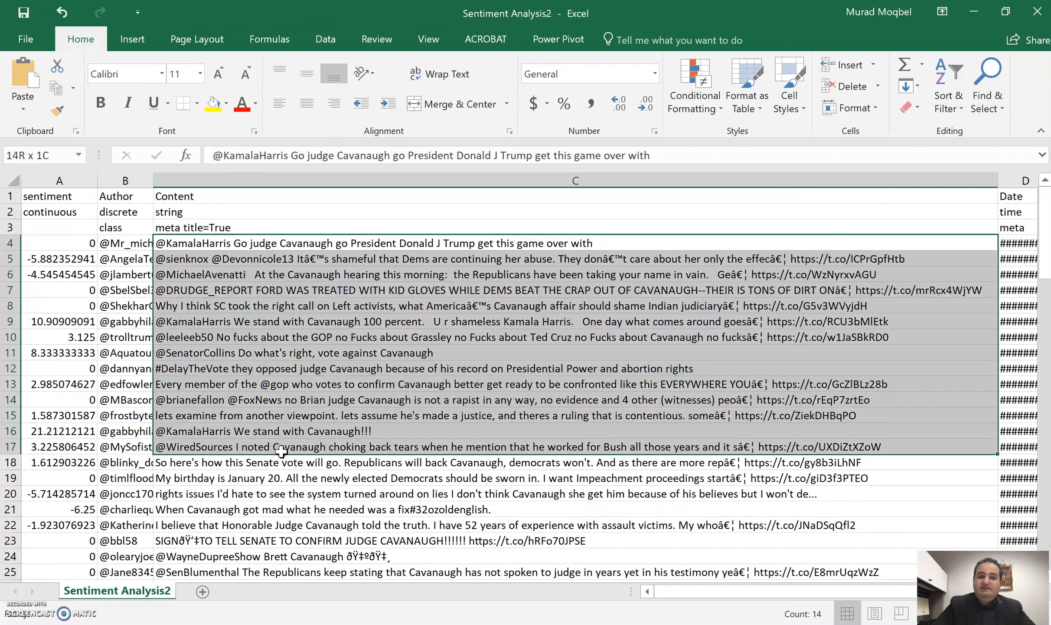
left_click(58, 274)
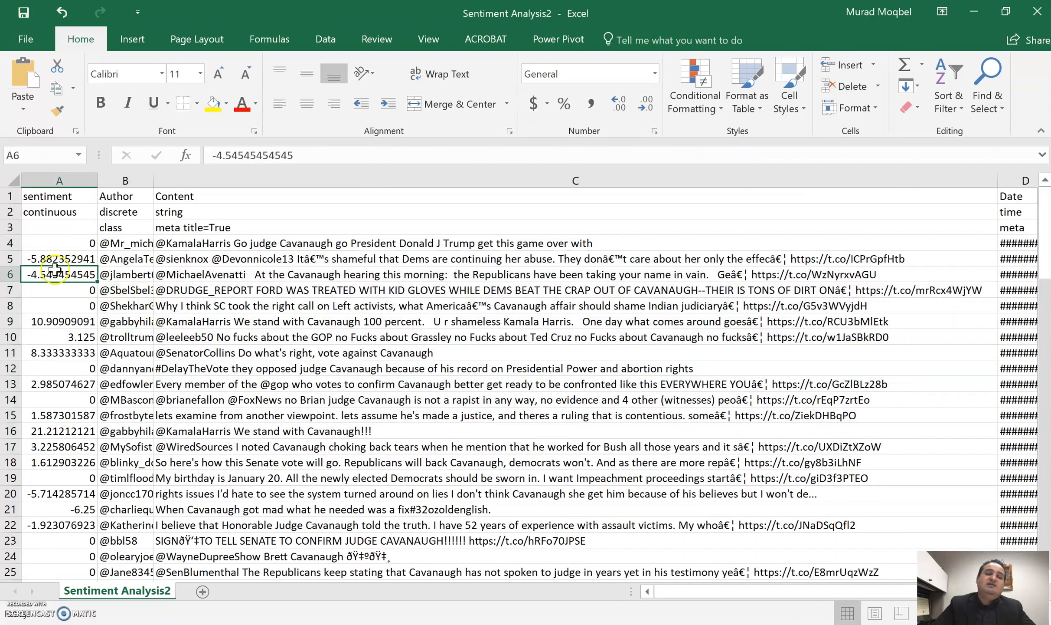
mouse_move(85, 244)
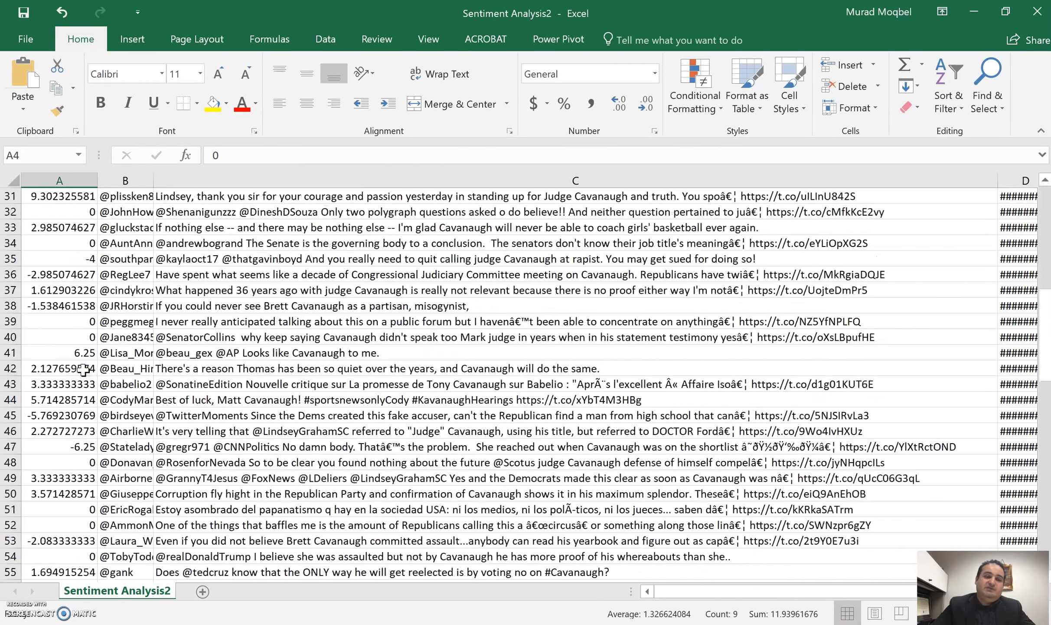
scroll("down", 3)
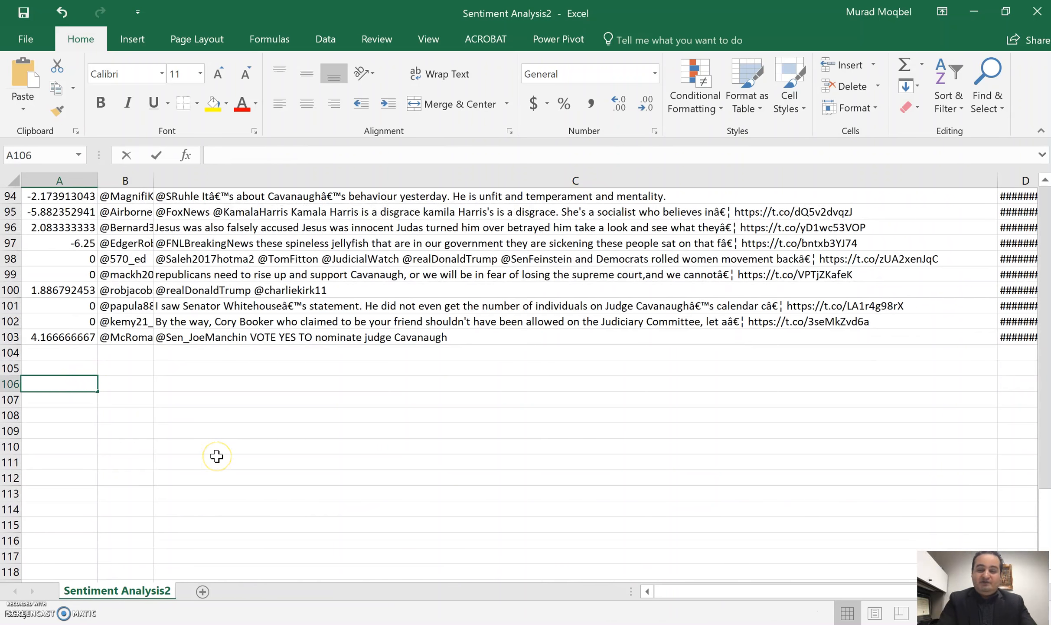
type("=")
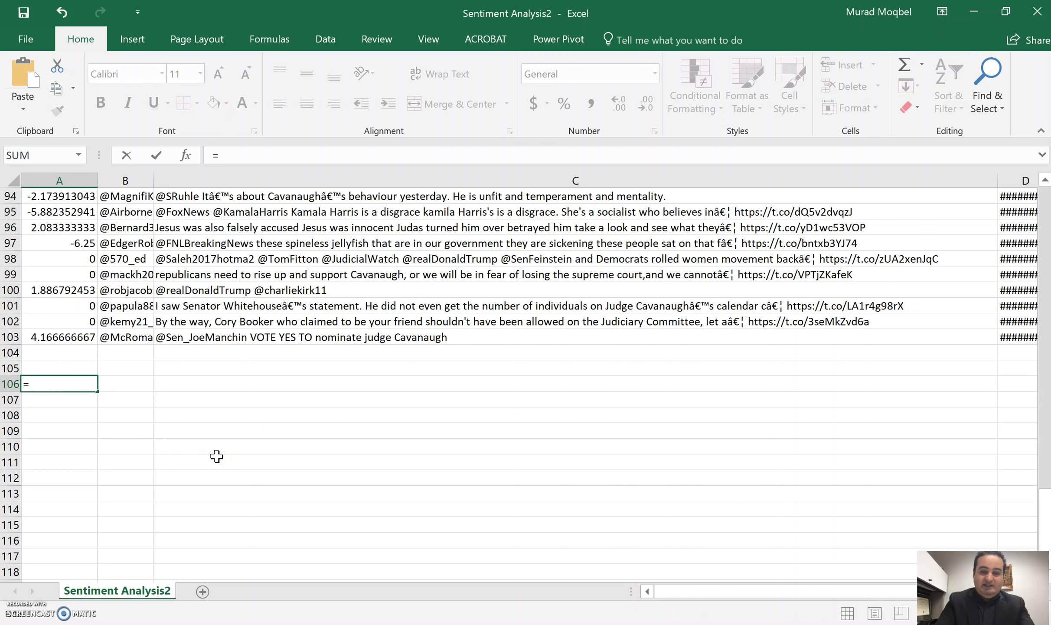
type("average")
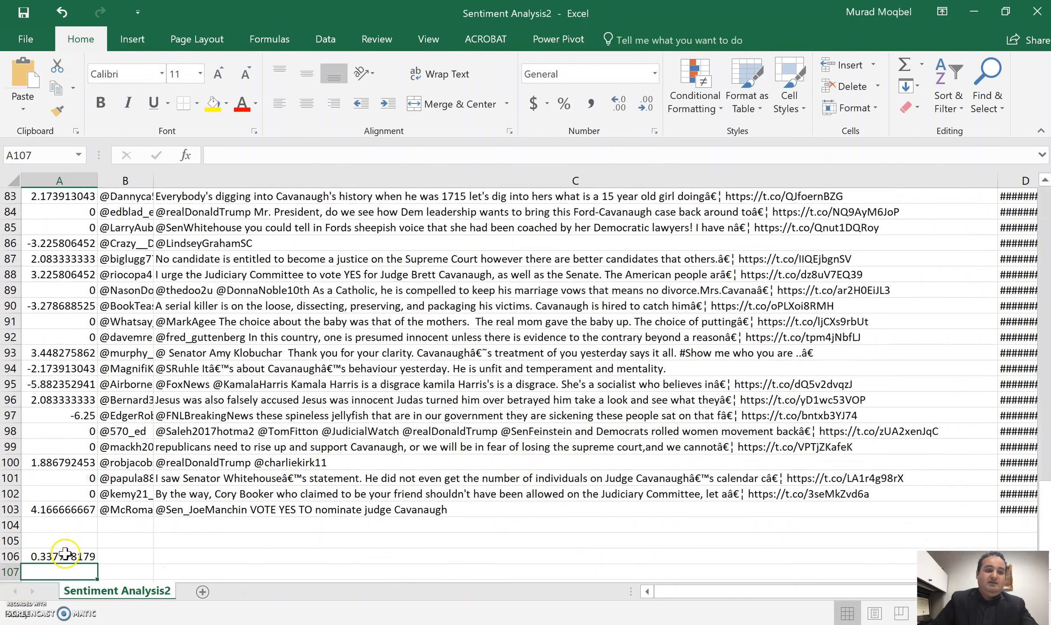
type("=AVERAGE(A4:A103)")
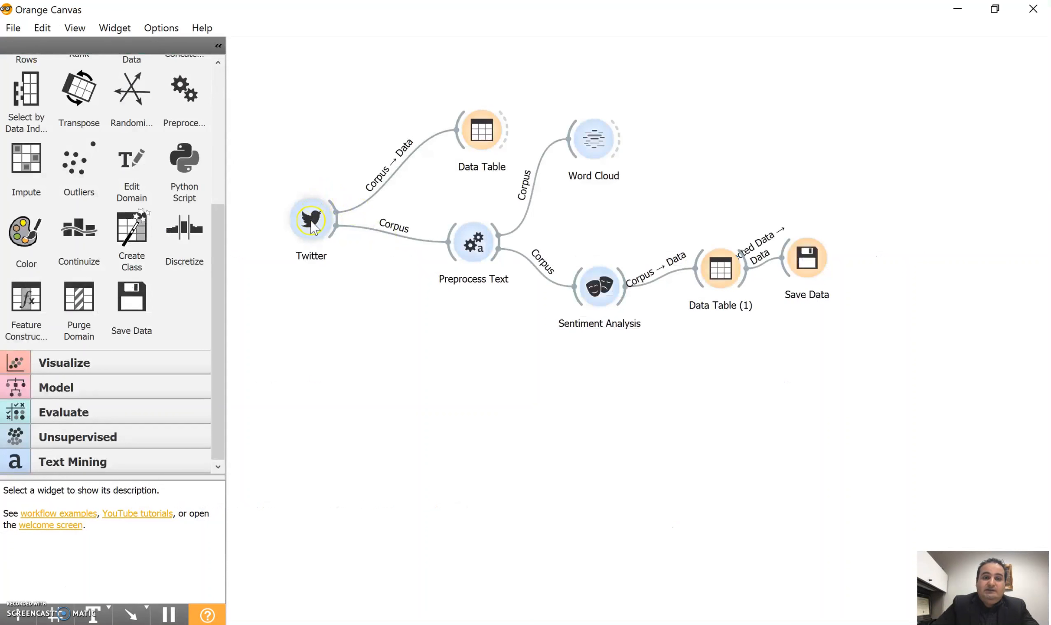
Step: Re-run the Twitter tweet search and dismiss the error report
double_click(311, 218)
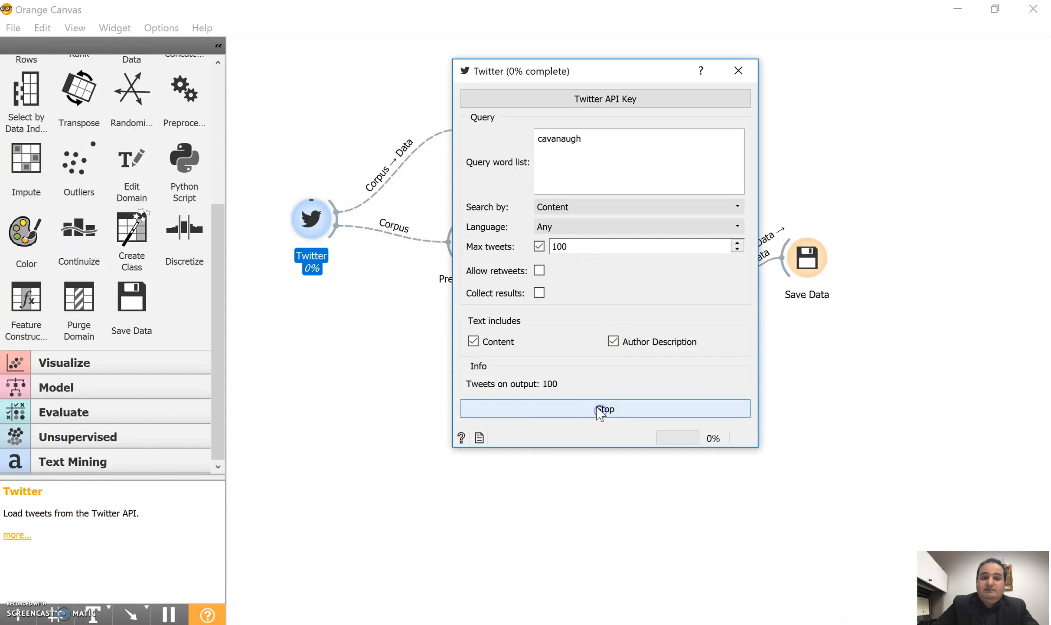
left_click(604, 408)
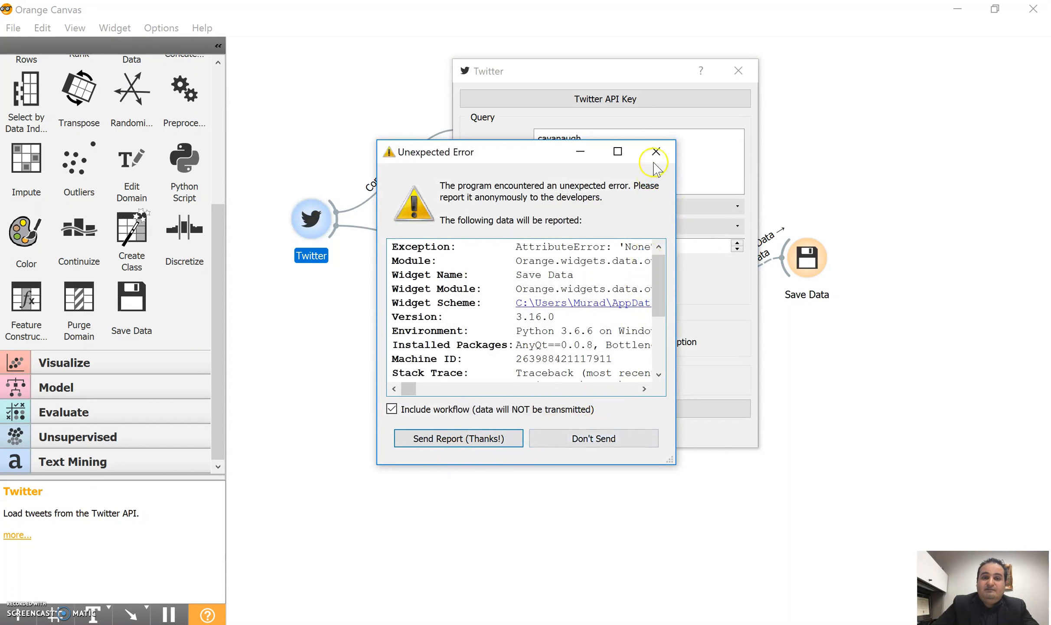
left_click(656, 151)
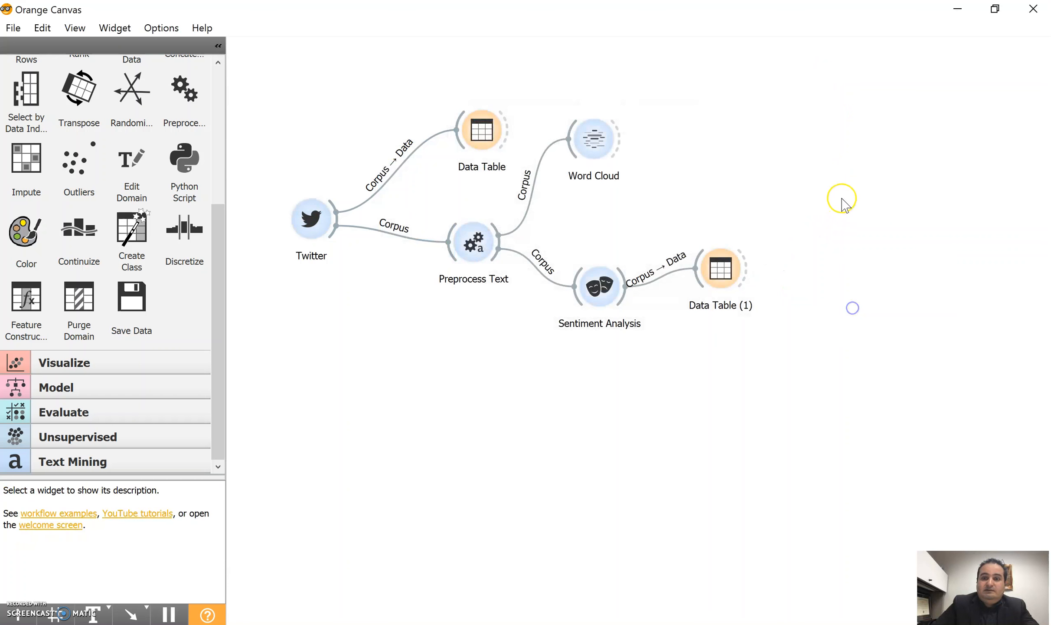
Step: Add a new Save Data widget fed by the sentiment Data Table (1)
left_click(822, 262)
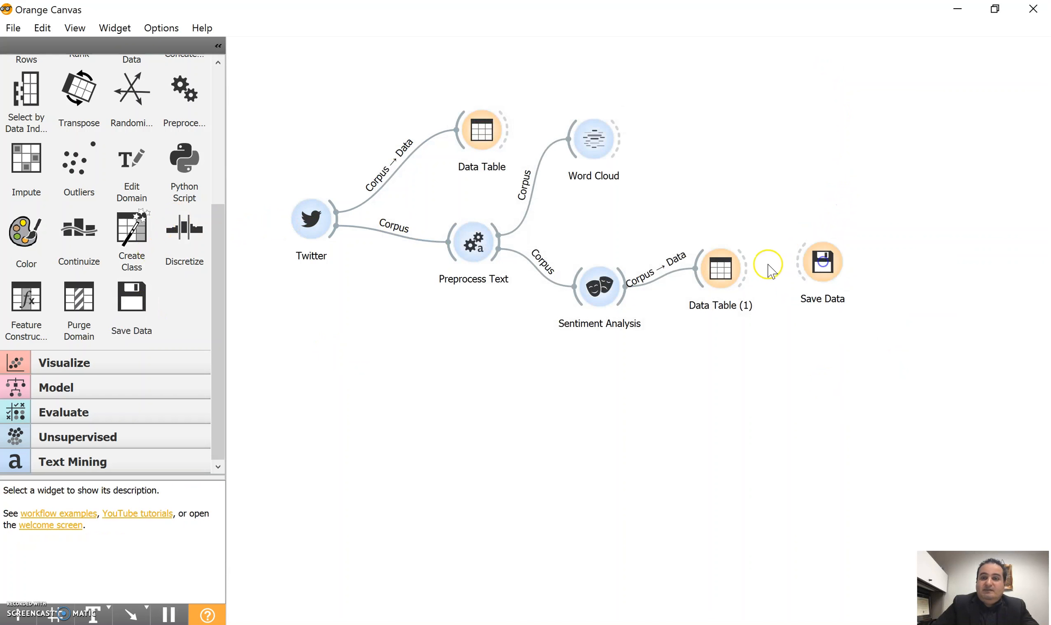
double_click(822, 261)
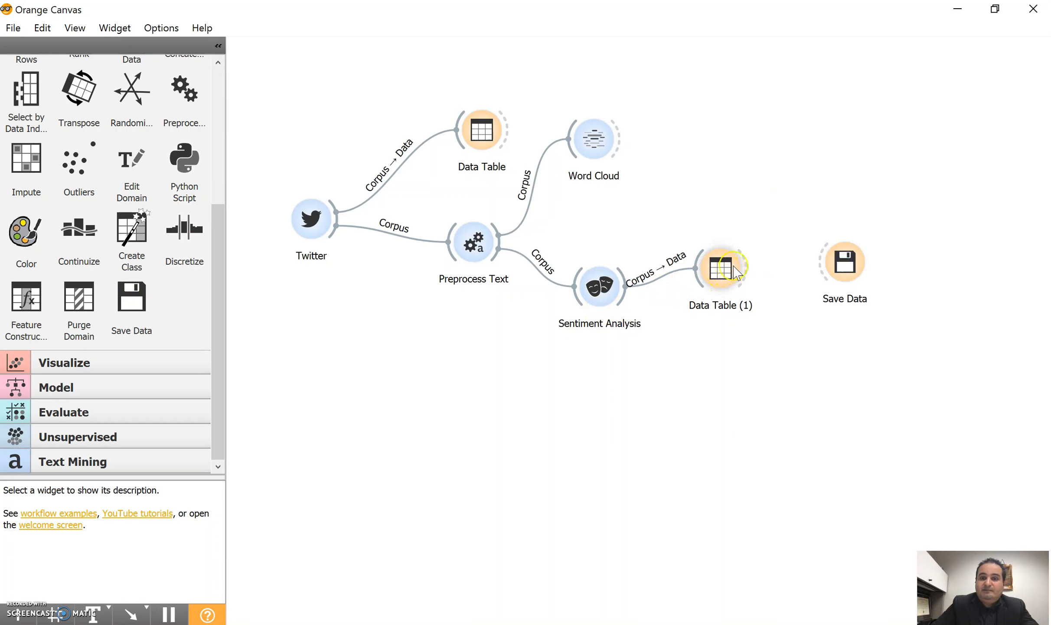
double_click(844, 265)
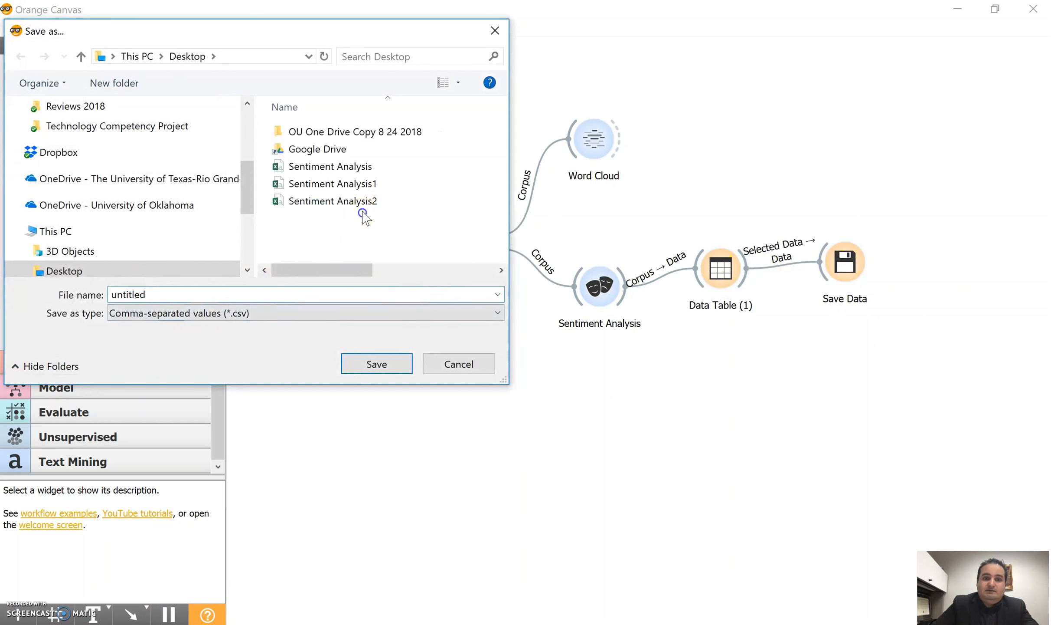
Step: Save the data as CSV on the Desktop as Sentiment Analysis3, based on Sentiment Analysis2's name
left_click(332, 201)
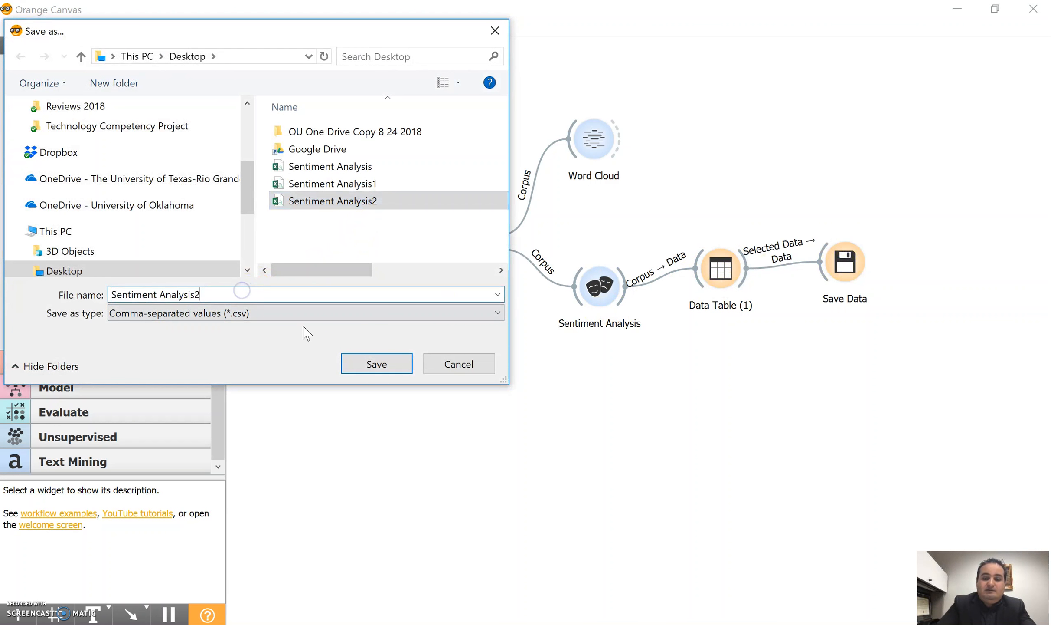
left_click(376, 363)
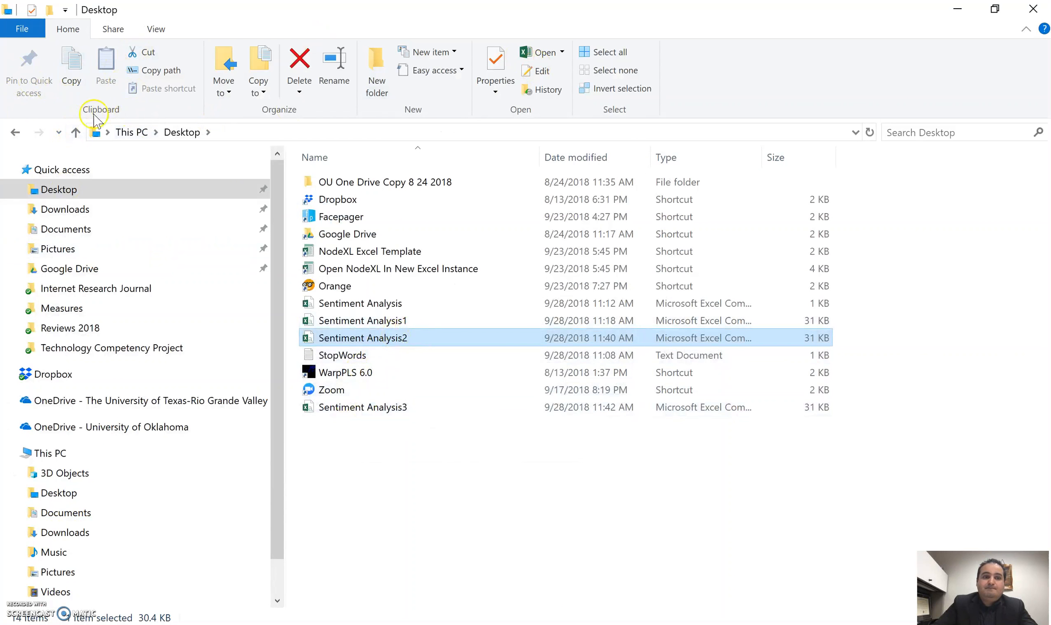
mouse_move(13, 133)
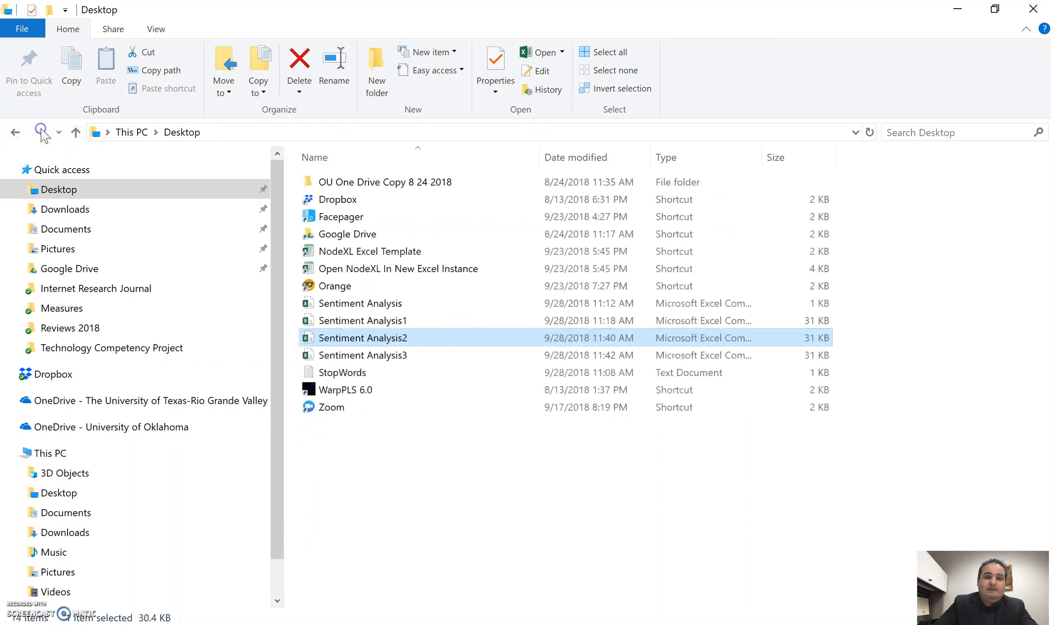
Step: Open Sentiment Analysis3 from the Desktop in Excel
left_click(363, 355)
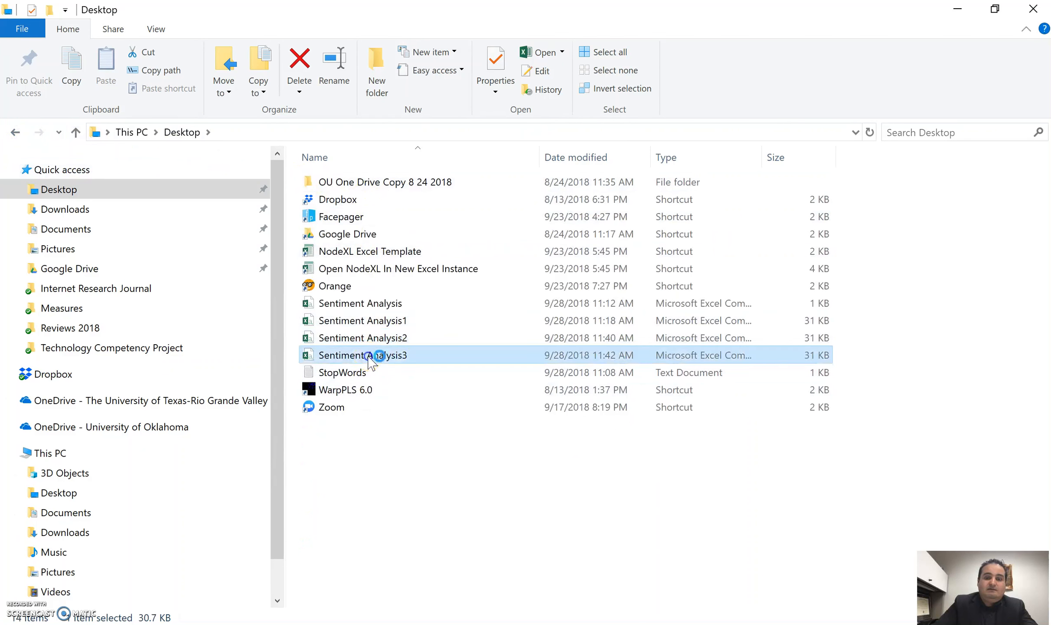
double_click(362, 337)
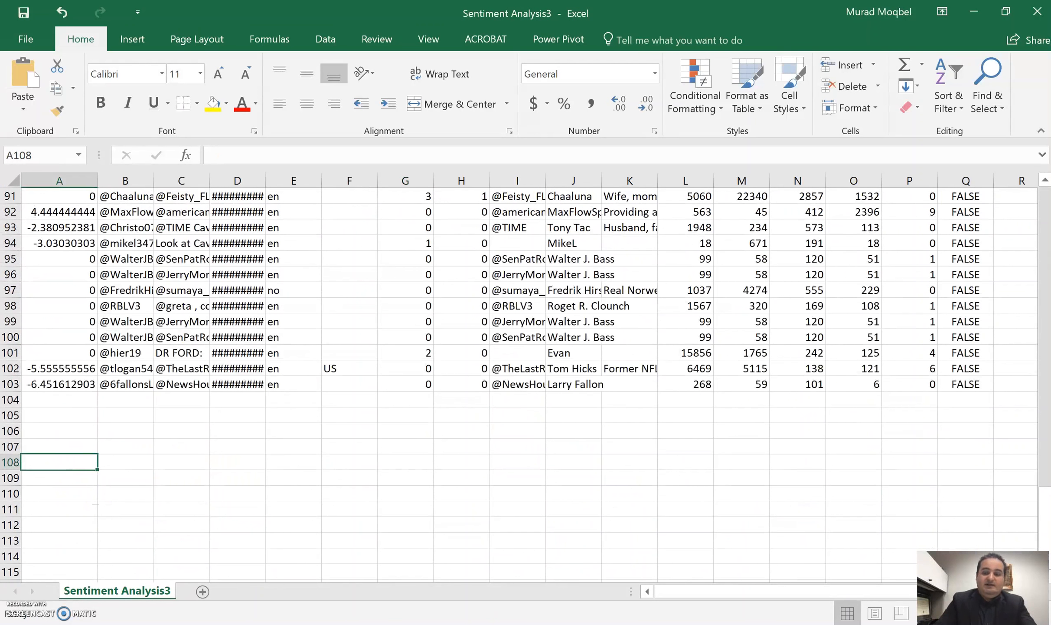
Step: Average the sentiment column in A108, giving about -0.252
type("=average")
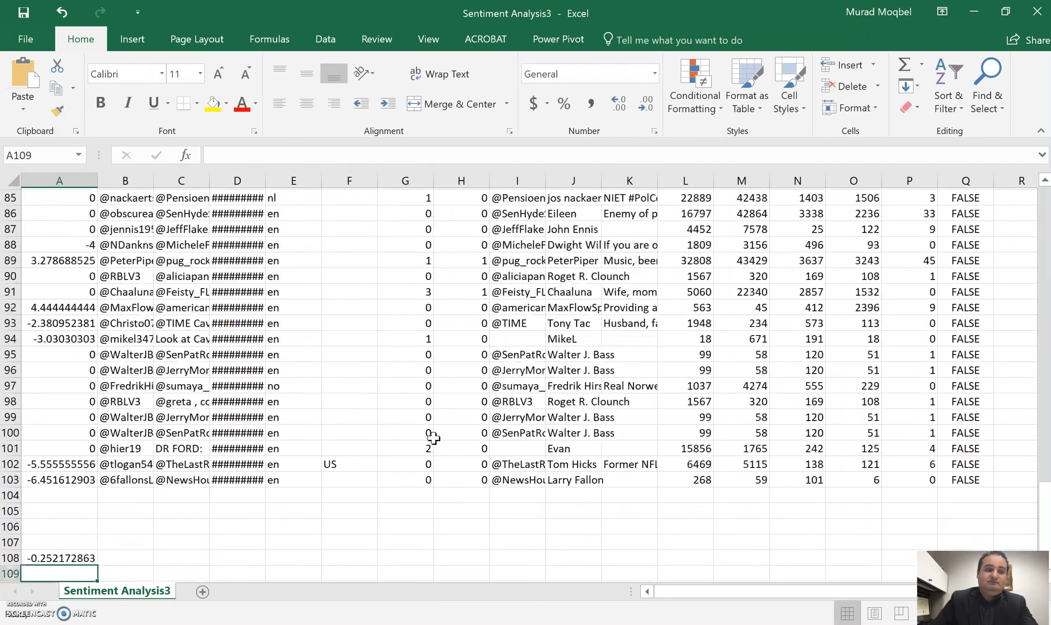
scroll("down", 3)
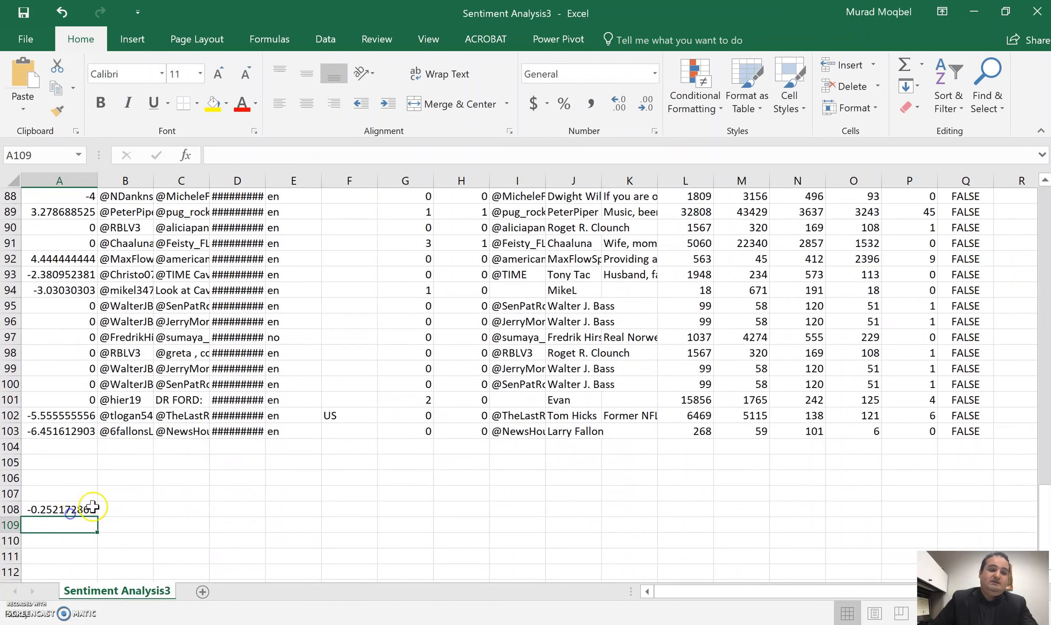
left_click(59, 508)
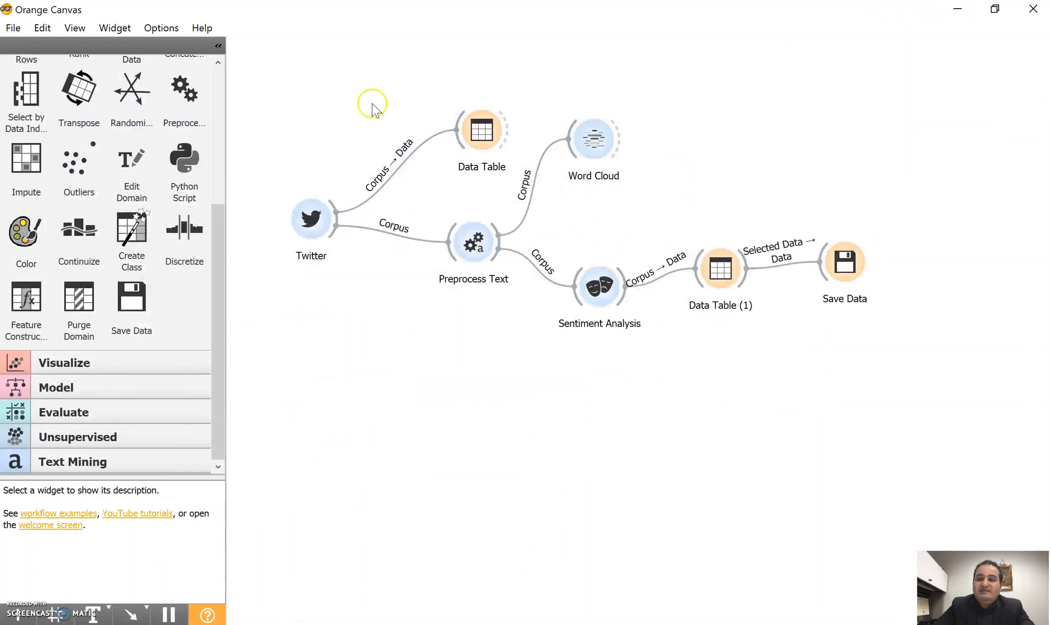
Step: Start saving the workflow under a new name via File > Save As
left_click(13, 27)
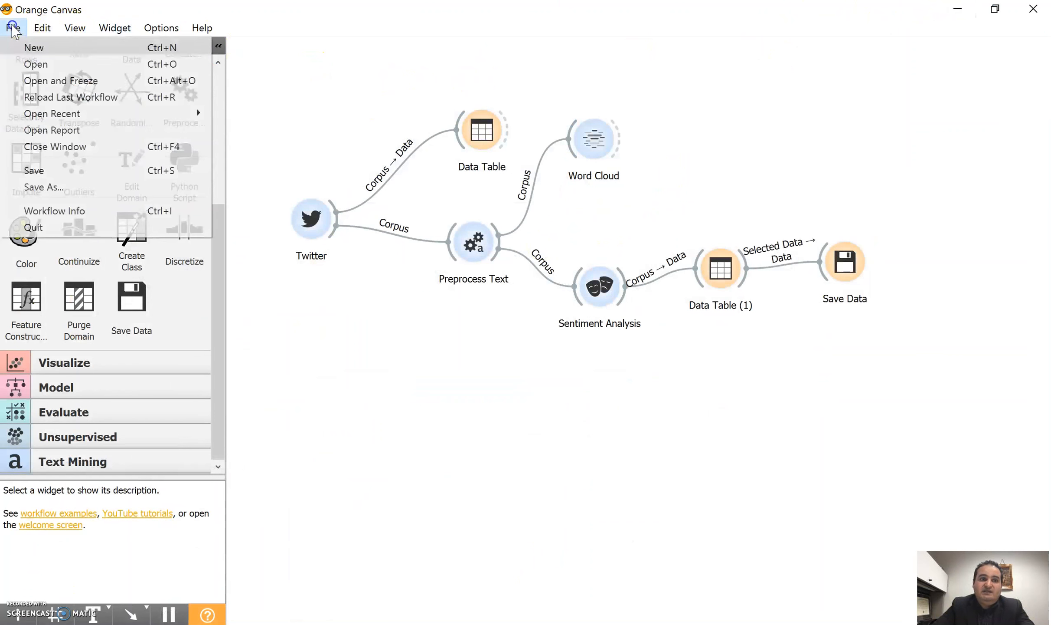
left_click(34, 187)
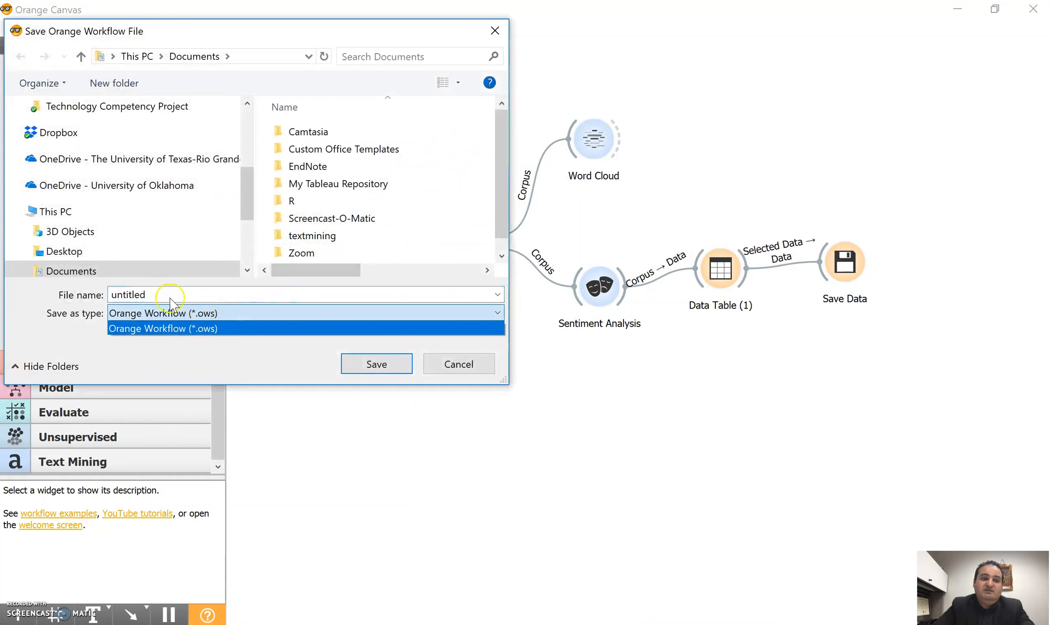
left_click(458, 364)
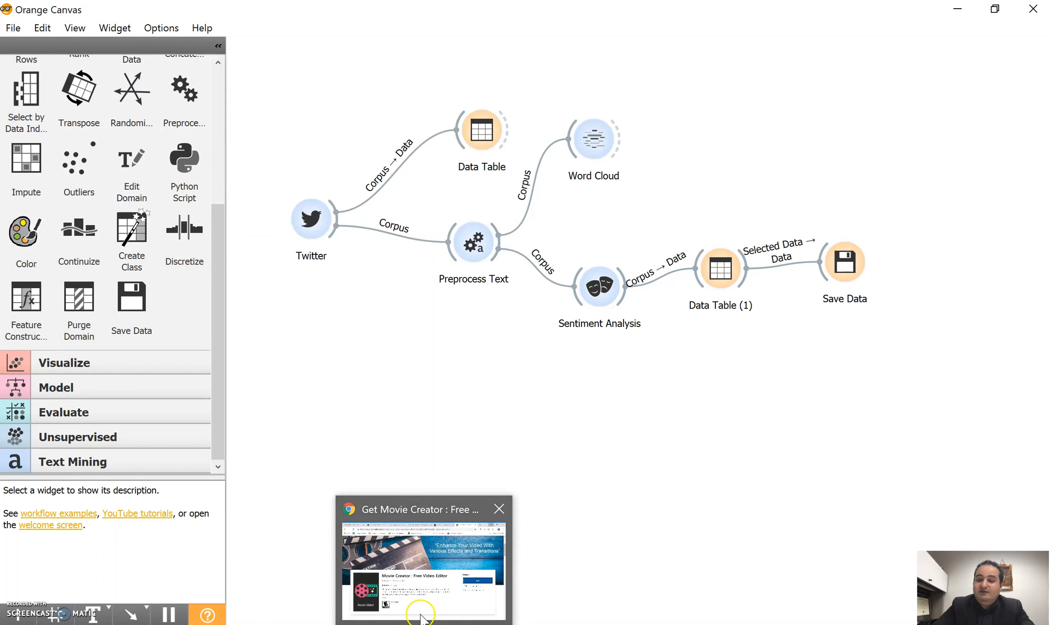
left_click(498, 509)
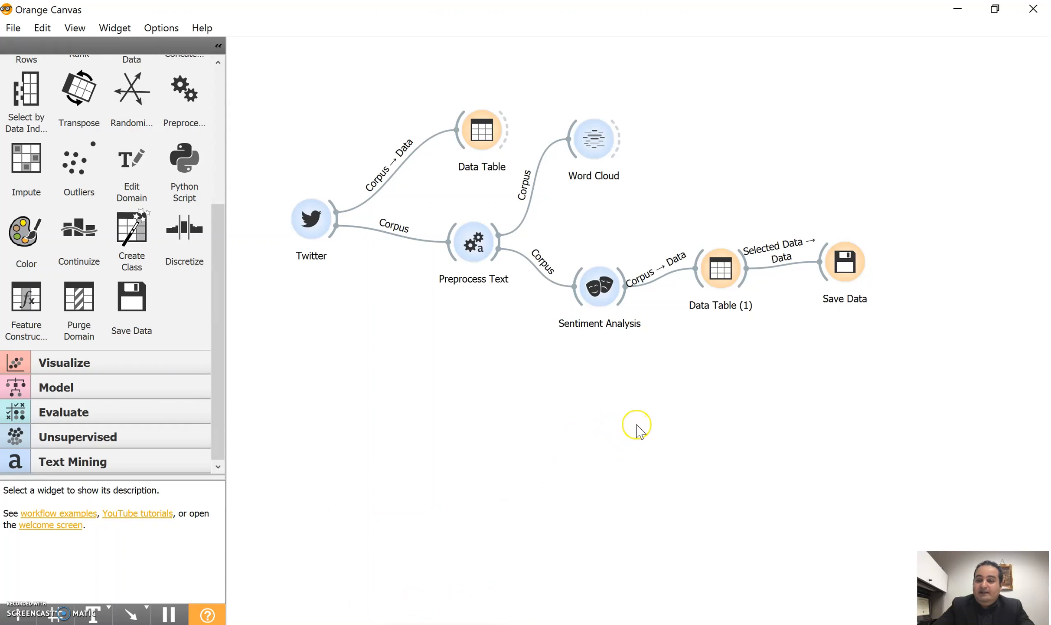
mouse_move(642, 426)
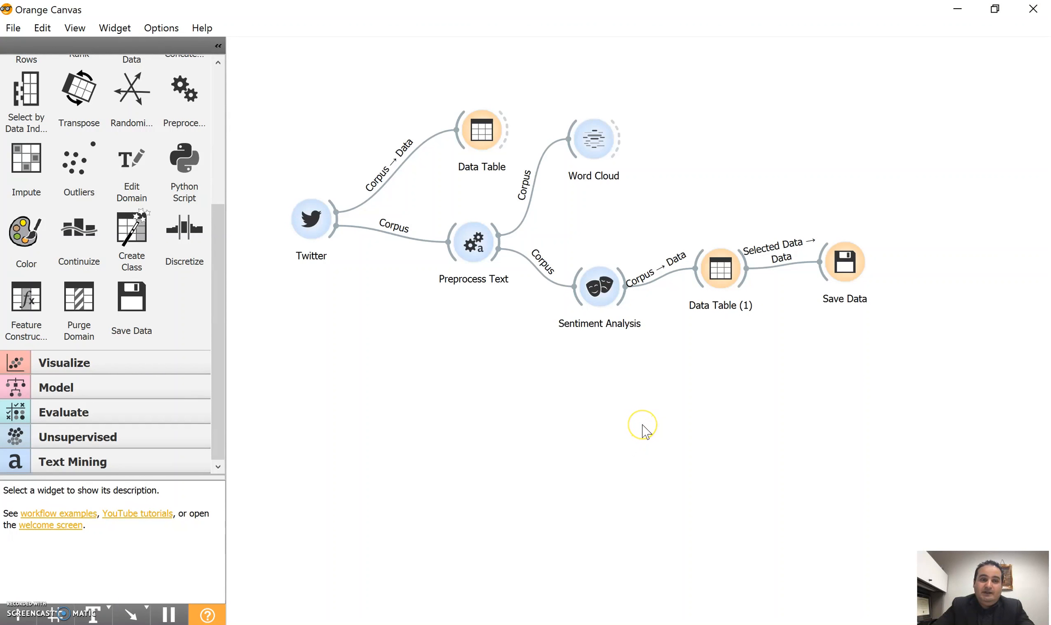